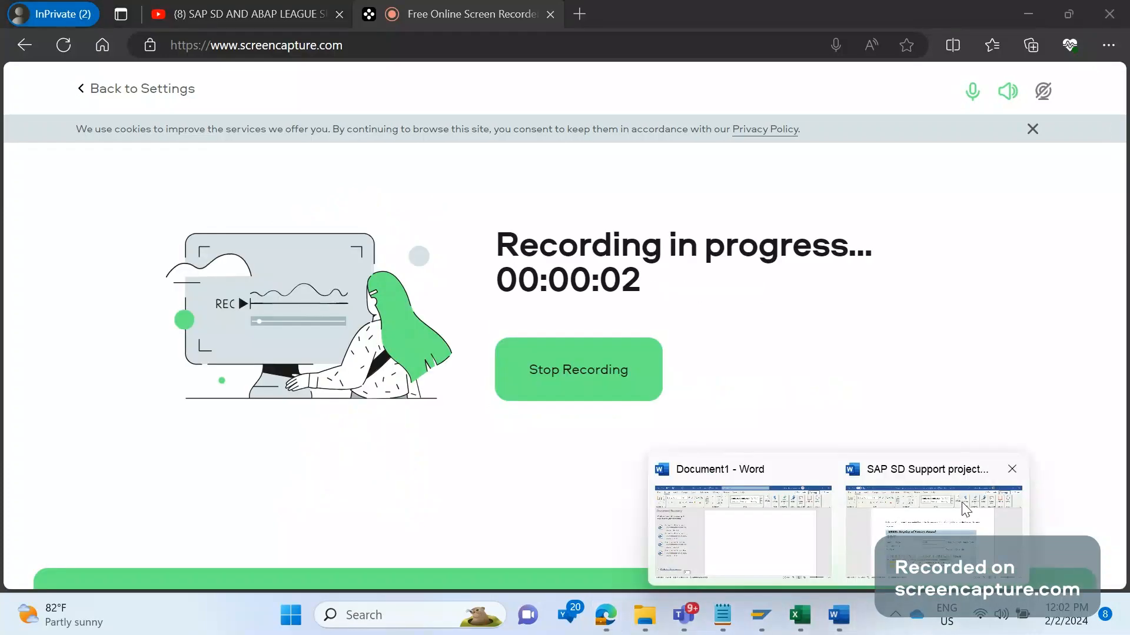
# - Show the SAP SD and ABAP League Support channel's YouTube playlists, including Invoice split
pyautogui.click(930, 519)
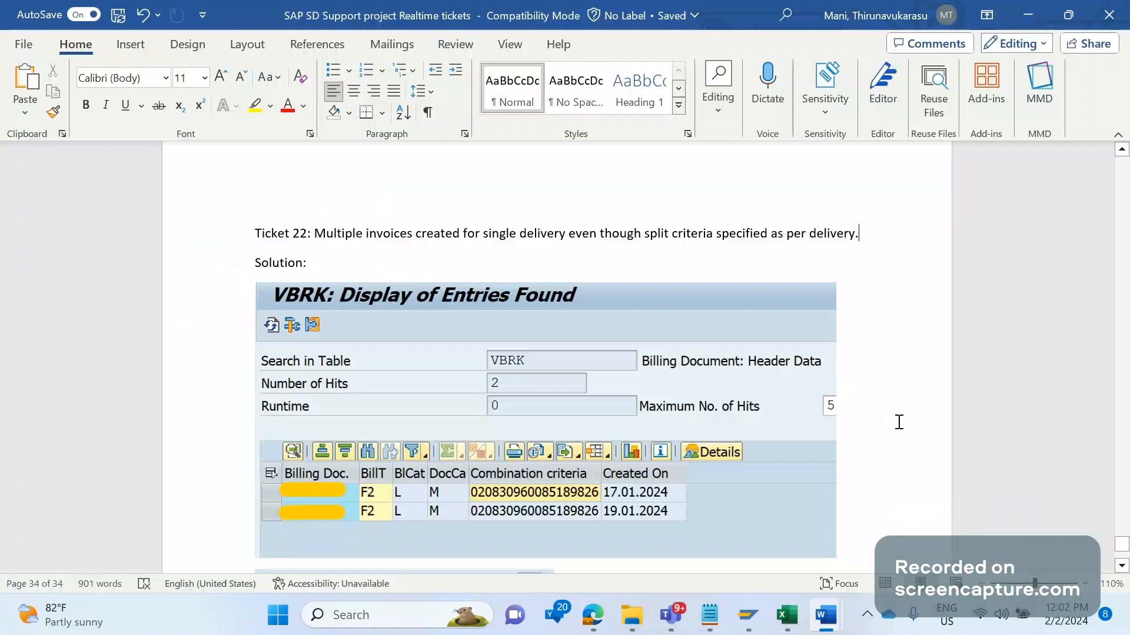
pyautogui.moveTo(909, 431)
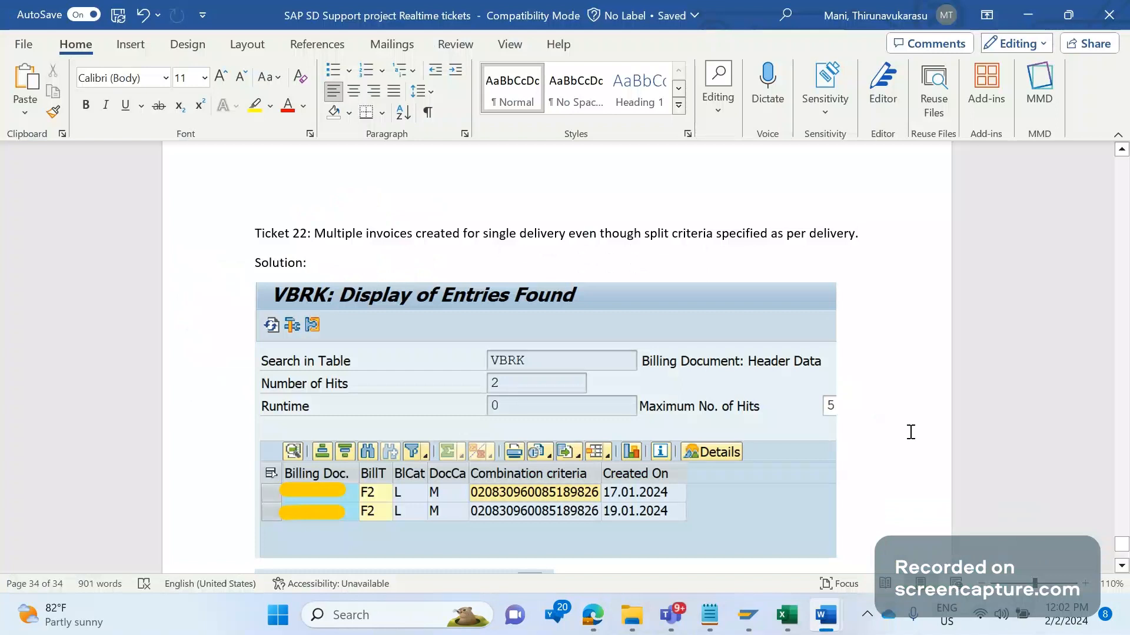
pyautogui.click(859, 233)
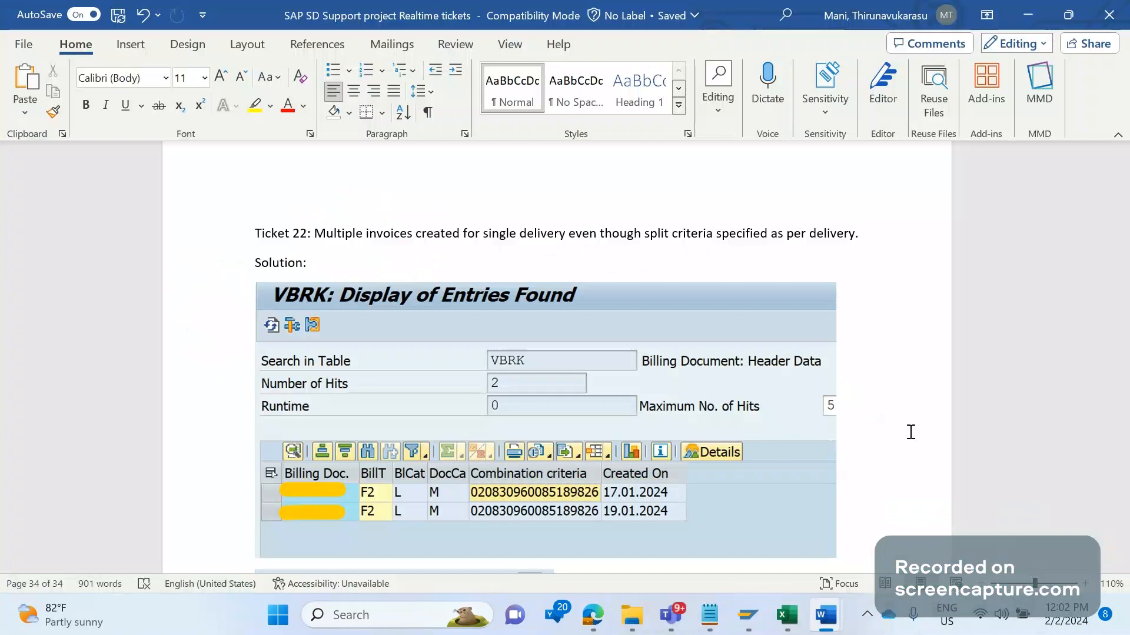
pyautogui.click(857, 233)
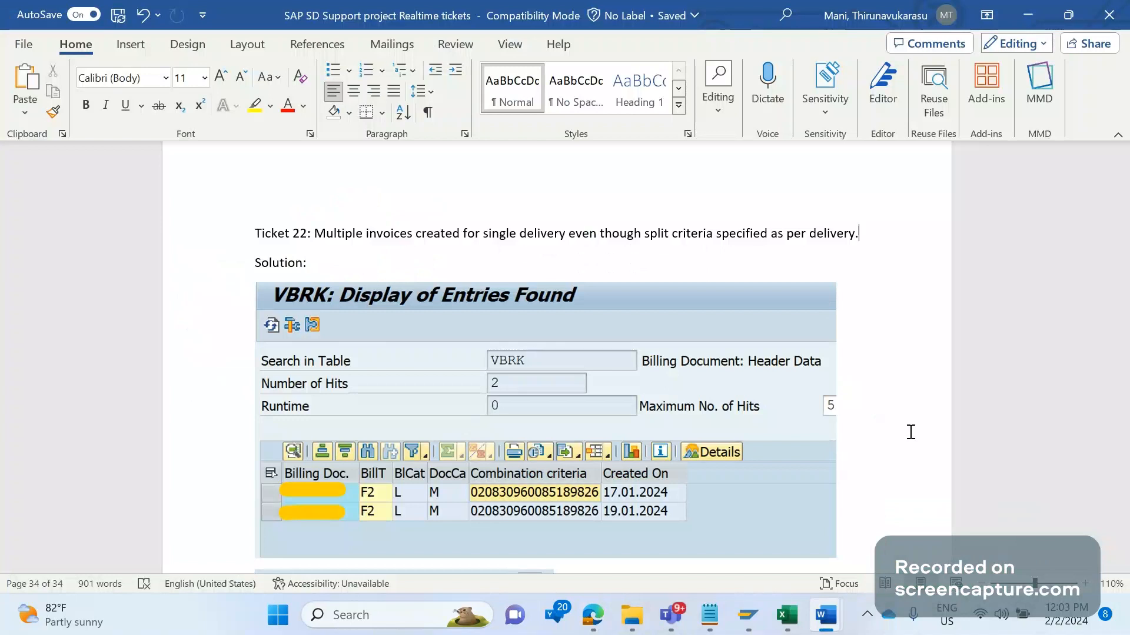
pyautogui.moveTo(592, 614)
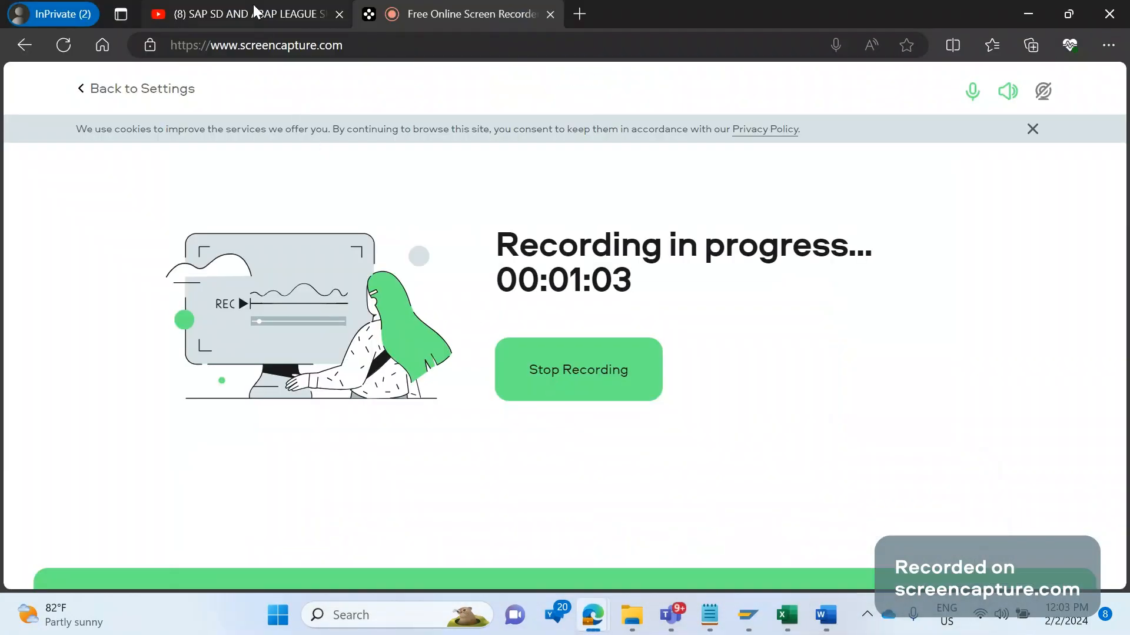
pyautogui.click(245, 14)
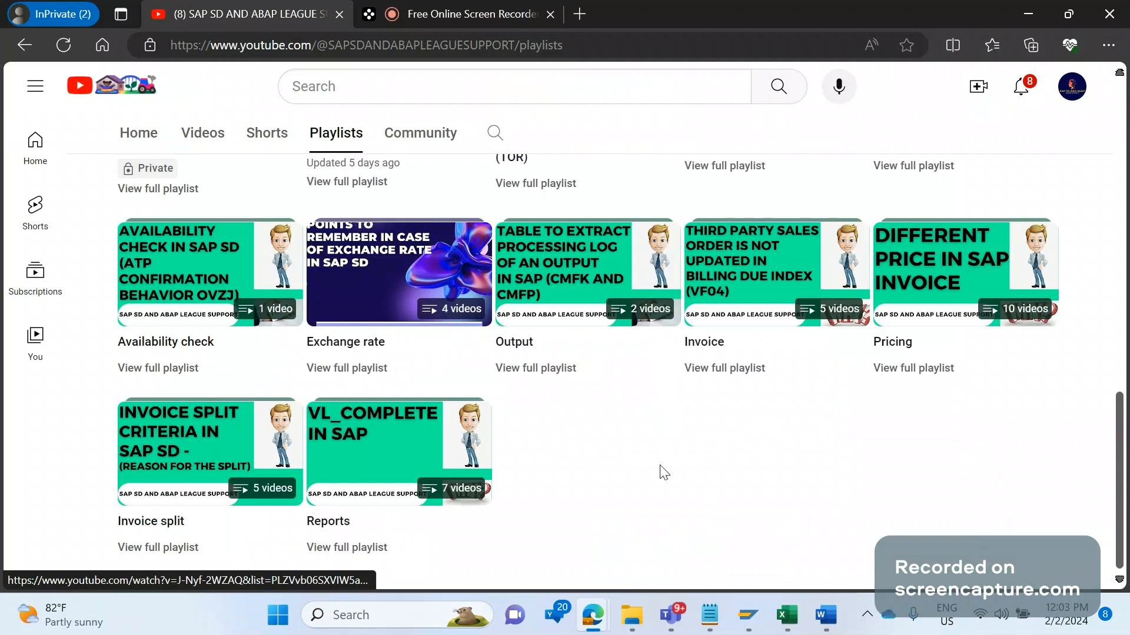
pyautogui.moveTo(643, 475)
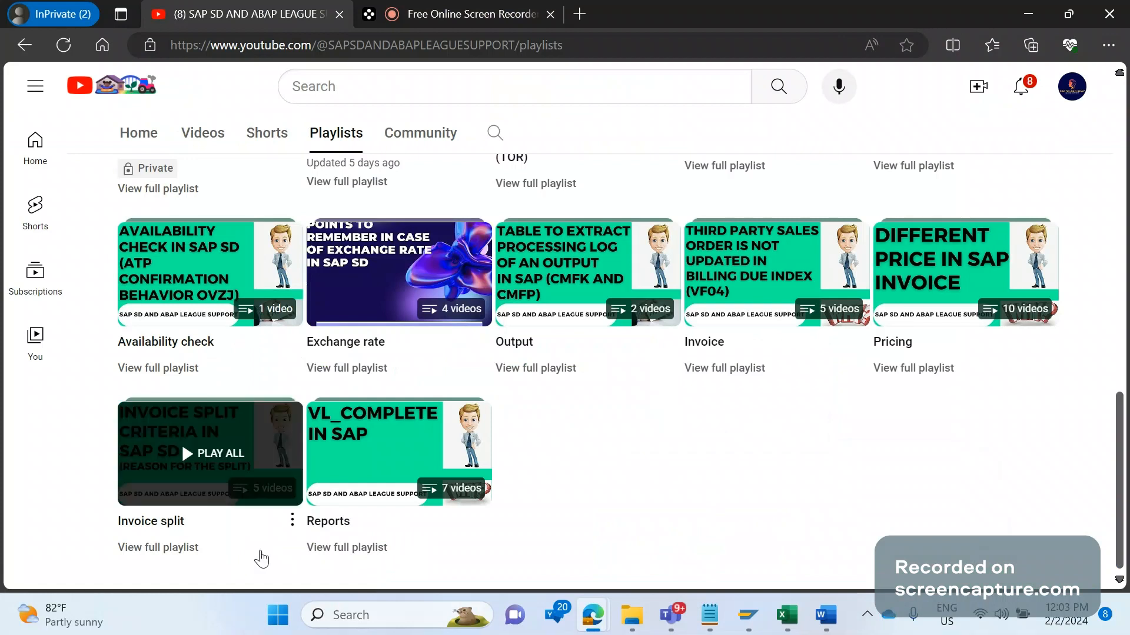
pyautogui.moveTo(263, 463)
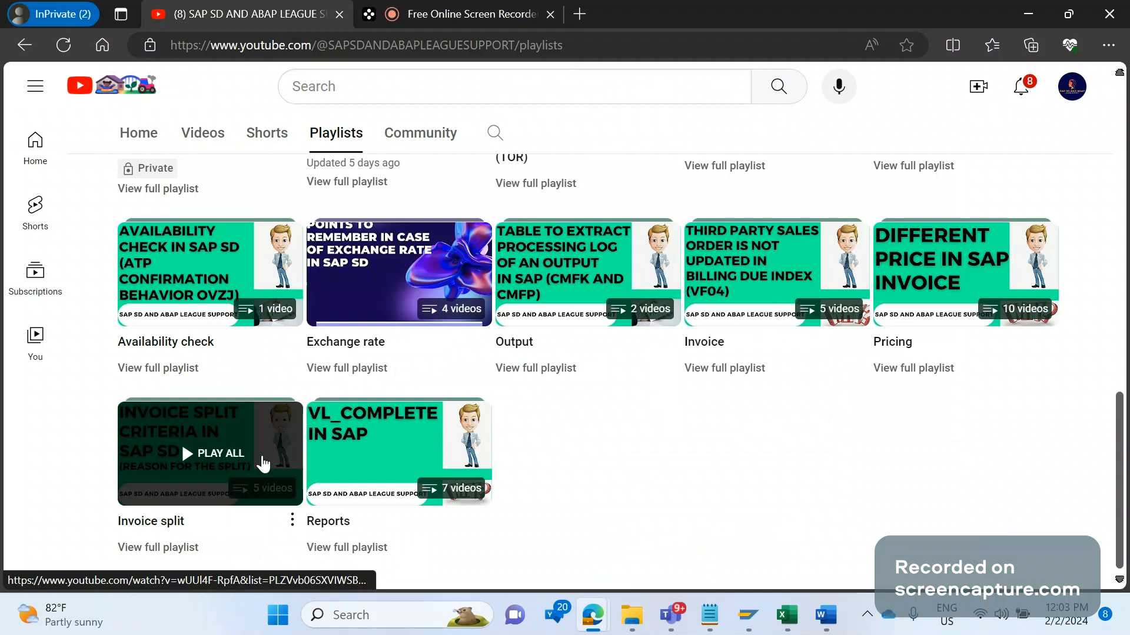
pyautogui.moveTo(712, 484)
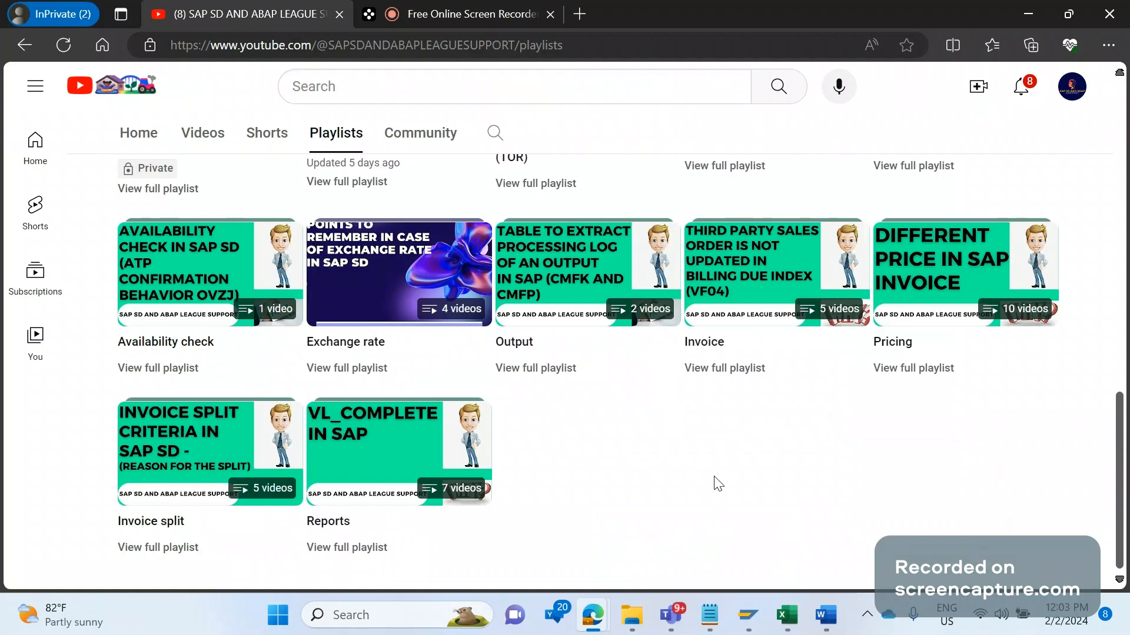
# - Return to Word and review Ticket 22's Solution with the VBRK billing documents
pyautogui.click(823, 614)
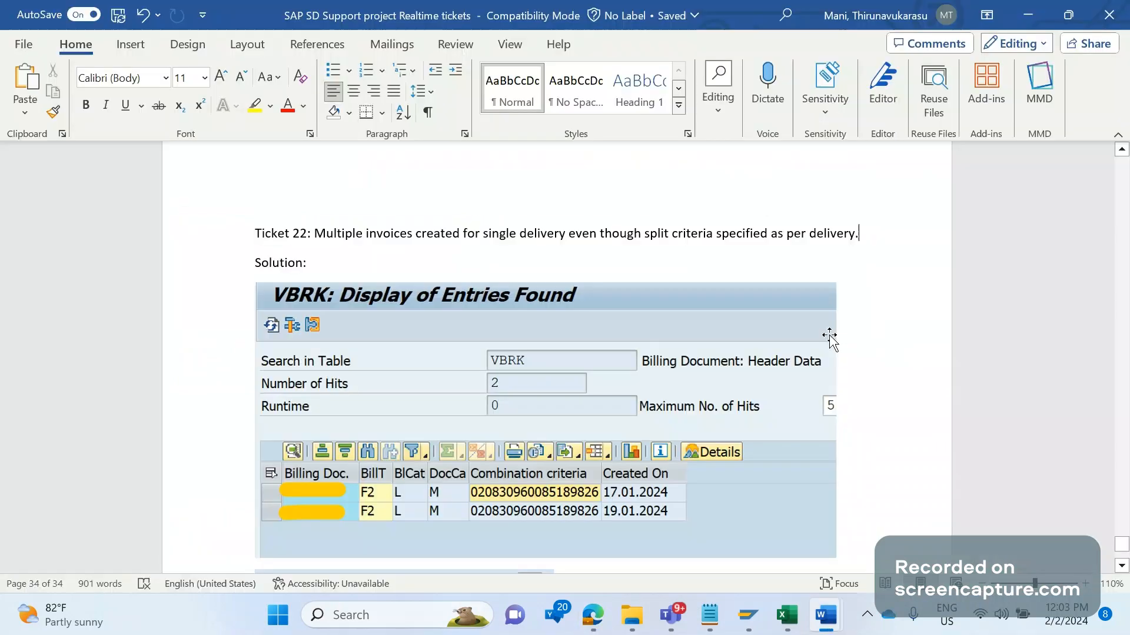
pyautogui.moveTo(908, 360)
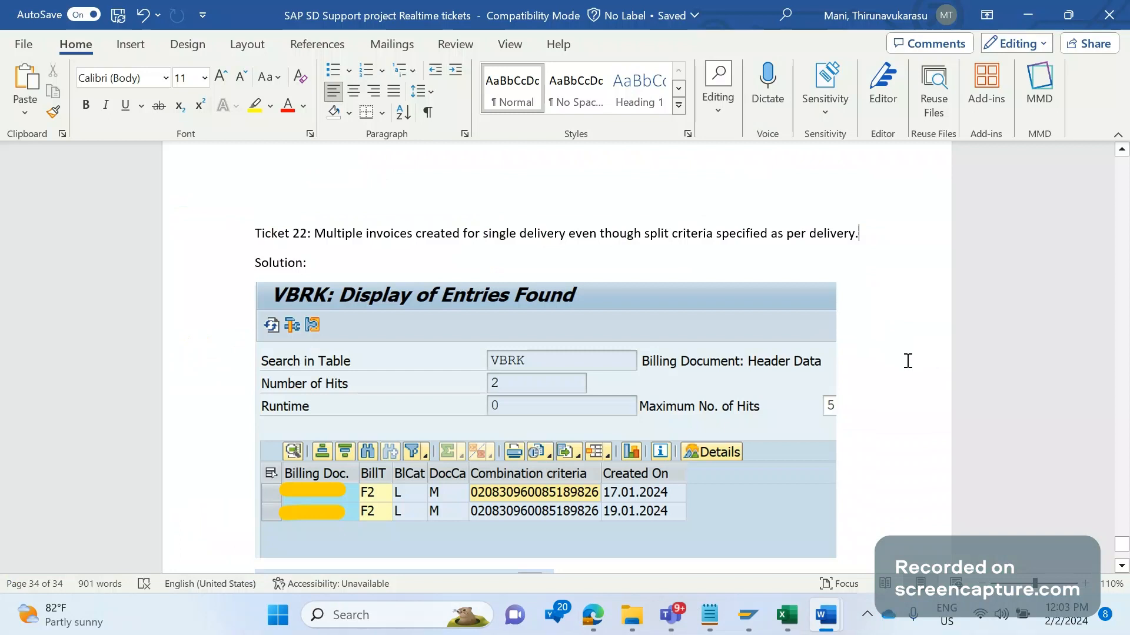
pyautogui.scroll(-3)
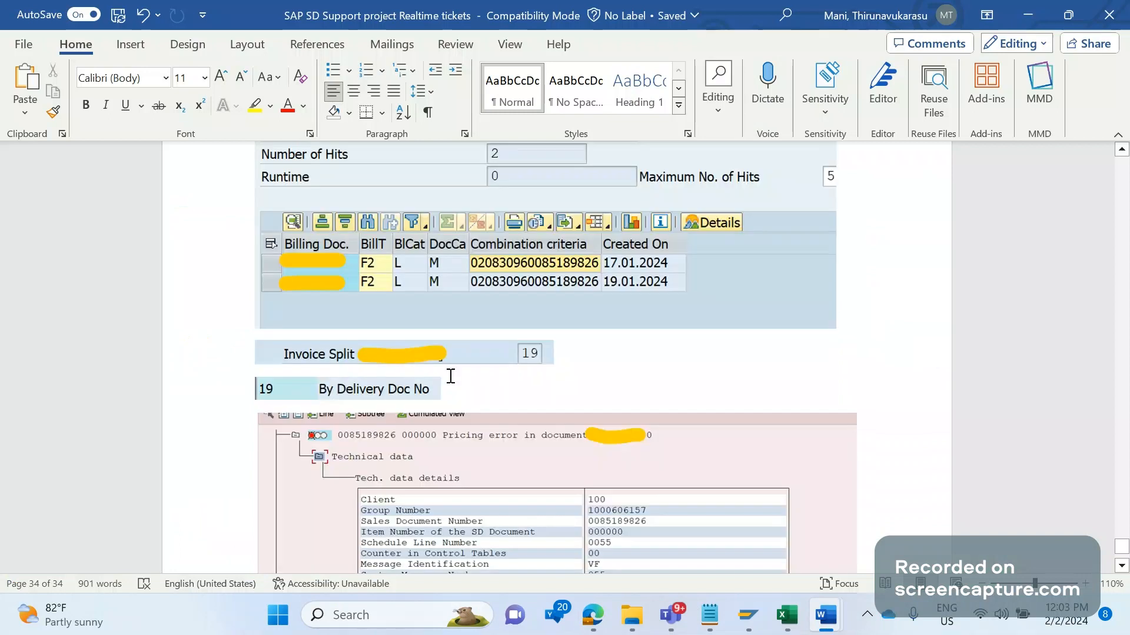
pyautogui.moveTo(453, 356)
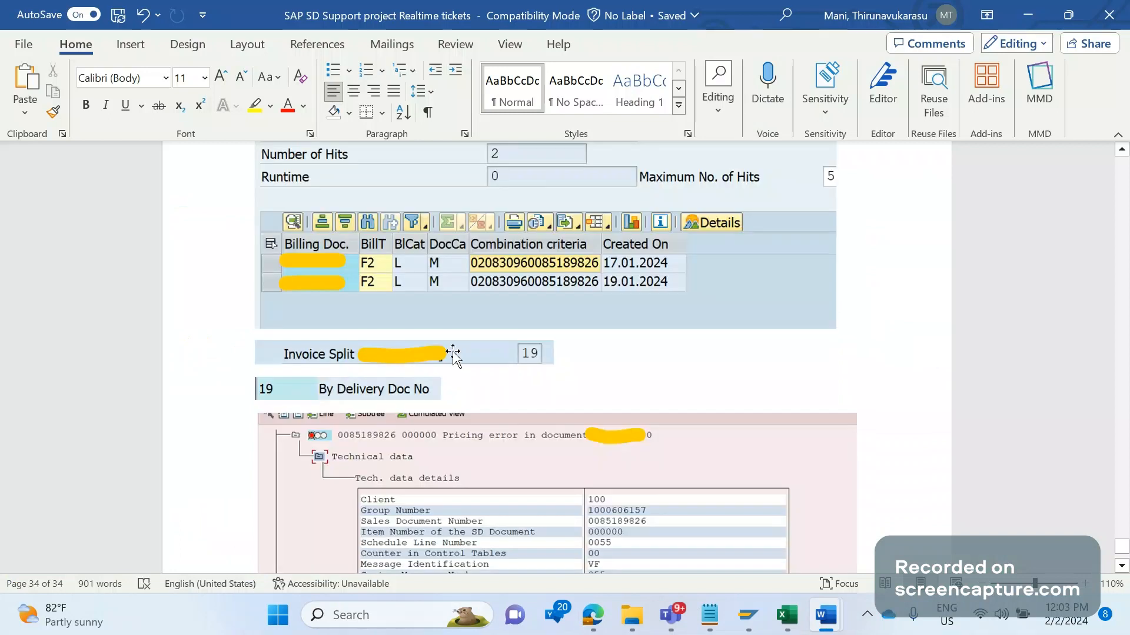
pyautogui.moveTo(346, 400)
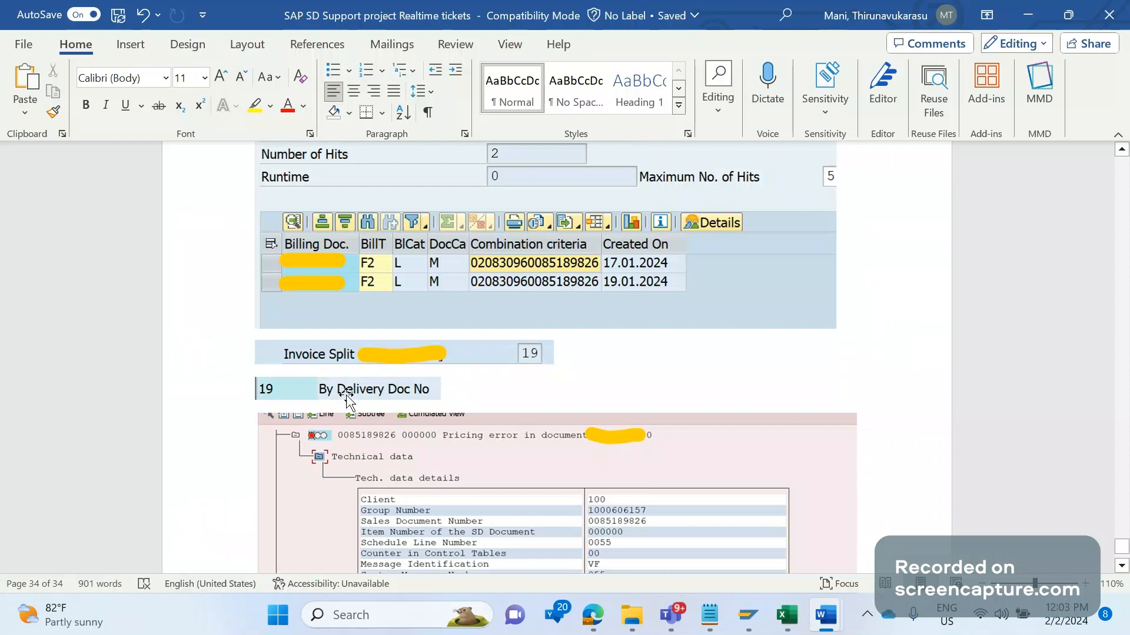
pyautogui.moveTo(388, 398)
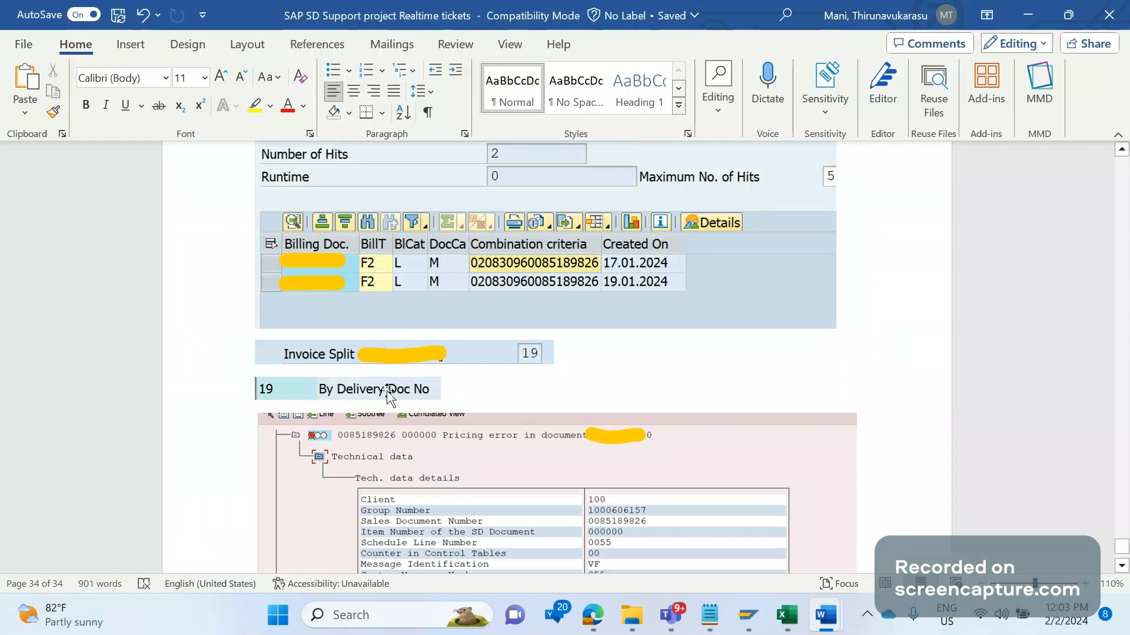
pyautogui.moveTo(414, 367)
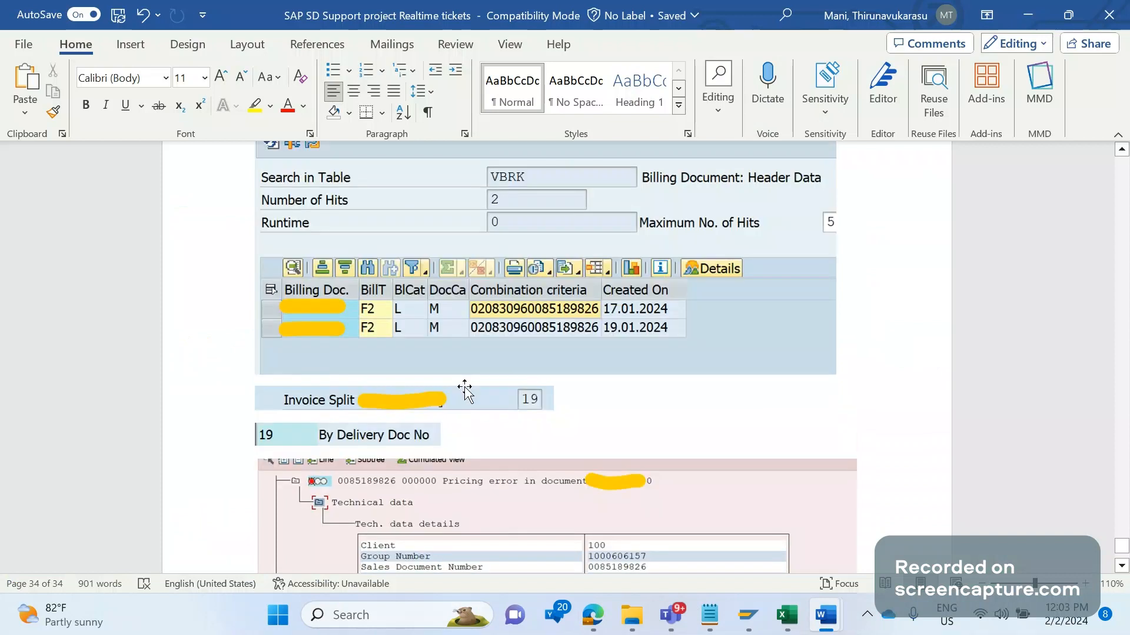
pyautogui.moveTo(532, 233)
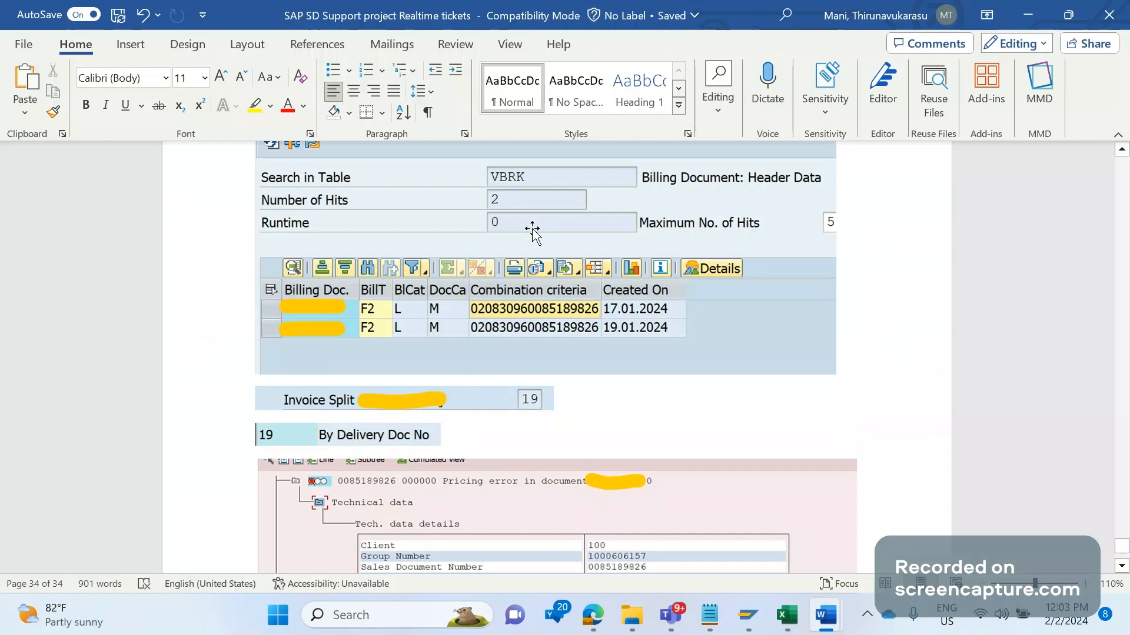
pyautogui.scroll(3)
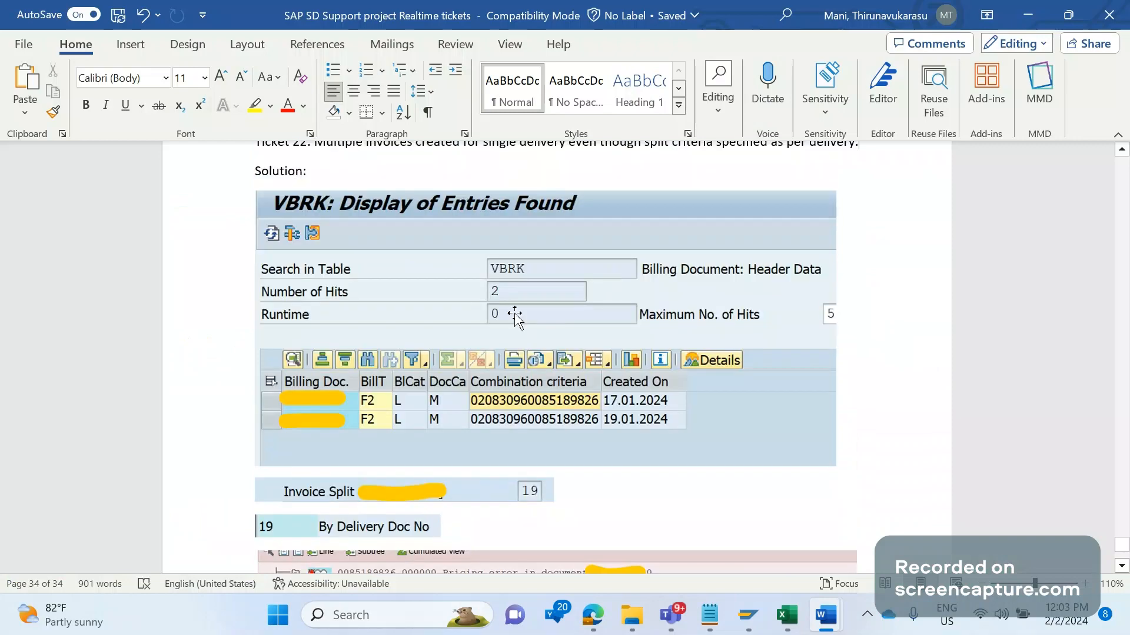
pyautogui.moveTo(494, 442)
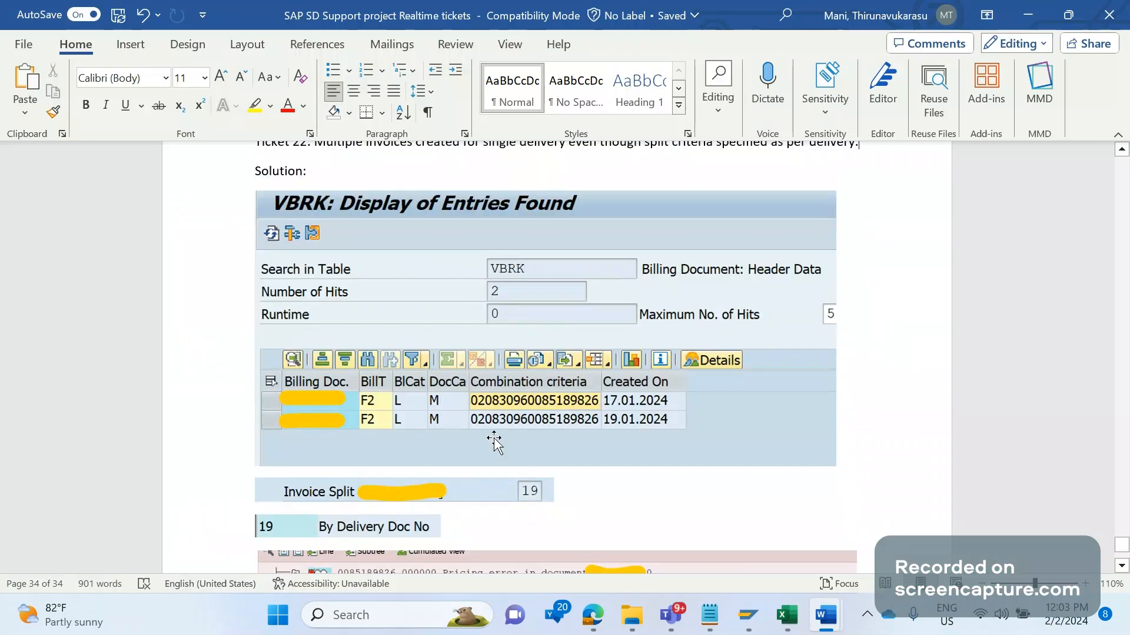
pyautogui.moveTo(513, 405)
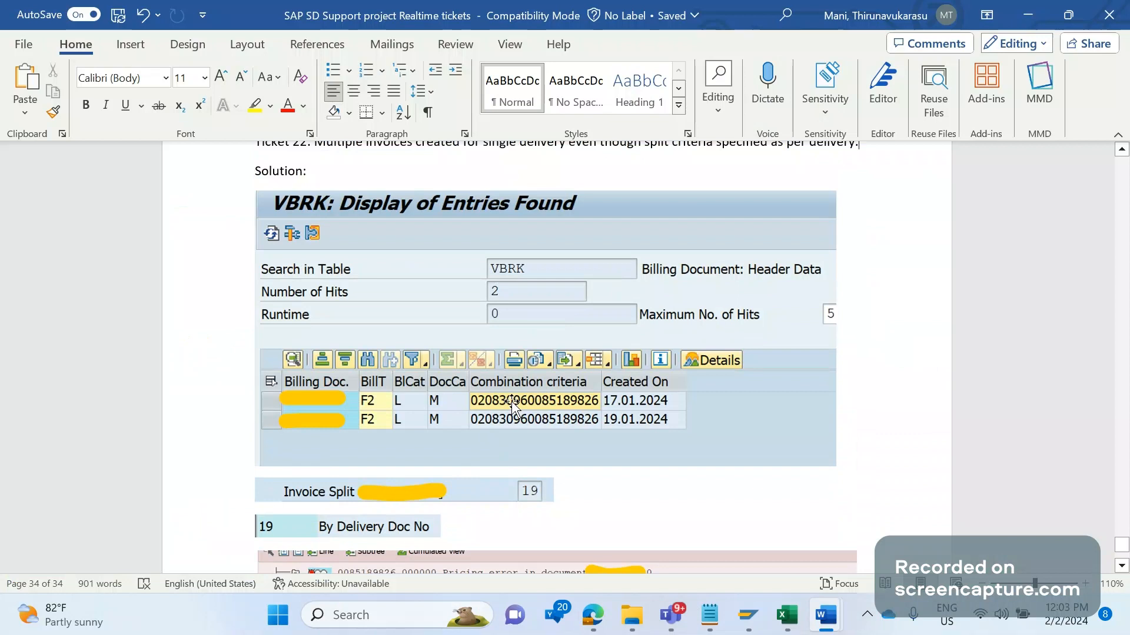
pyautogui.moveTo(548, 392)
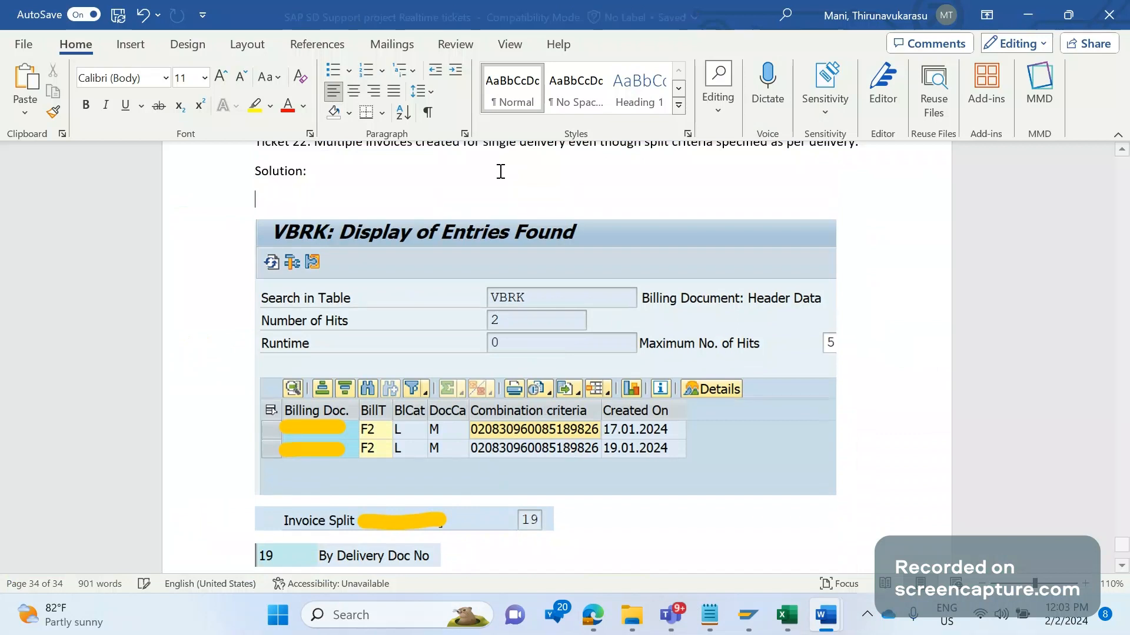
pyautogui.write('VBRK-Z')
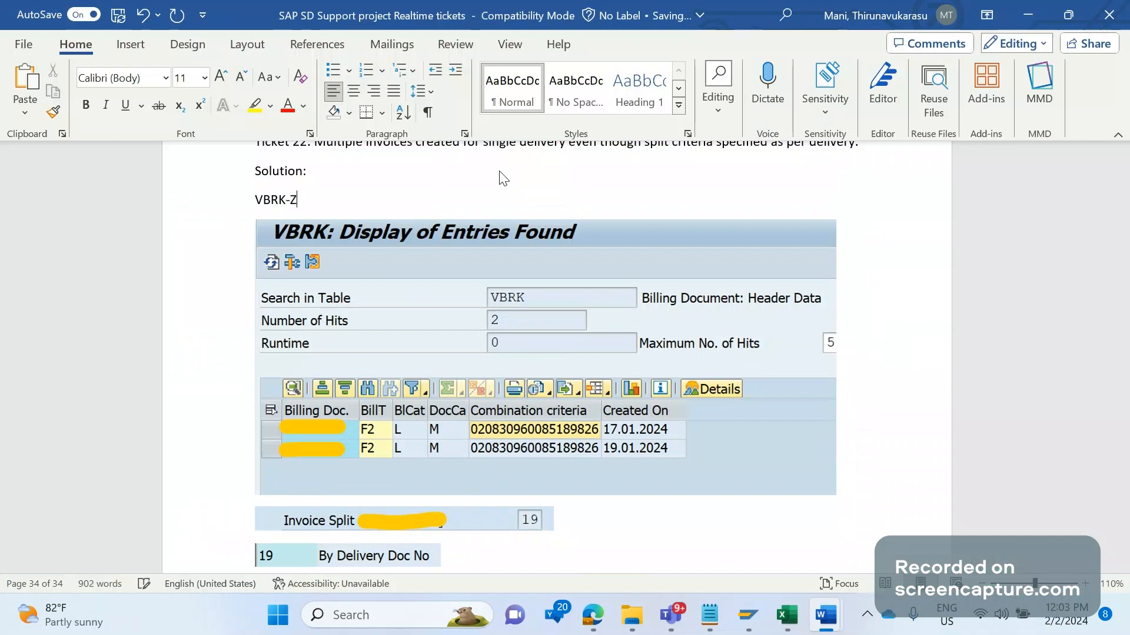
pyautogui.write('UKRI')
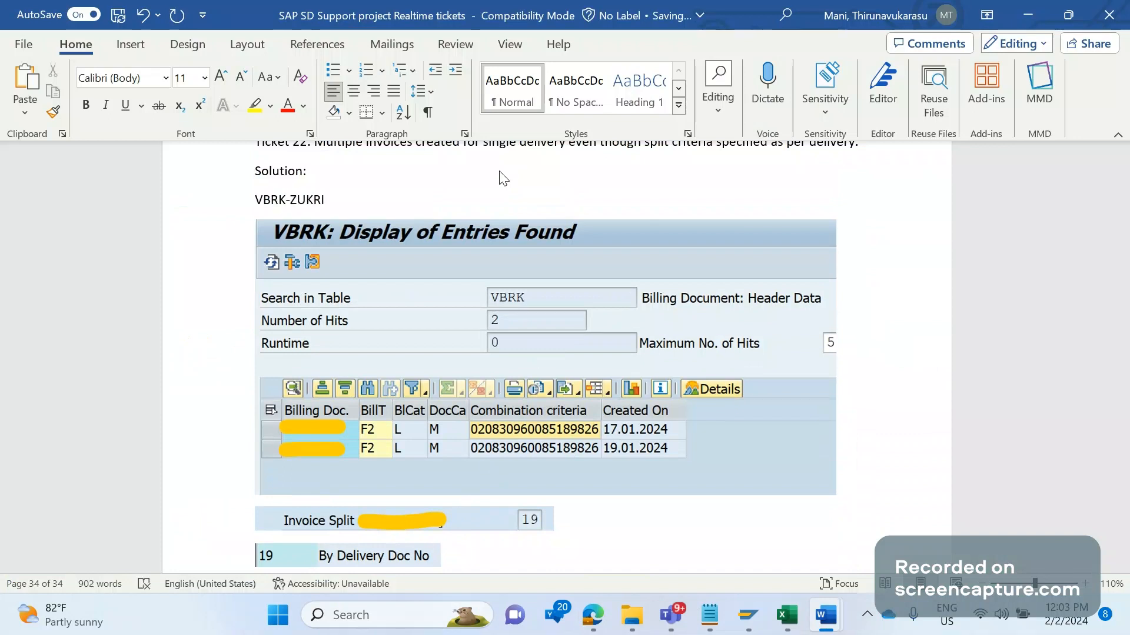
pyautogui.moveTo(500, 171)
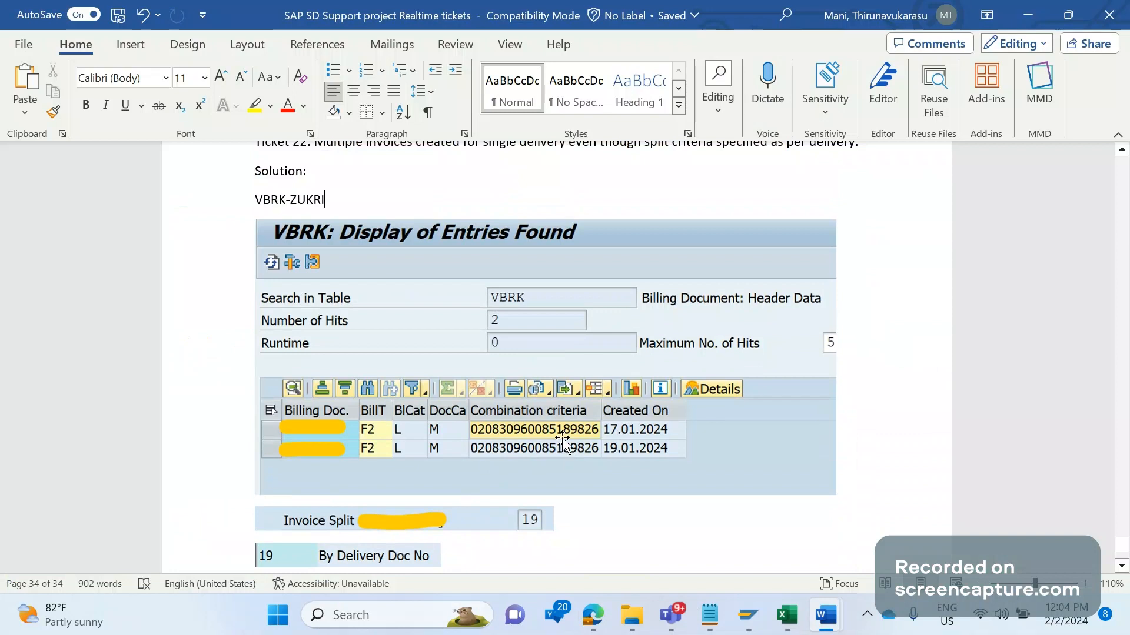
pyautogui.moveTo(594, 440)
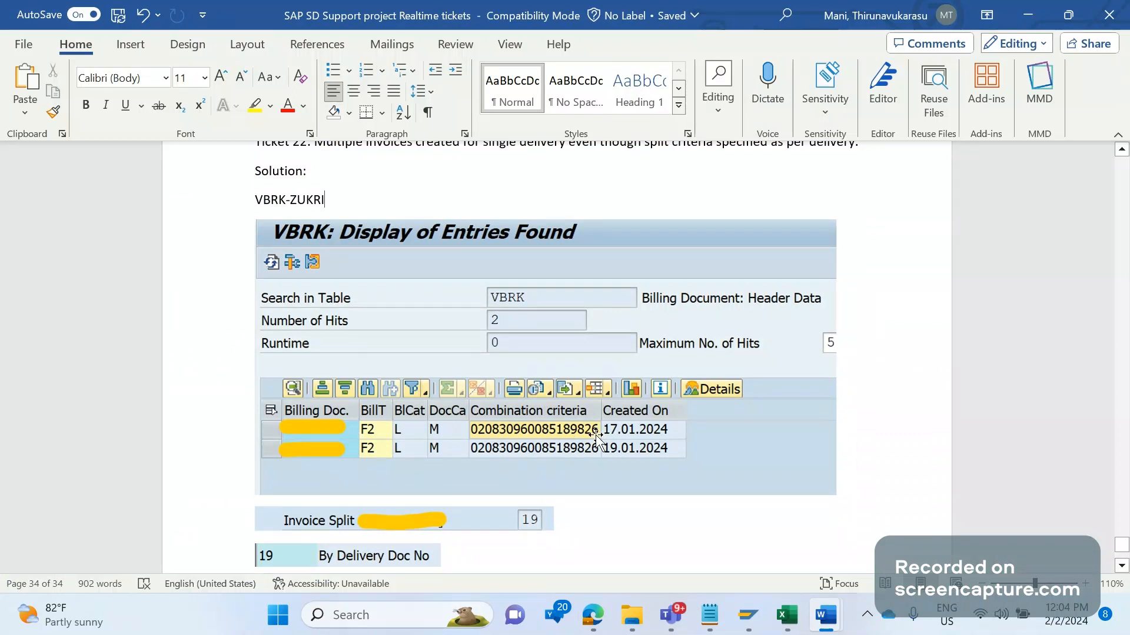
pyautogui.moveTo(319, 461)
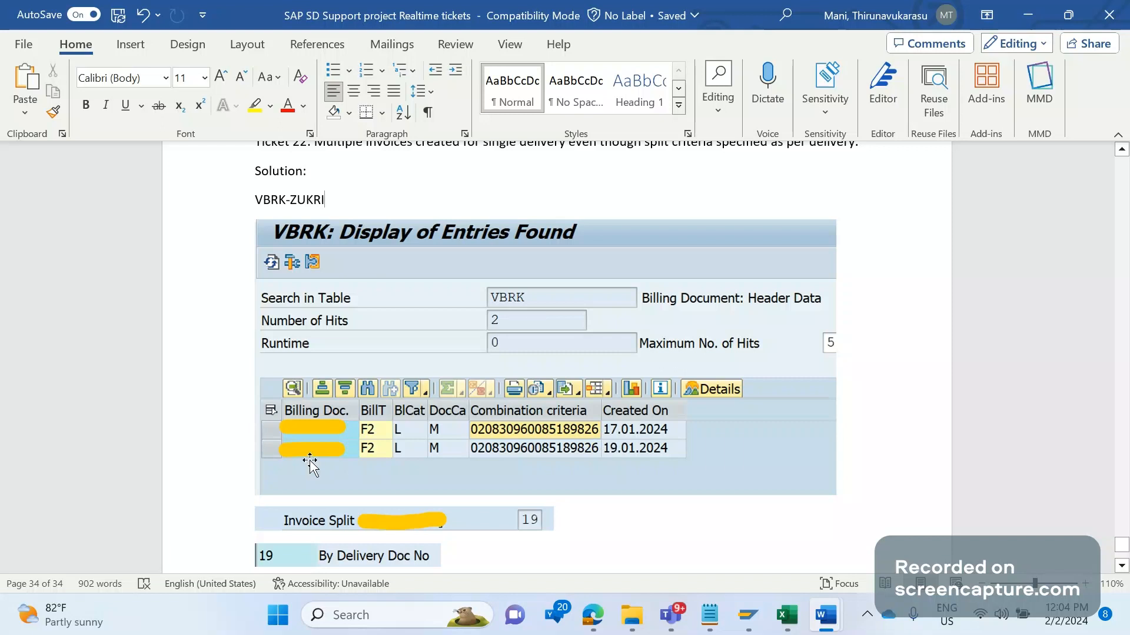
pyautogui.moveTo(641, 462)
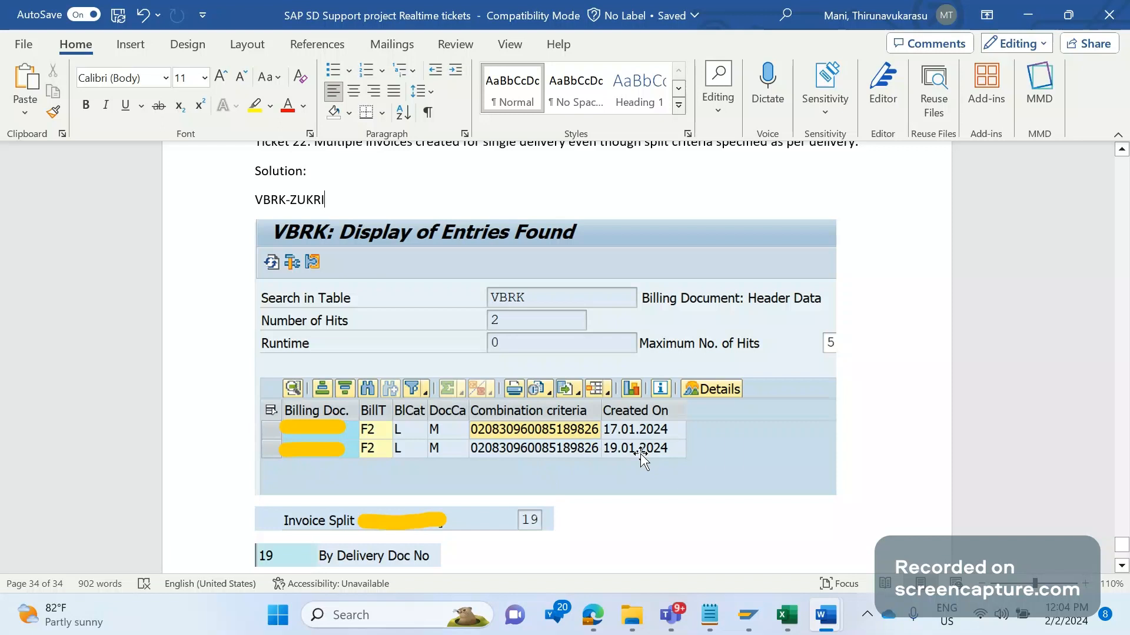
pyautogui.moveTo(484, 467)
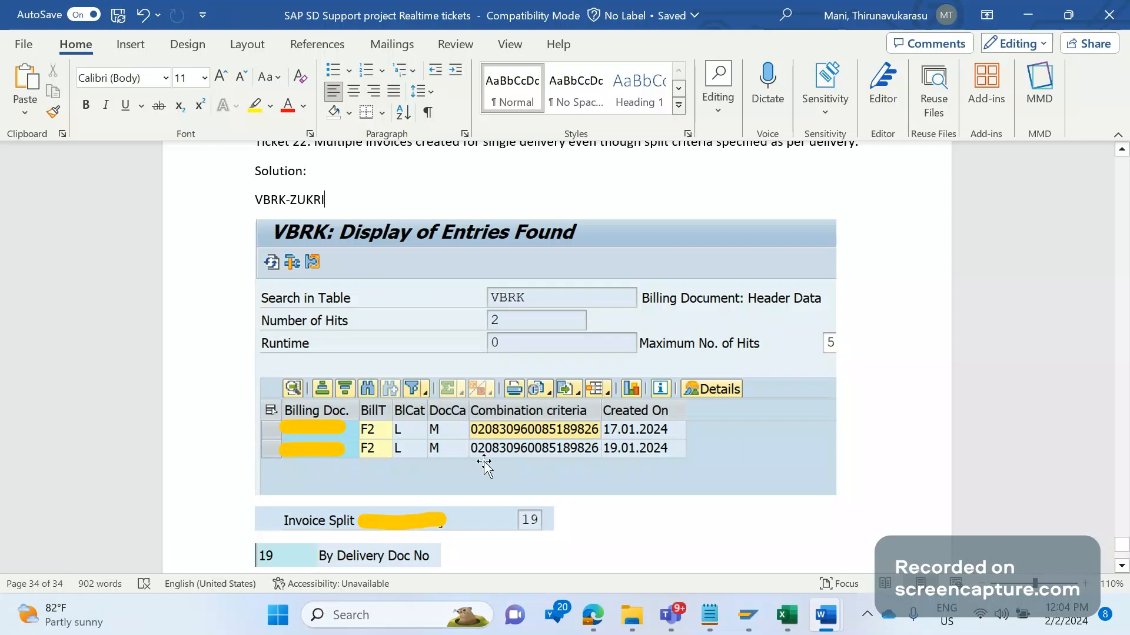
pyautogui.moveTo(512, 436)
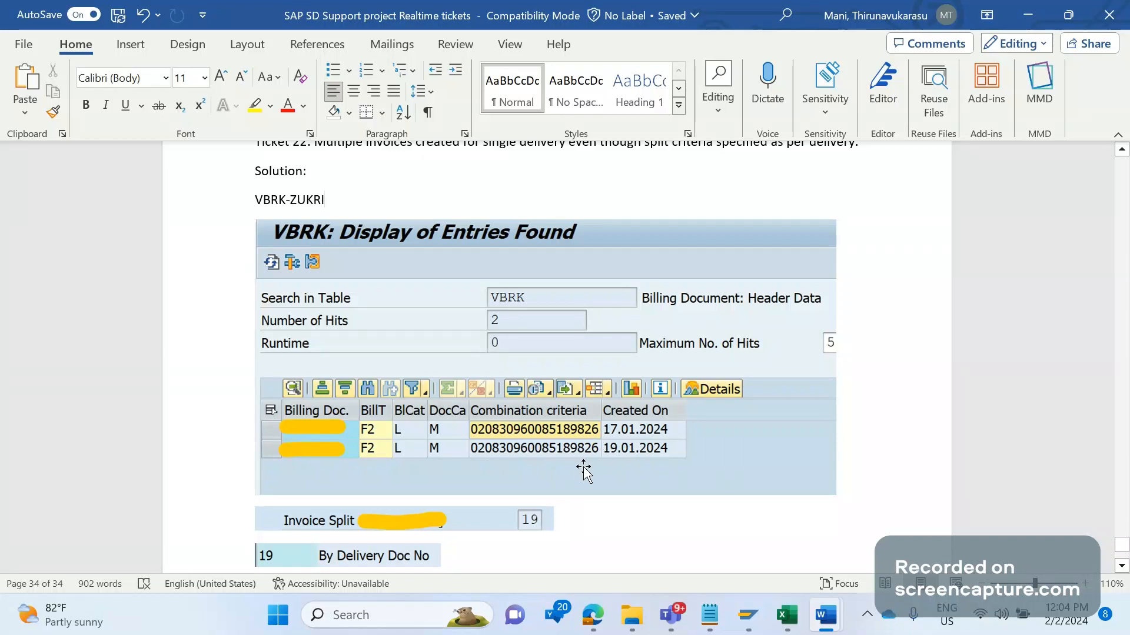
pyautogui.scroll(-3)
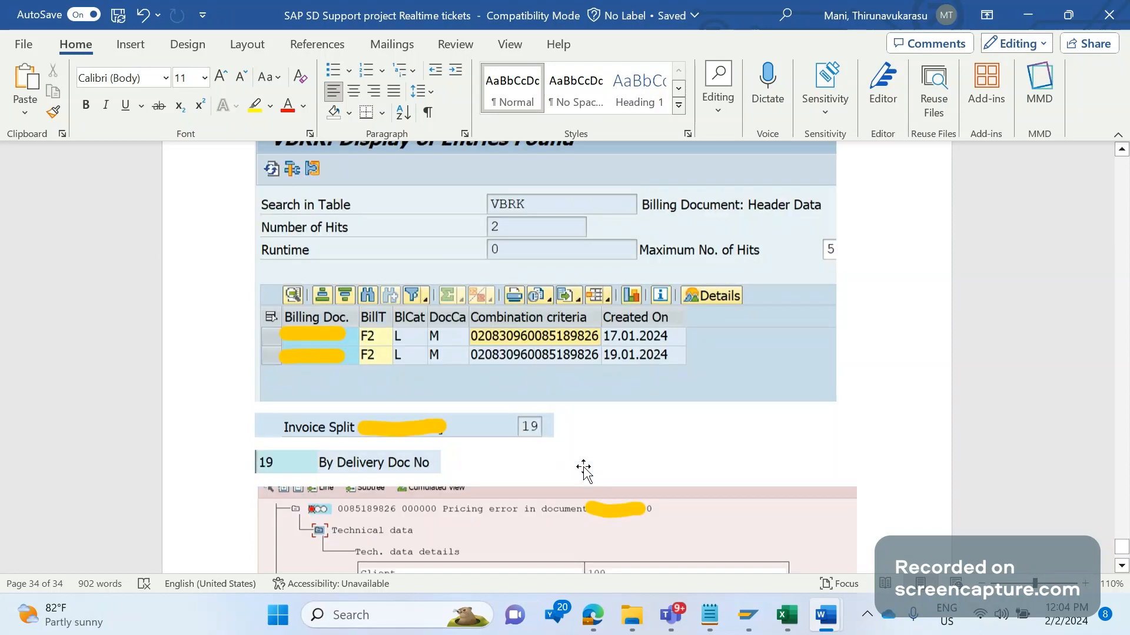
pyautogui.scroll(-3)
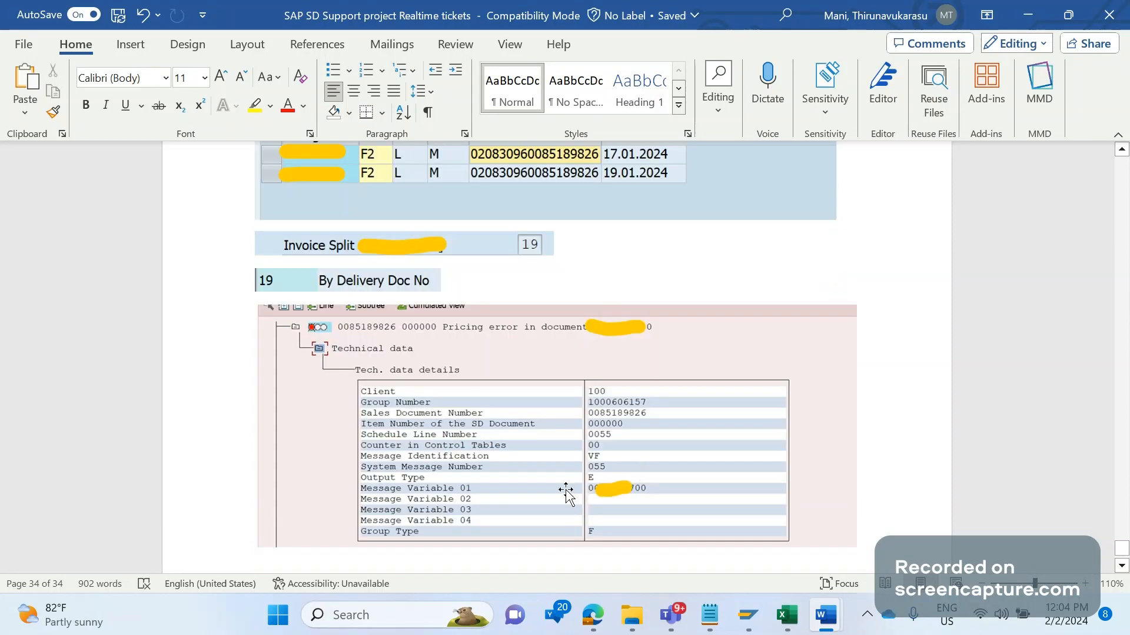
pyautogui.moveTo(395, 456)
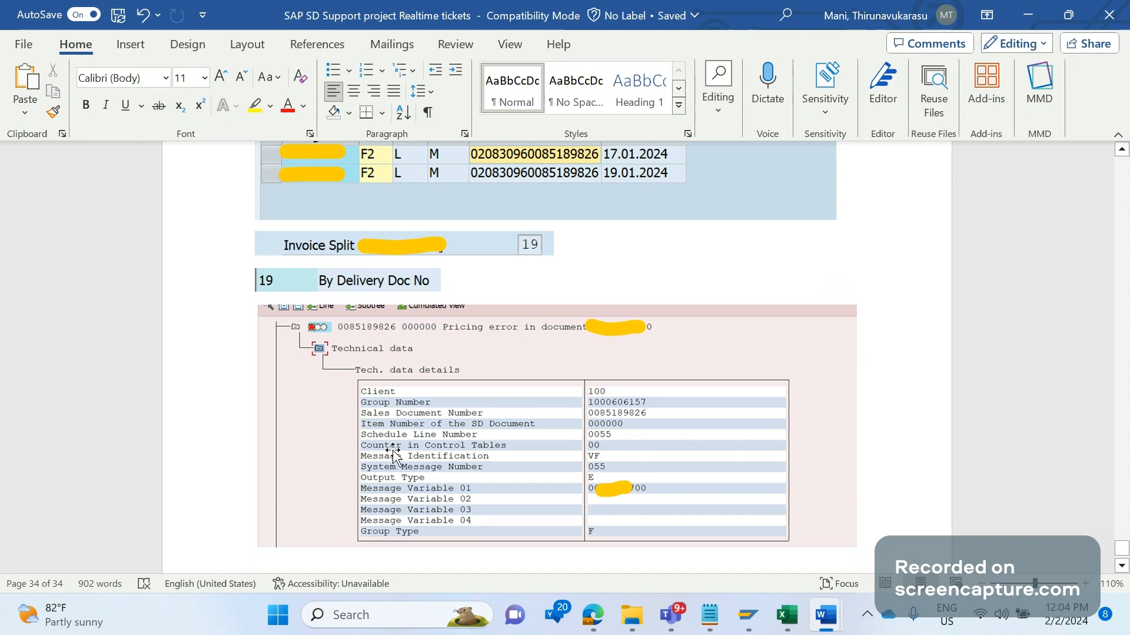
pyautogui.moveTo(511, 436)
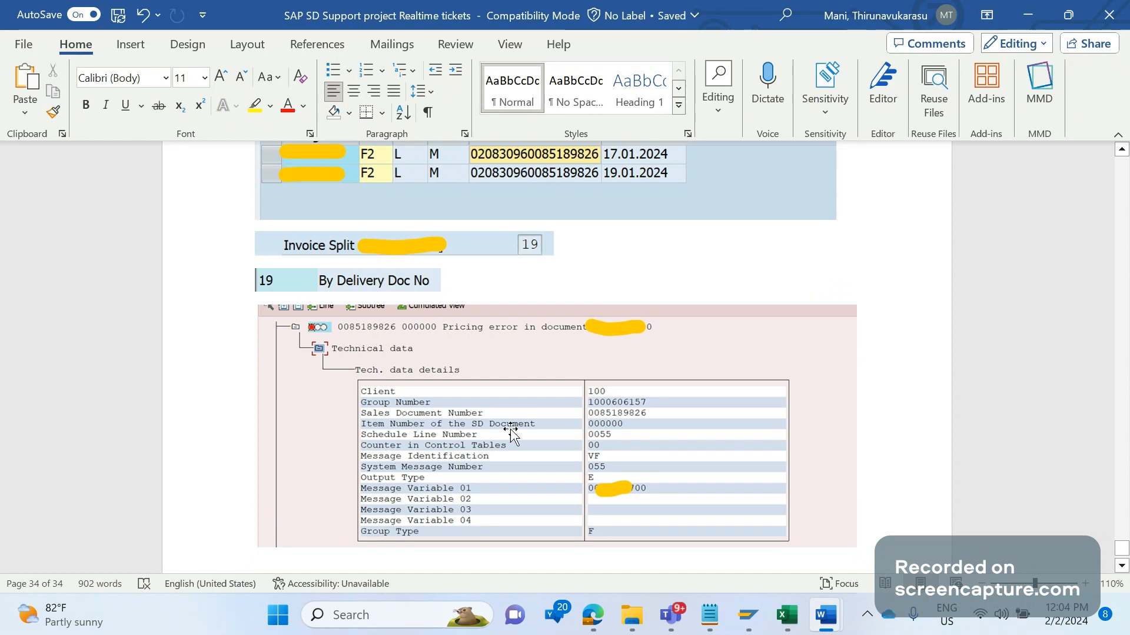
pyautogui.moveTo(630, 364)
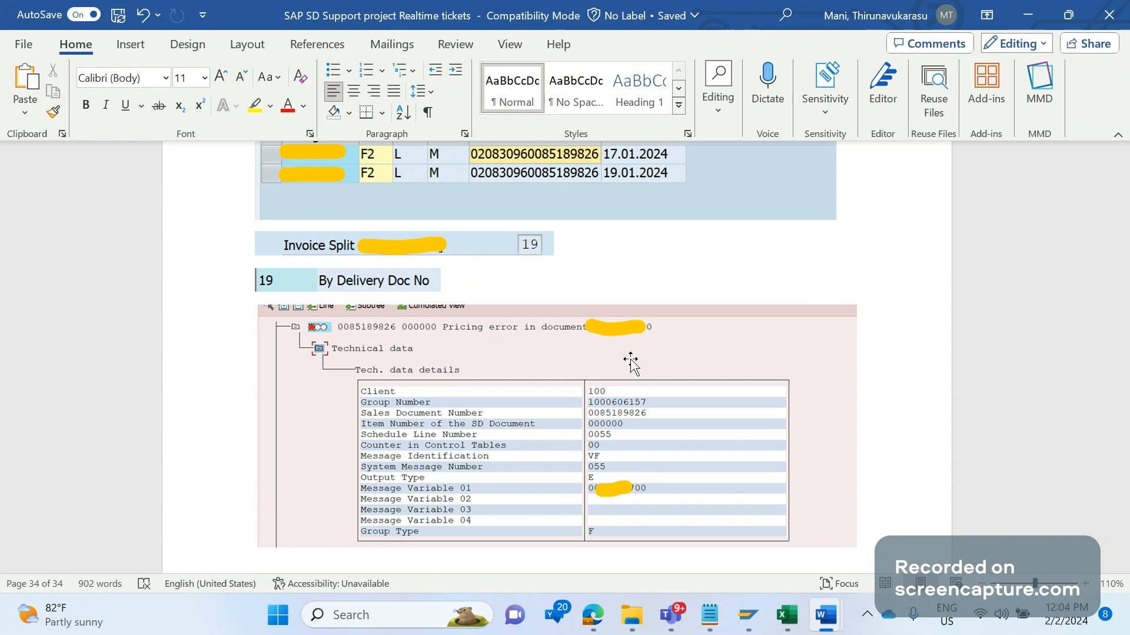
# - Add the line 'V.21 tcode' below By Delivery Doc No
pyautogui.scroll(3)
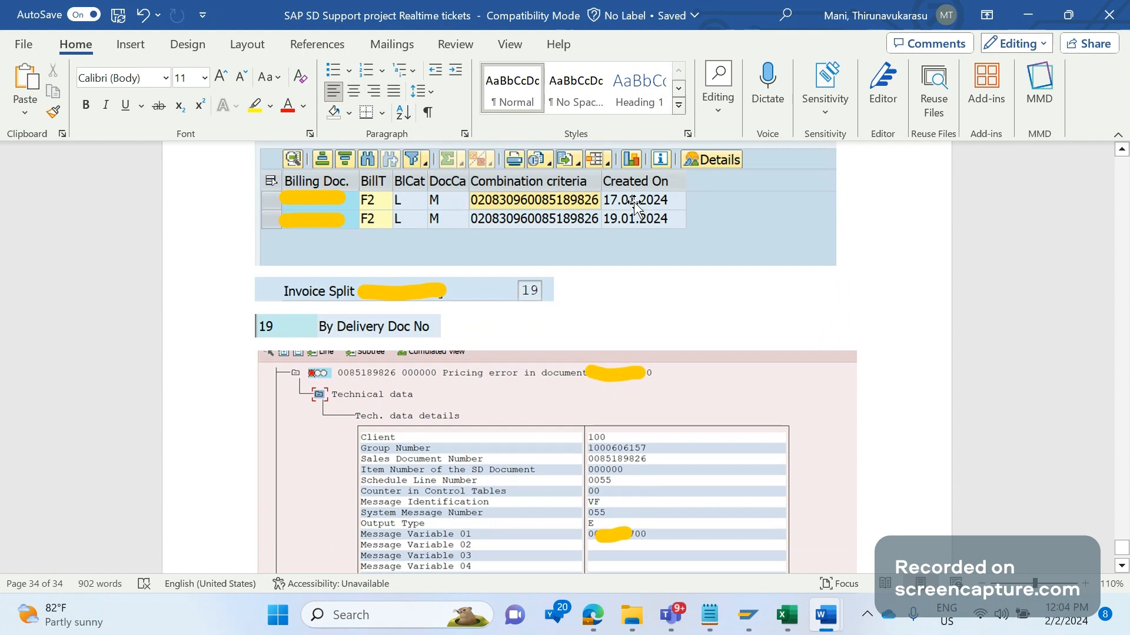
pyautogui.moveTo(626, 310)
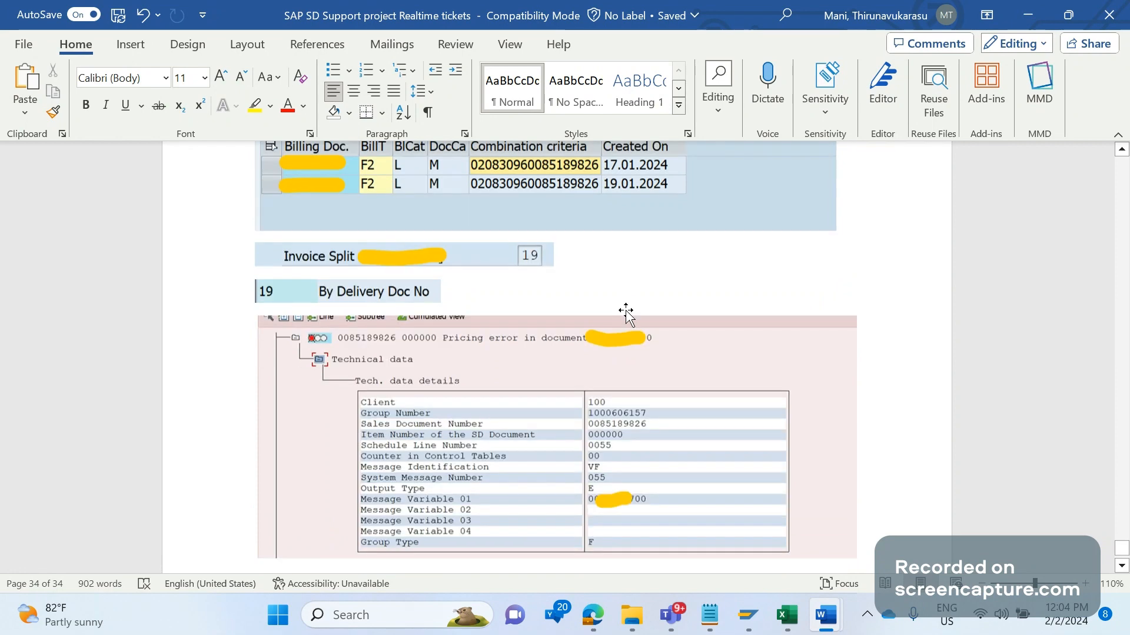
pyautogui.scroll(-3)
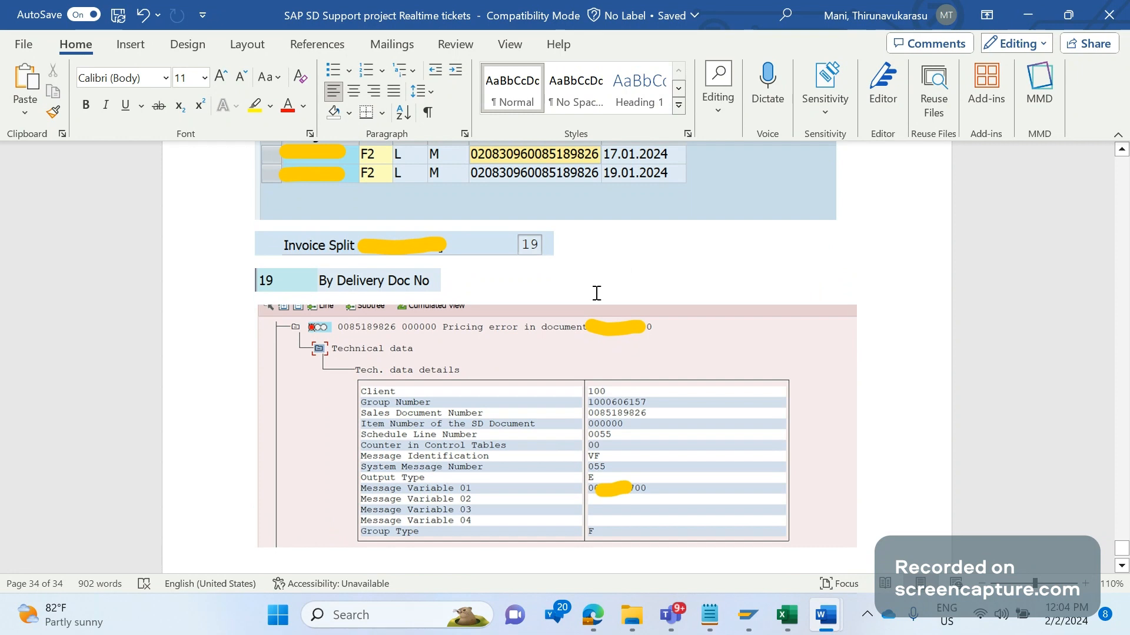
pyautogui.write('V.')
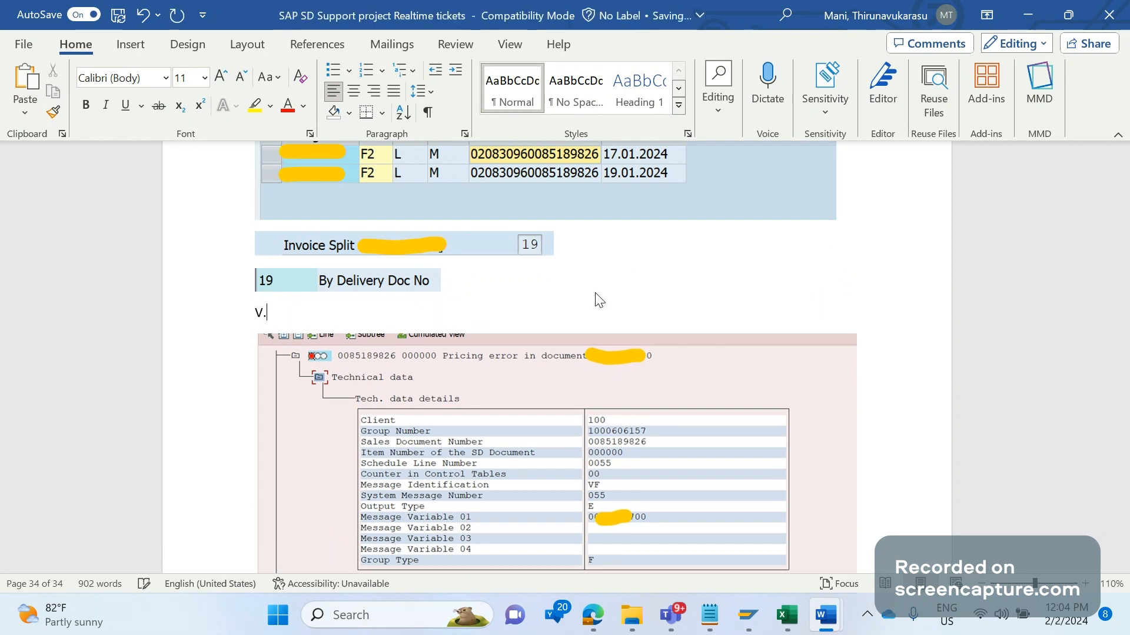
pyautogui.write('21 tc')
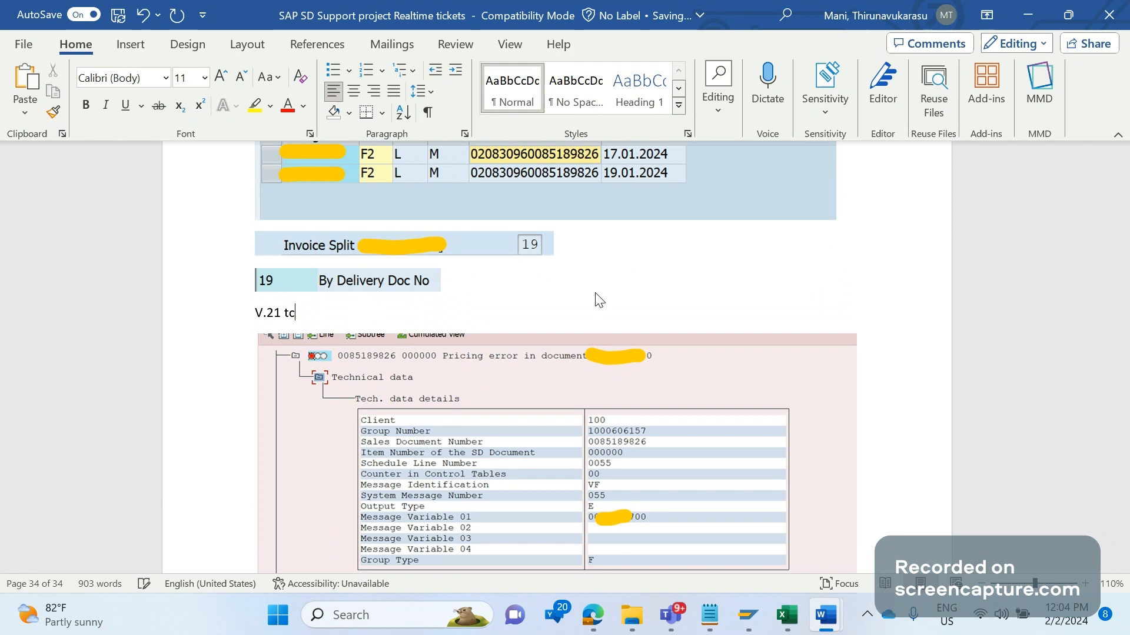
pyautogui.write('ode')
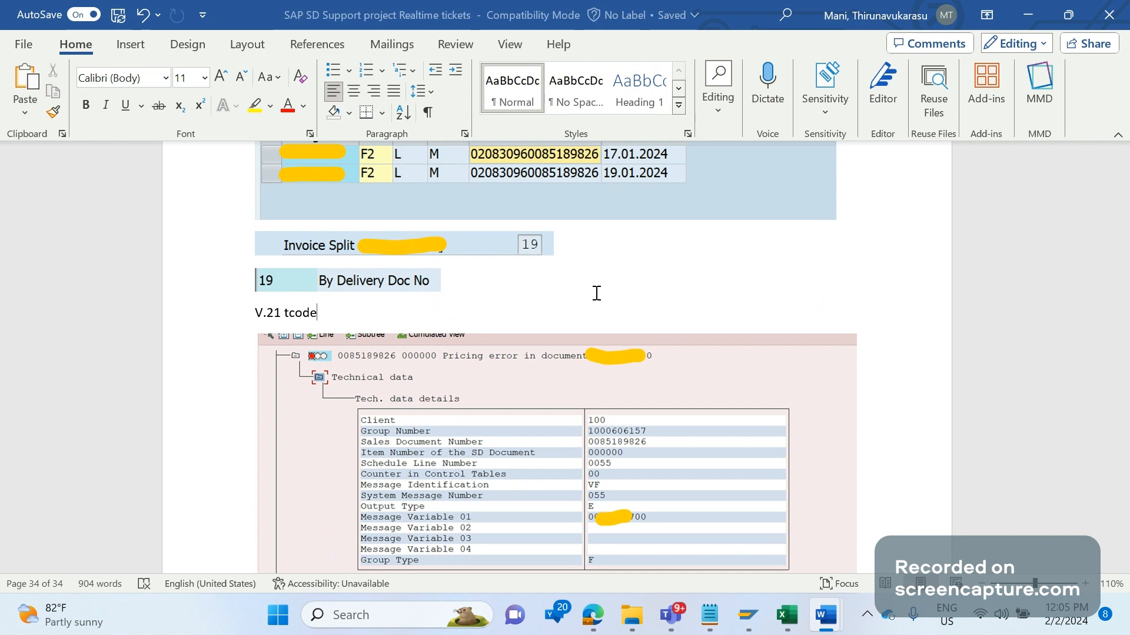
# - Launch SAP Logon and connect to the IDES ECC 6.0 system
pyautogui.click(748, 615)
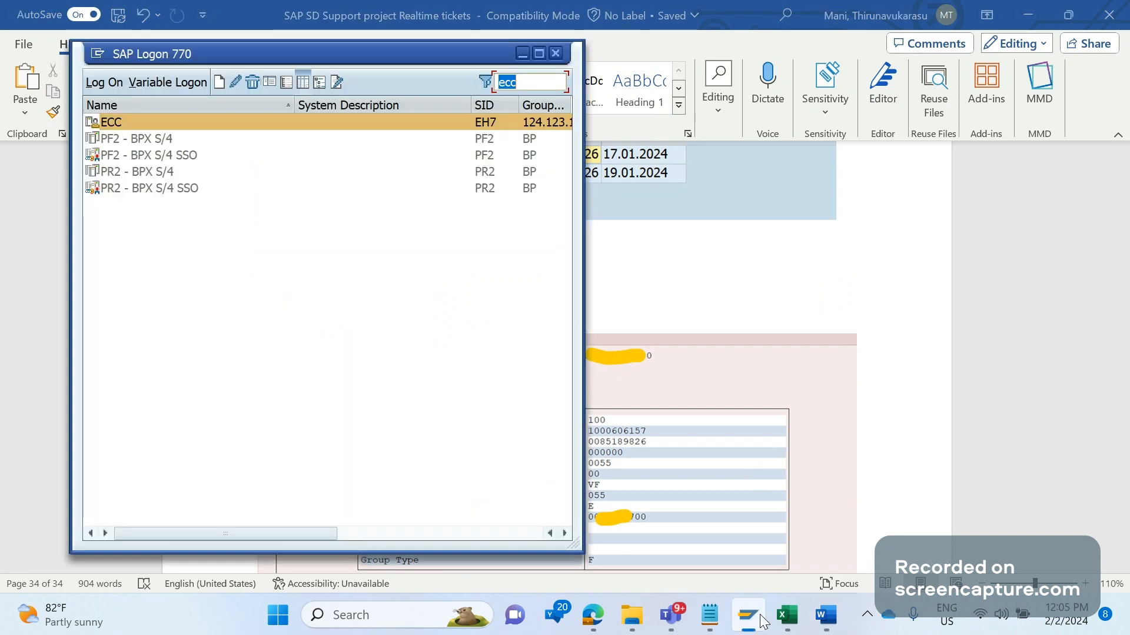
pyautogui.moveTo(400, 129)
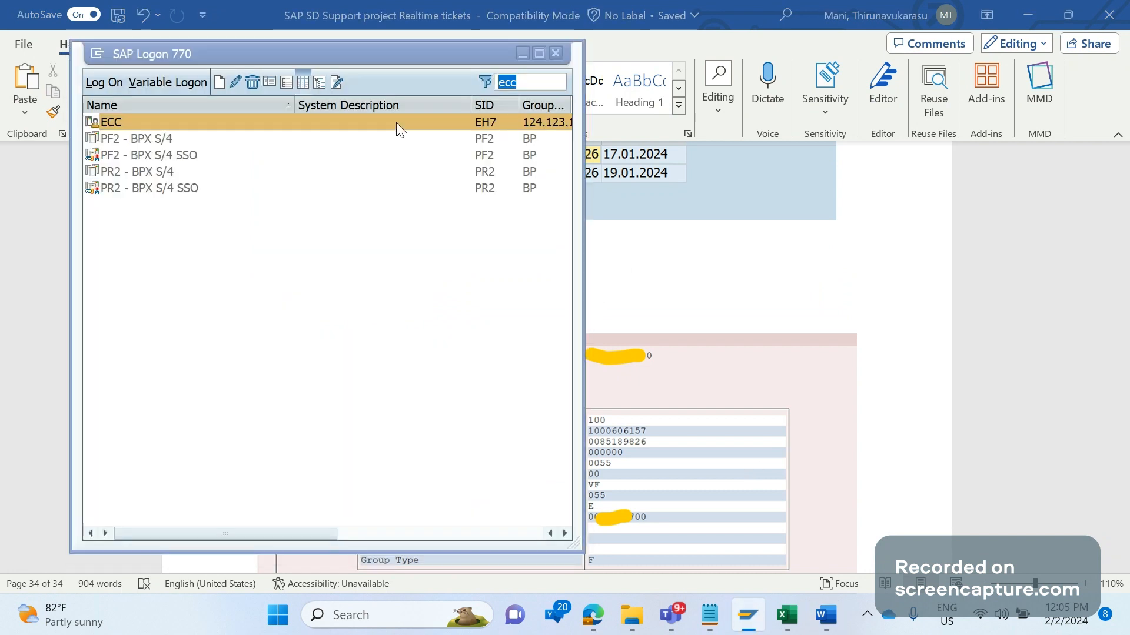
pyautogui.doubleClick(110, 121)
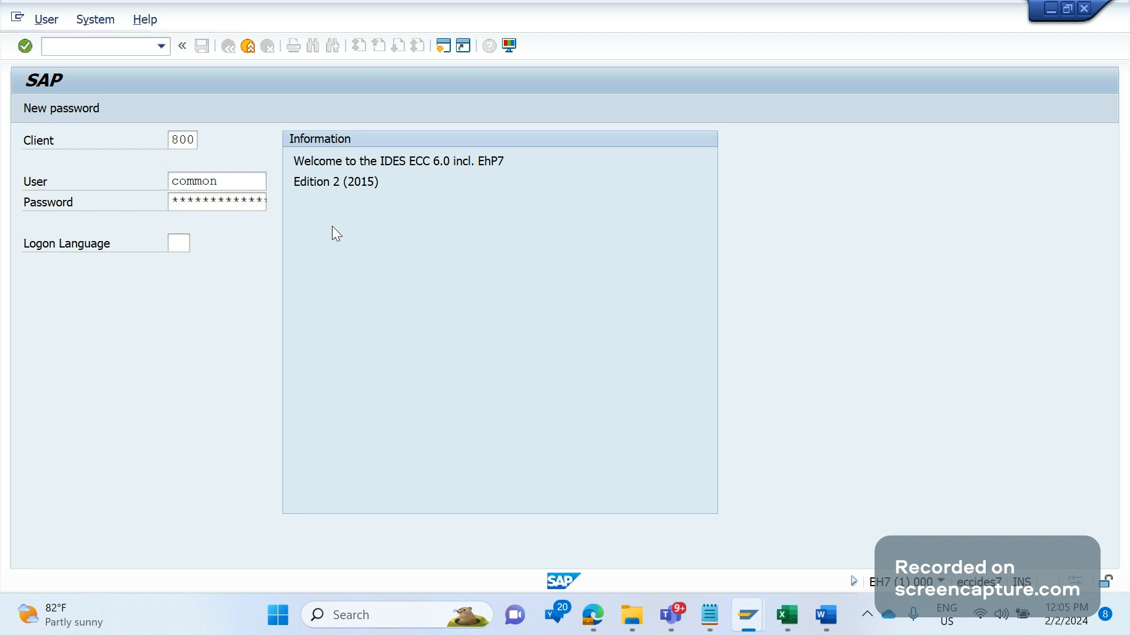
# - Run transaction V.21 and choose collective run type F for invoices
pyautogui.click(26, 45)
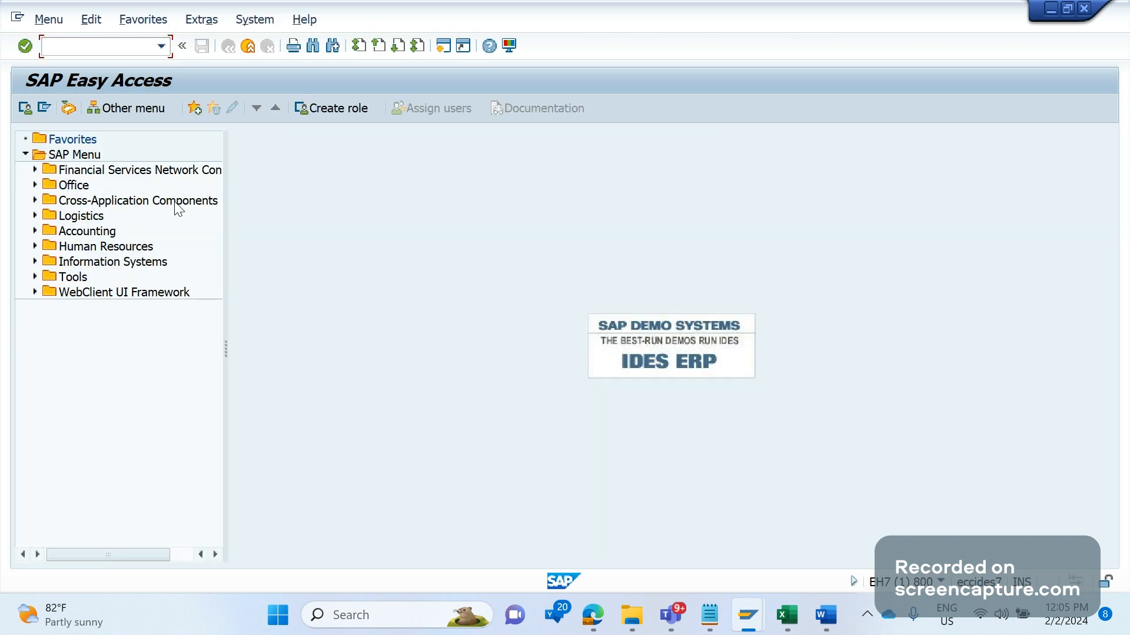
pyautogui.write('v.21')
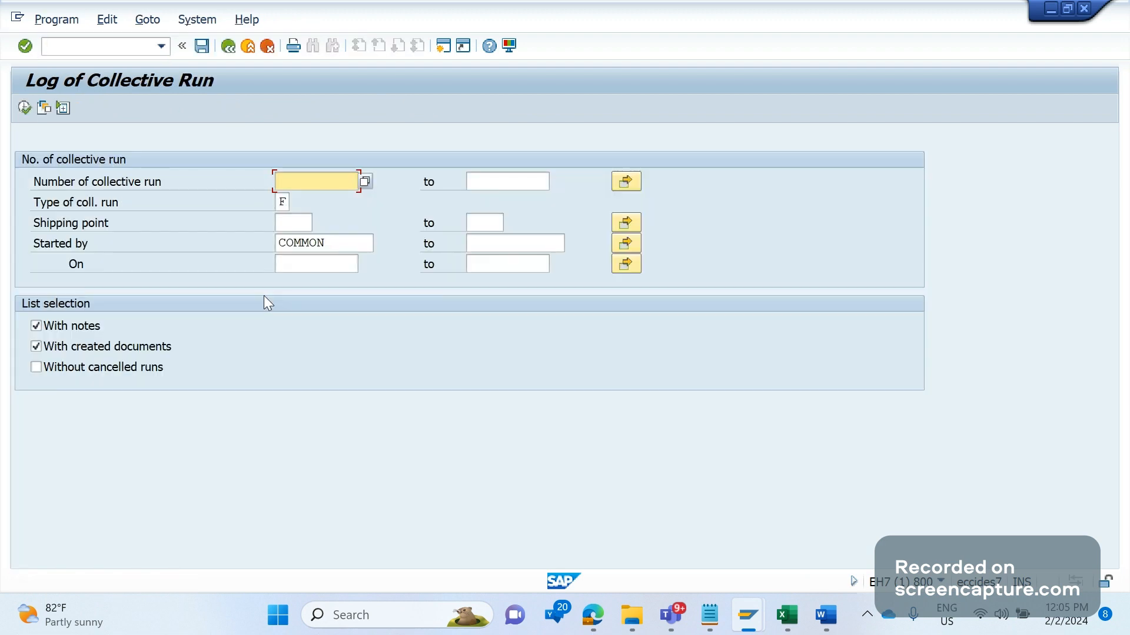
pyautogui.moveTo(81, 211)
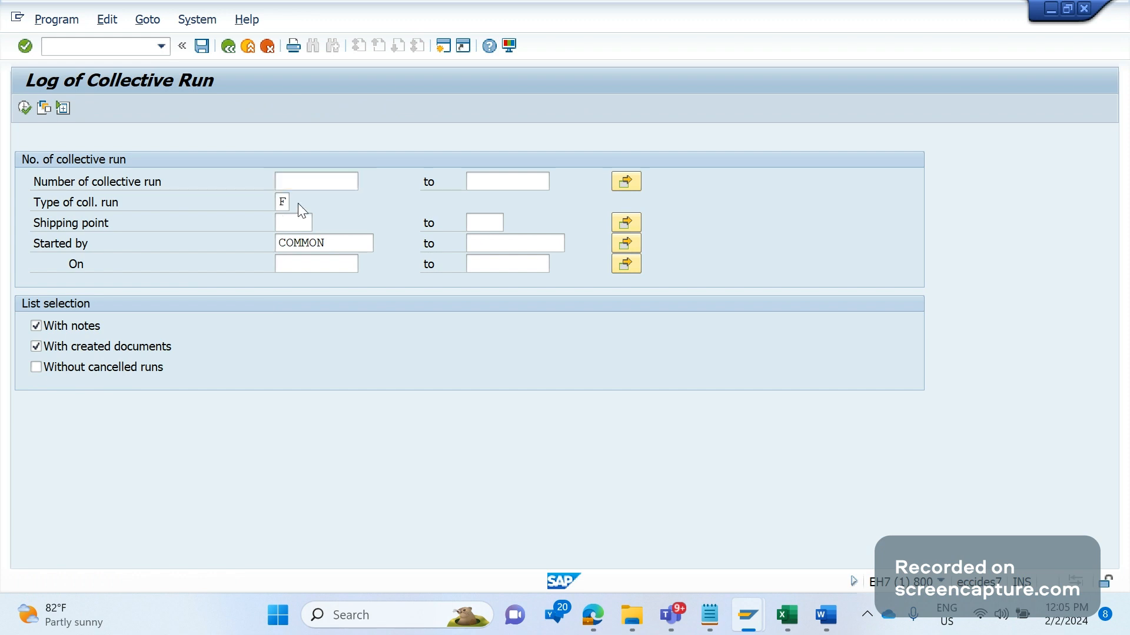
pyautogui.click(282, 202)
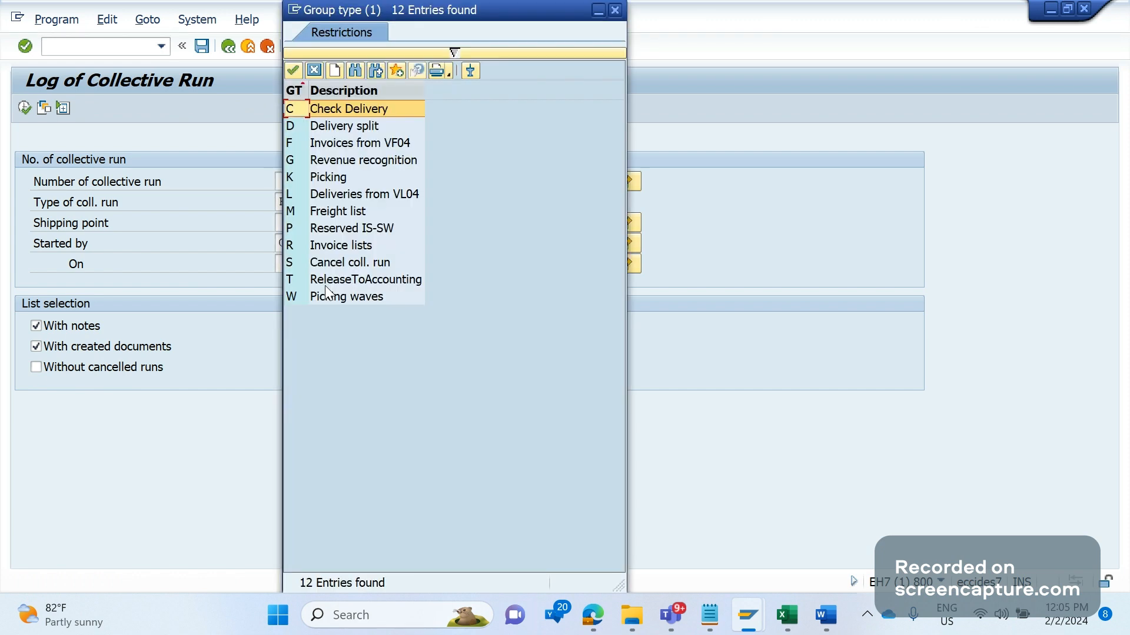
pyautogui.click(364, 142)
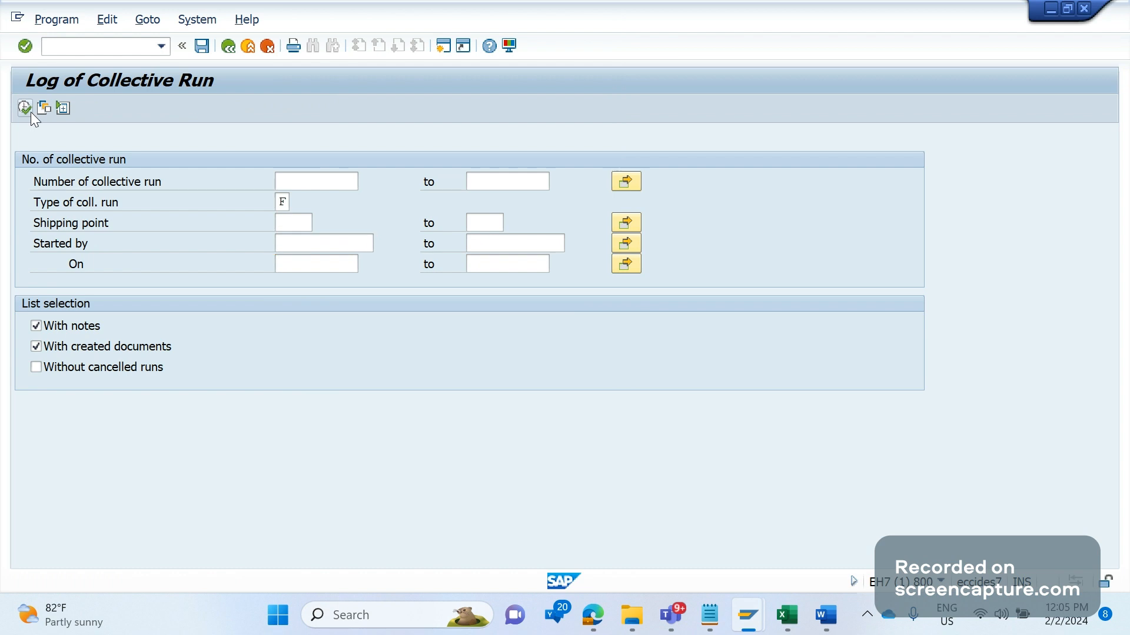
# - Execute the run log, widen the Created documents column, and sort by newest creation date
pyautogui.click(24, 108)
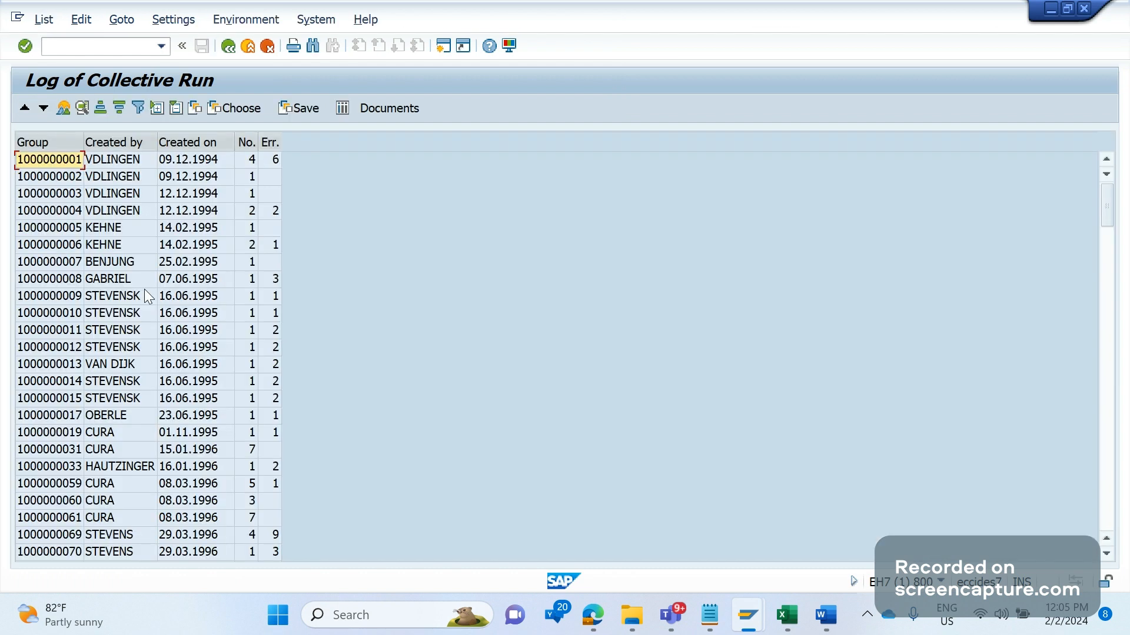
pyautogui.moveTo(105, 213)
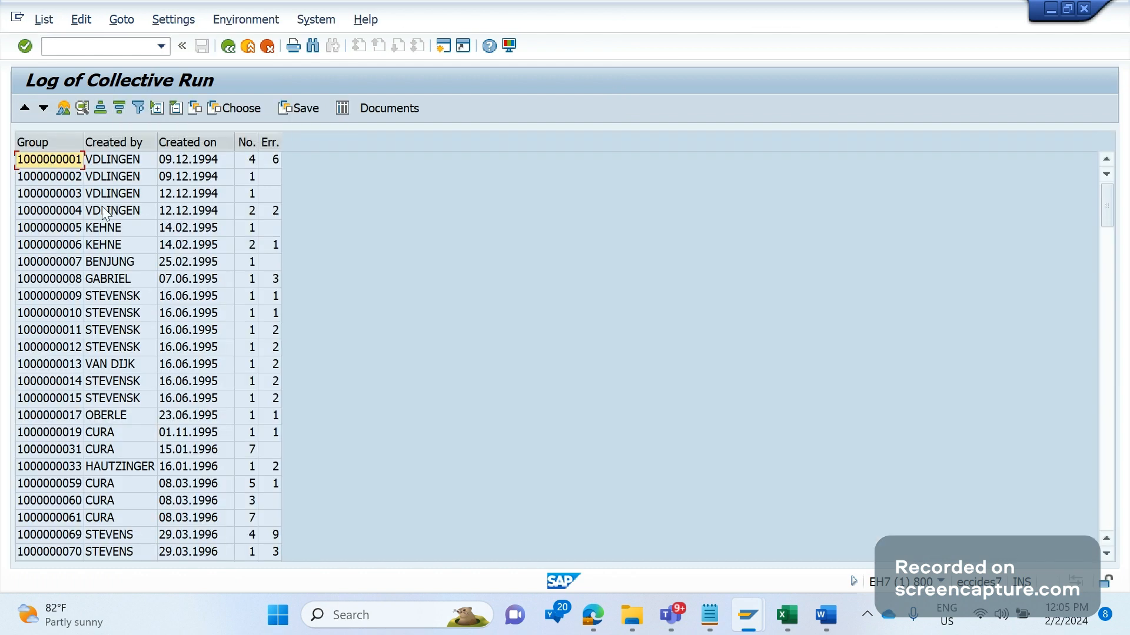
pyautogui.moveTo(49, 194)
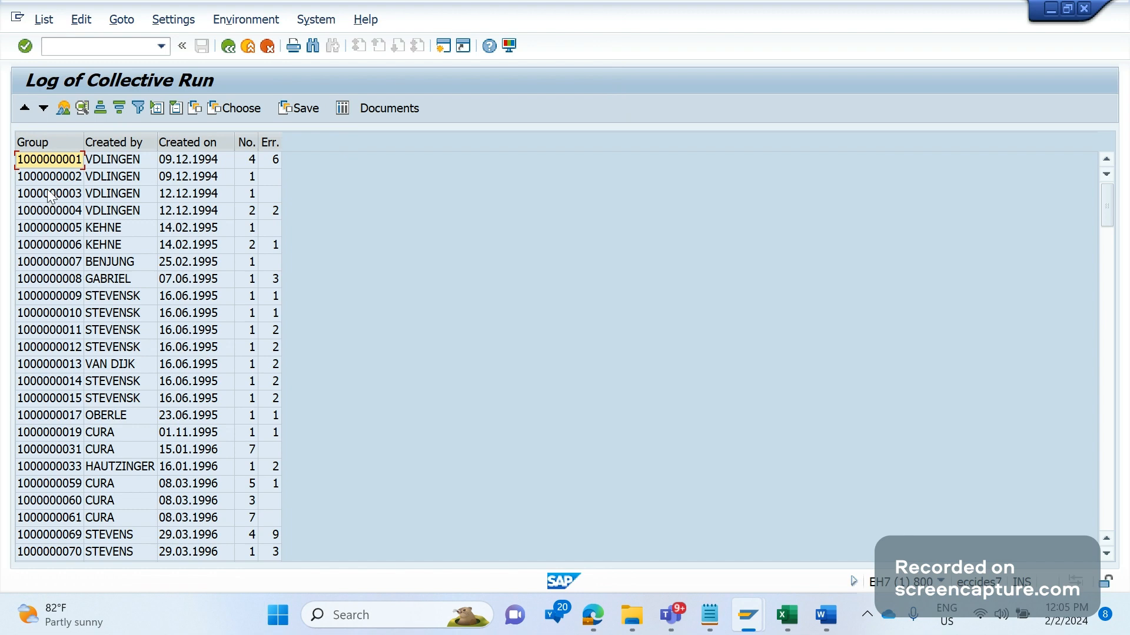
pyautogui.click(32, 142)
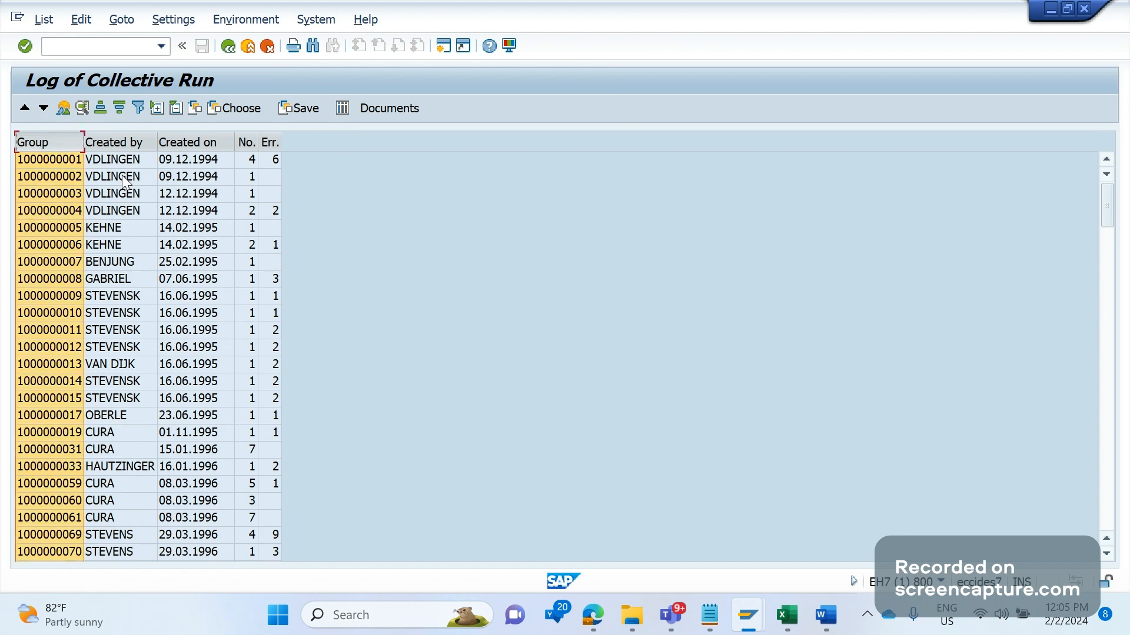
pyautogui.click(189, 142)
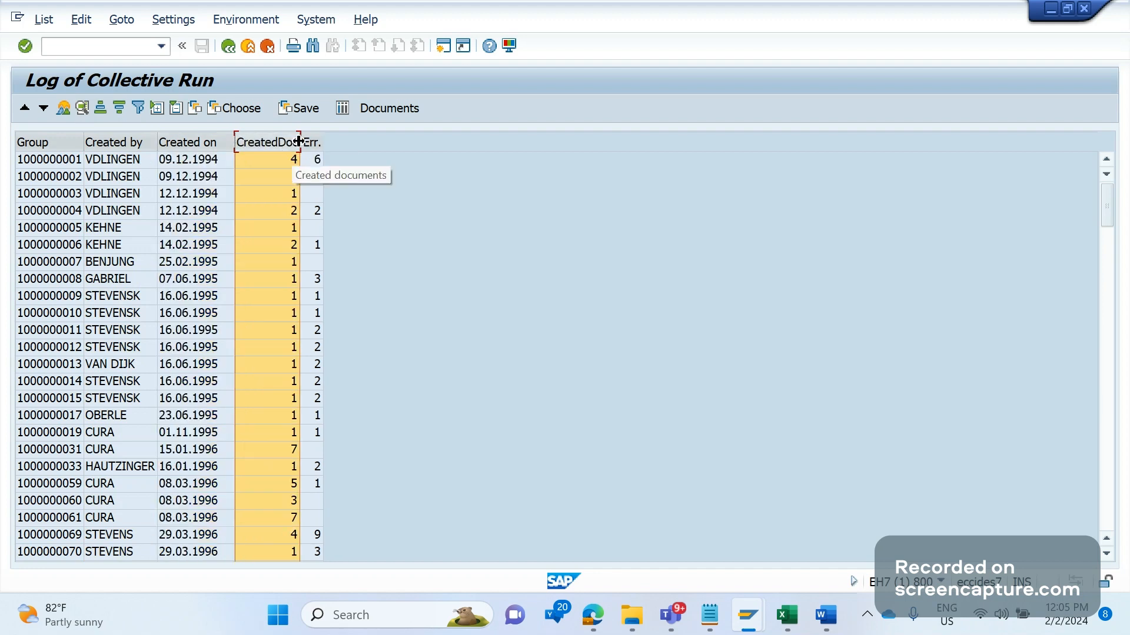
pyautogui.moveTo(302, 142); pyautogui.dragTo(395, 141)
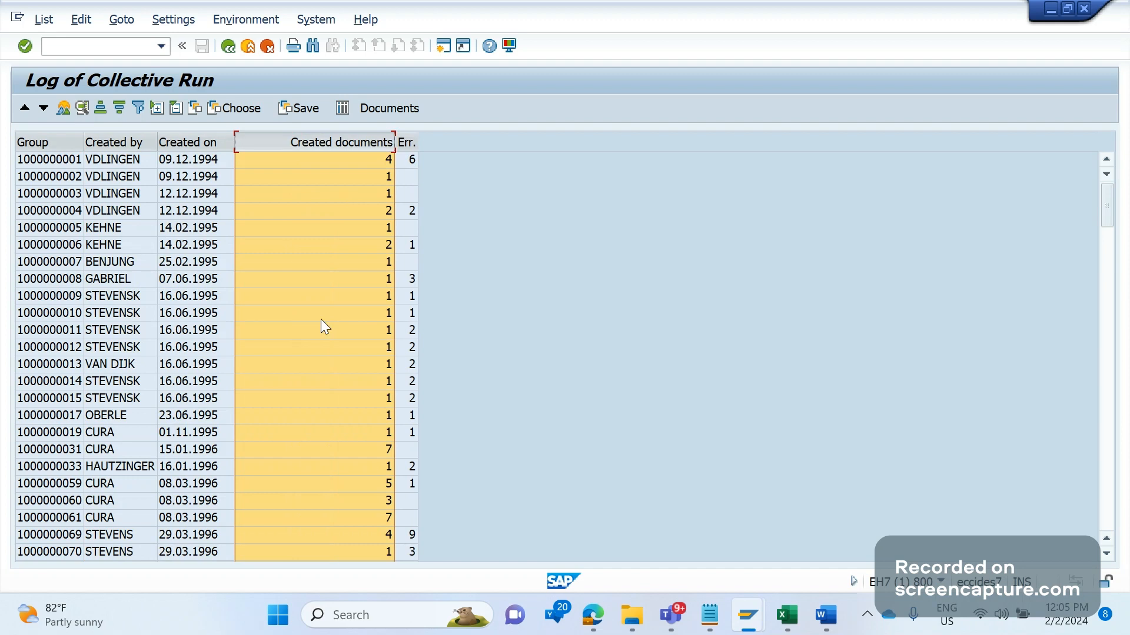
pyautogui.moveTo(350, 207)
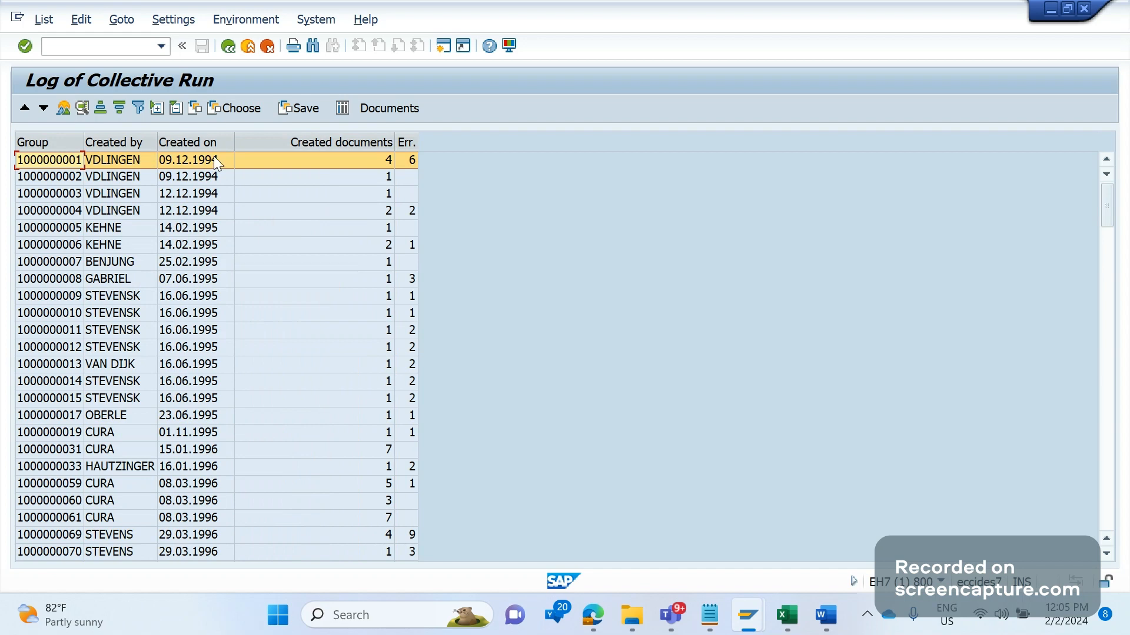
pyautogui.moveTo(389, 108)
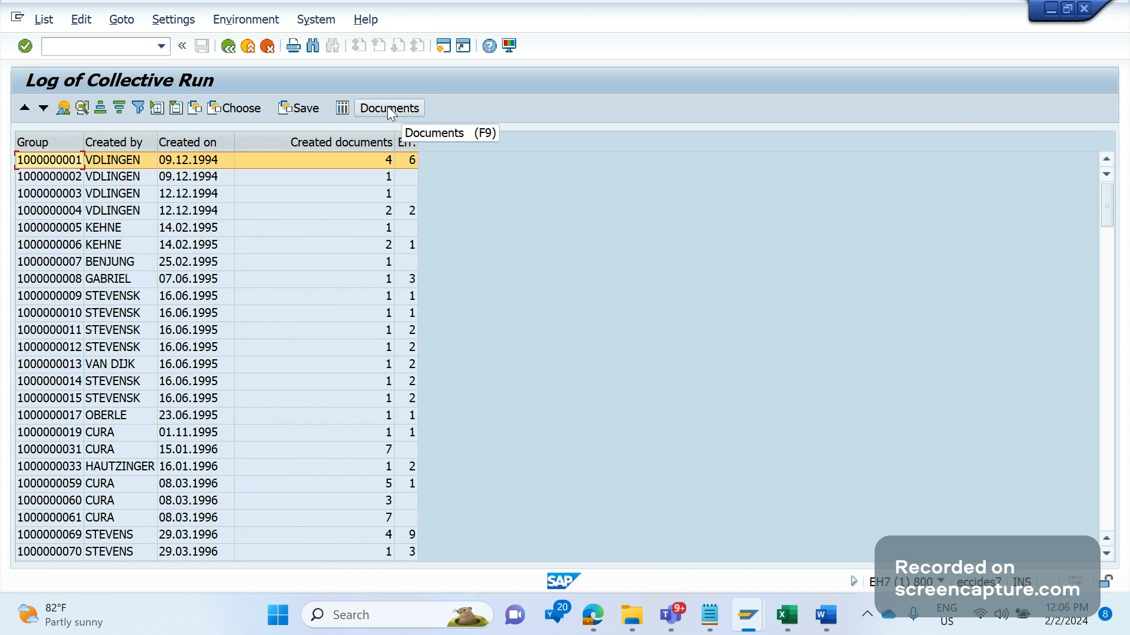
pyautogui.moveTo(358, 124)
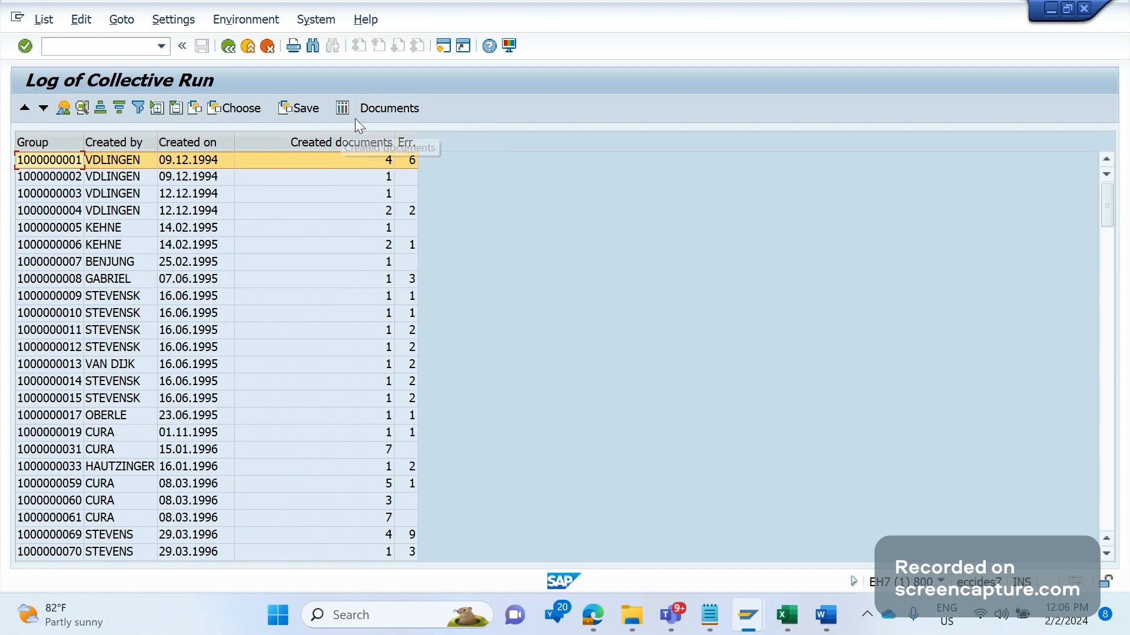
pyautogui.click(388, 108)
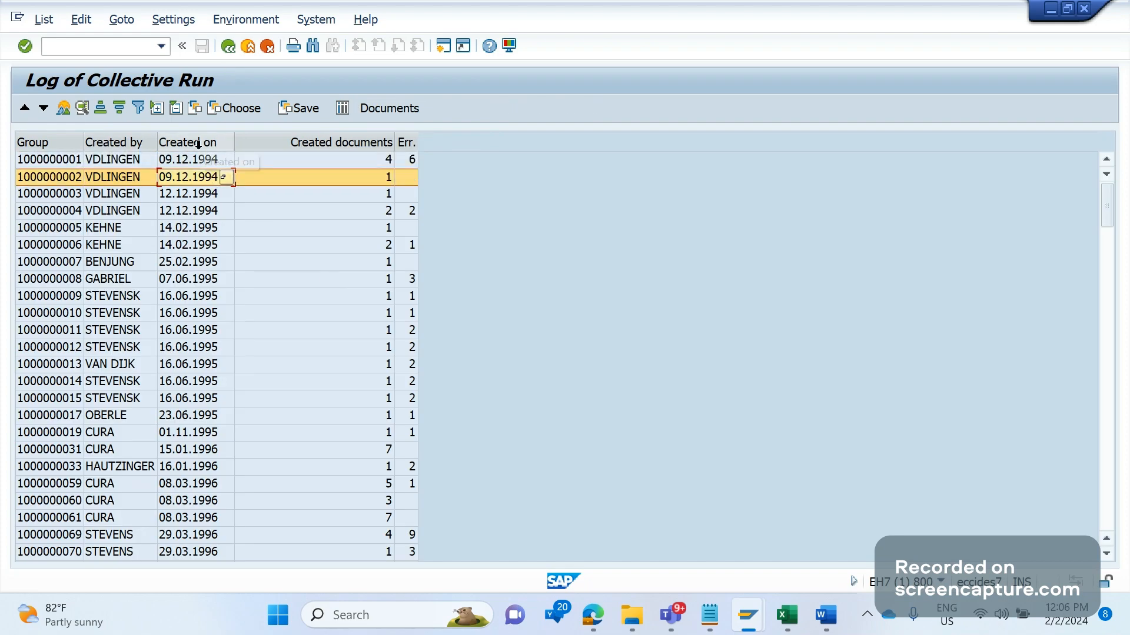
pyautogui.click(190, 142)
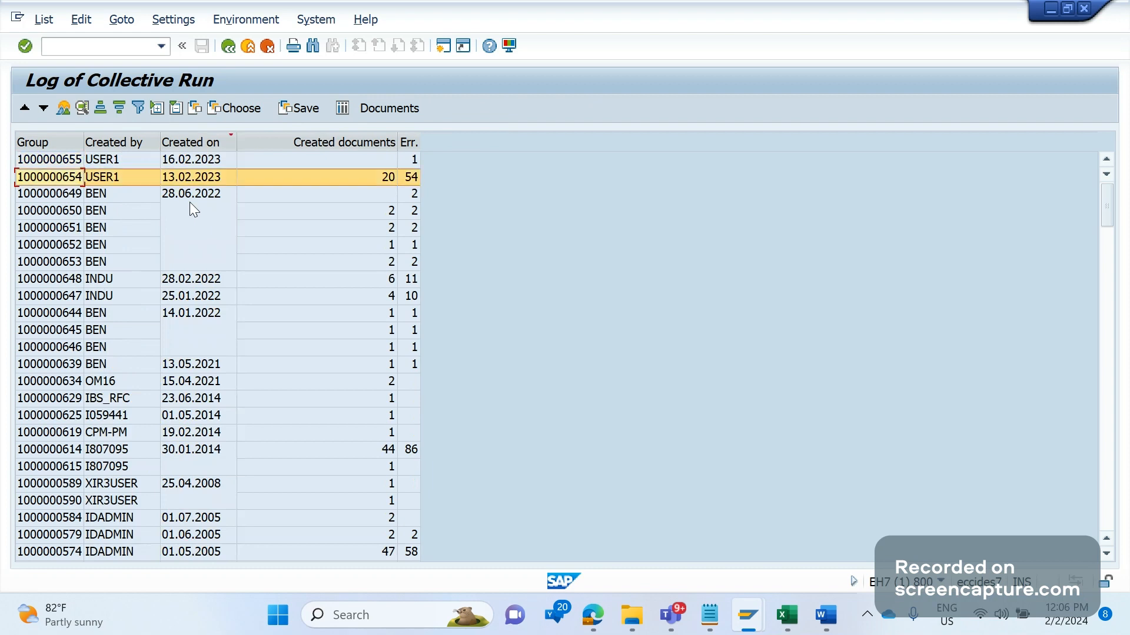
pyautogui.moveTo(193, 189)
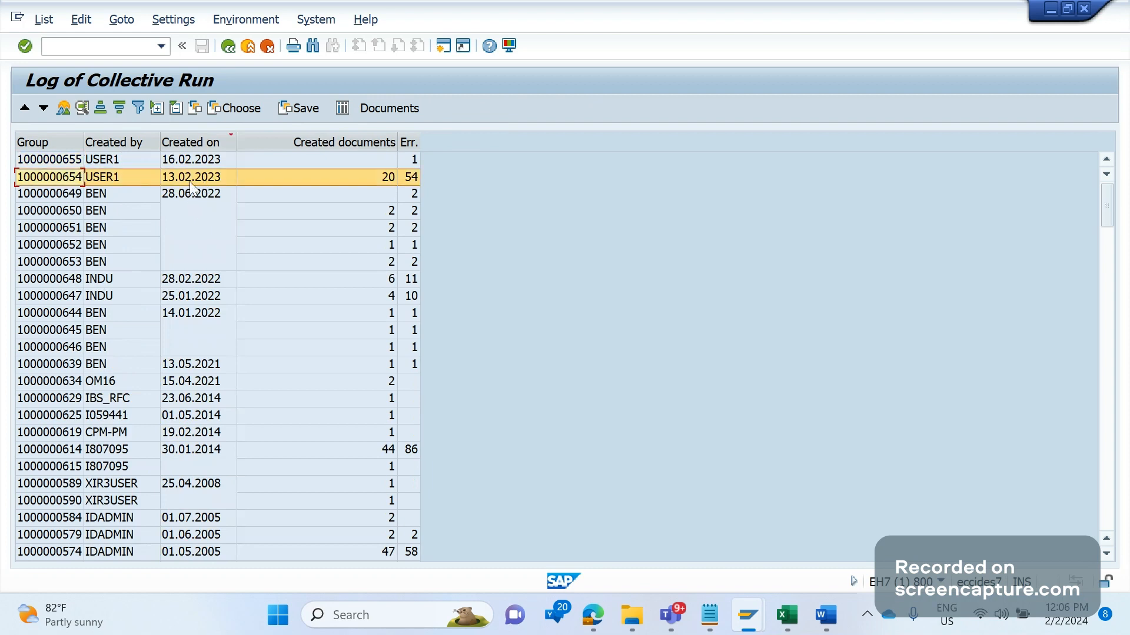
pyautogui.moveTo(353, 193)
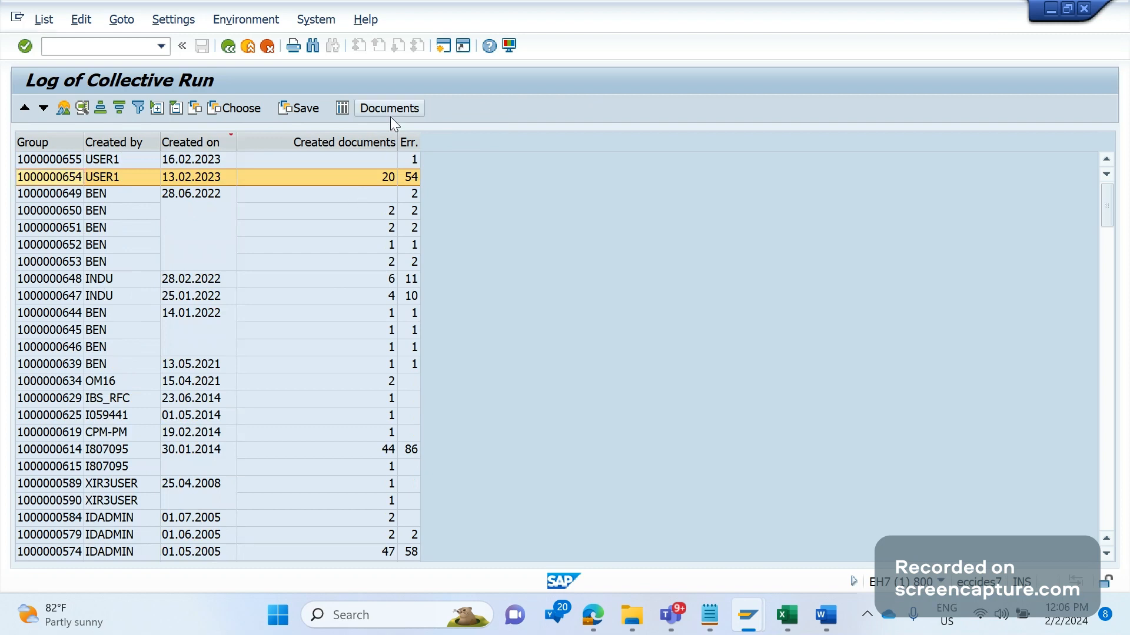
pyautogui.click(389, 108)
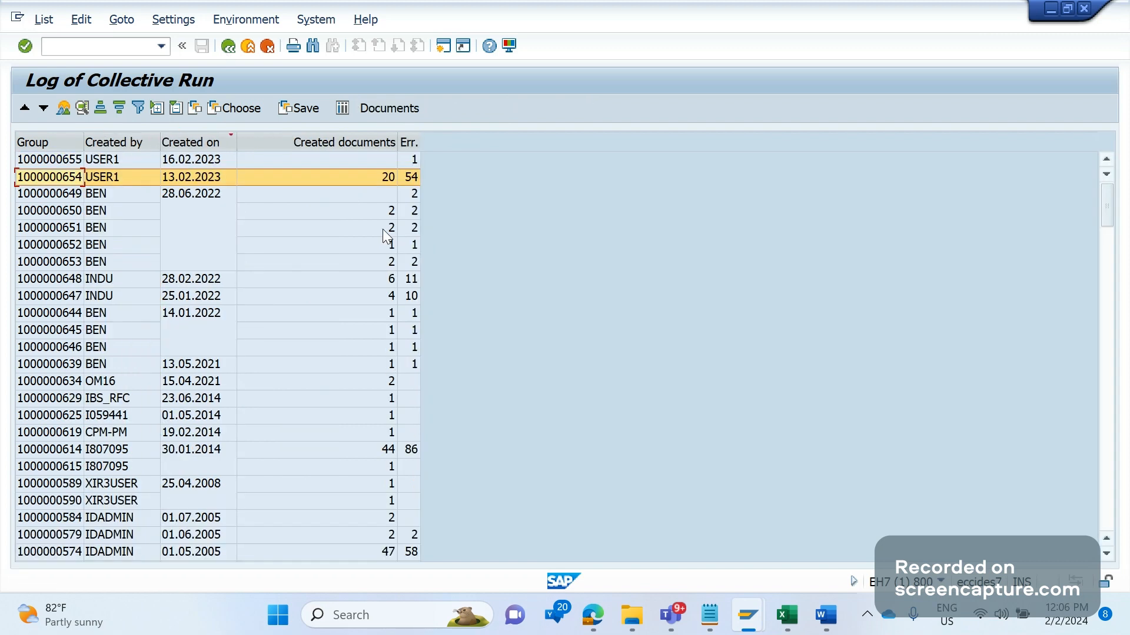
pyautogui.moveTo(410, 142)
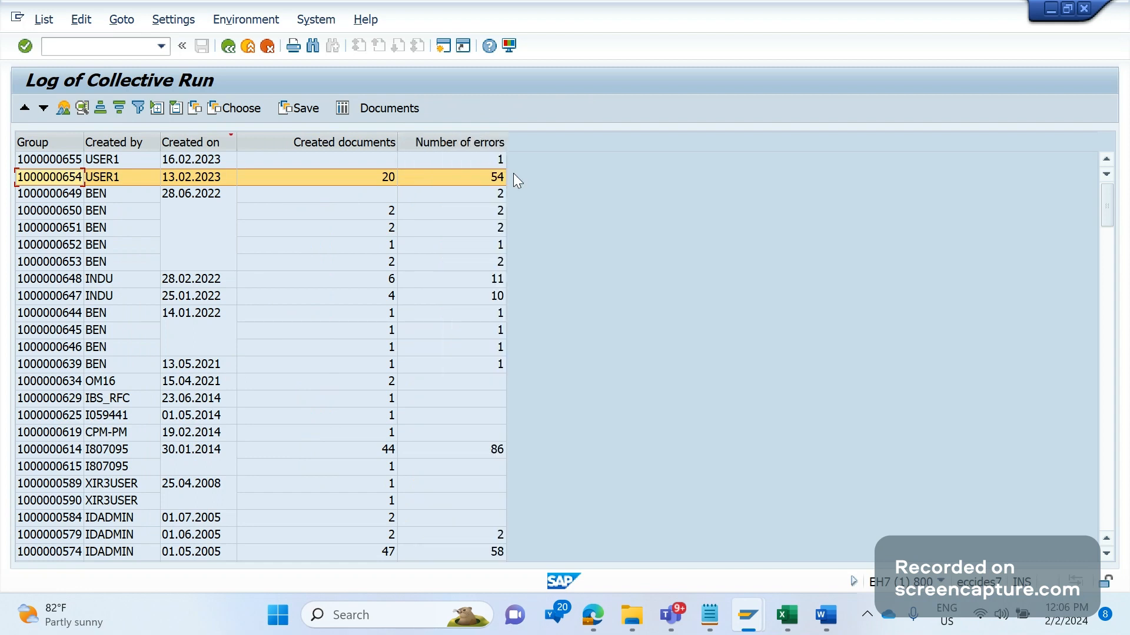
pyautogui.click(459, 141)
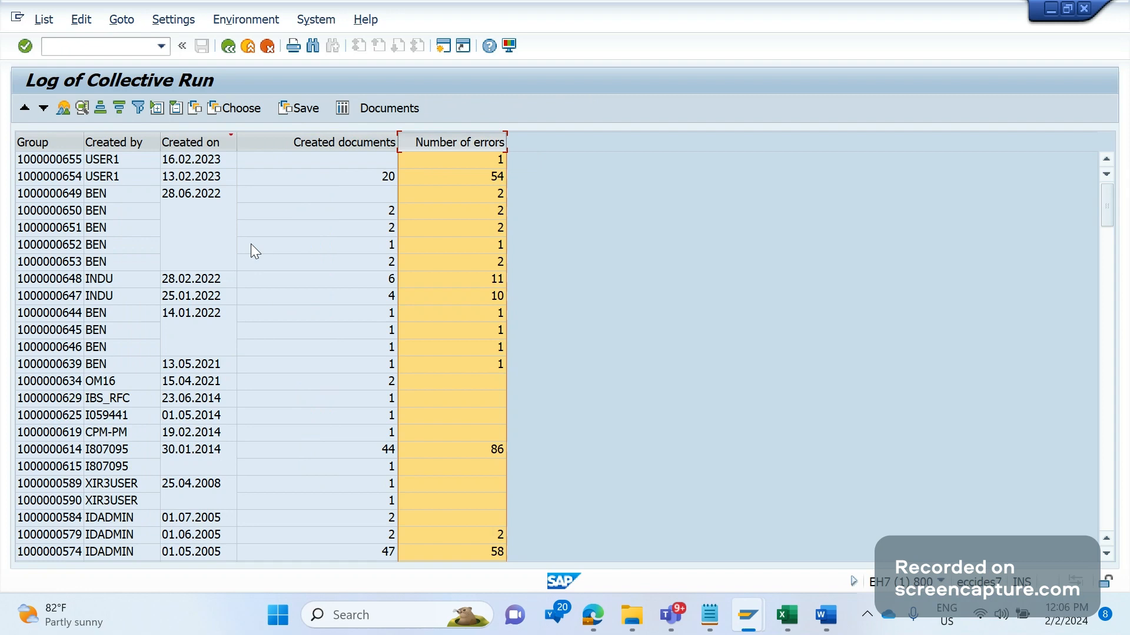
pyautogui.moveTo(299, 254)
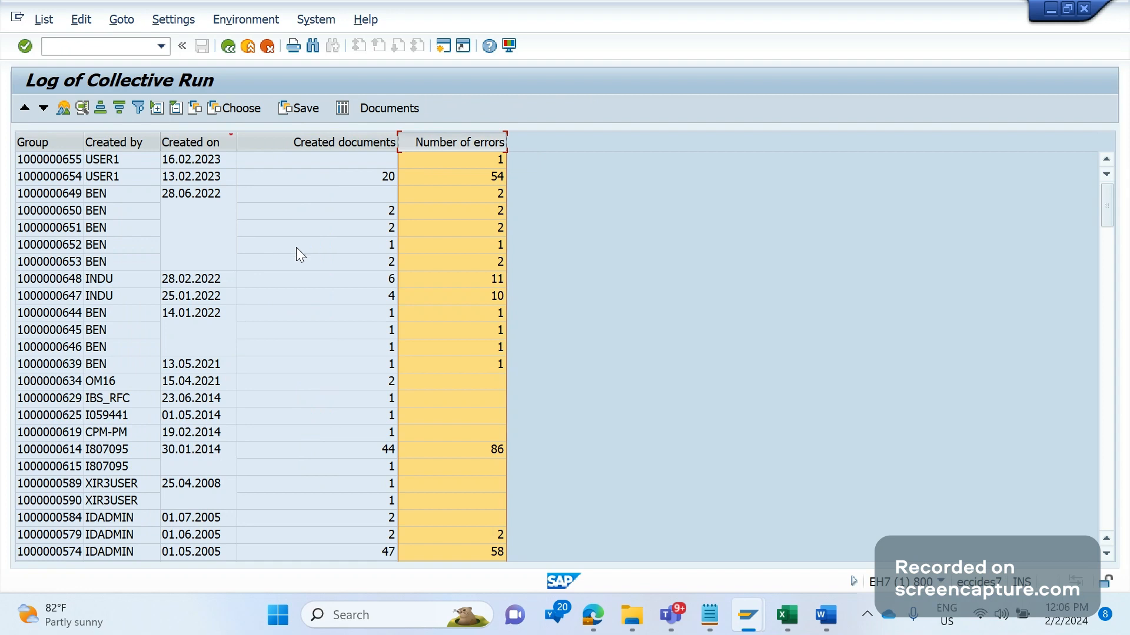
pyautogui.moveTo(57, 180)
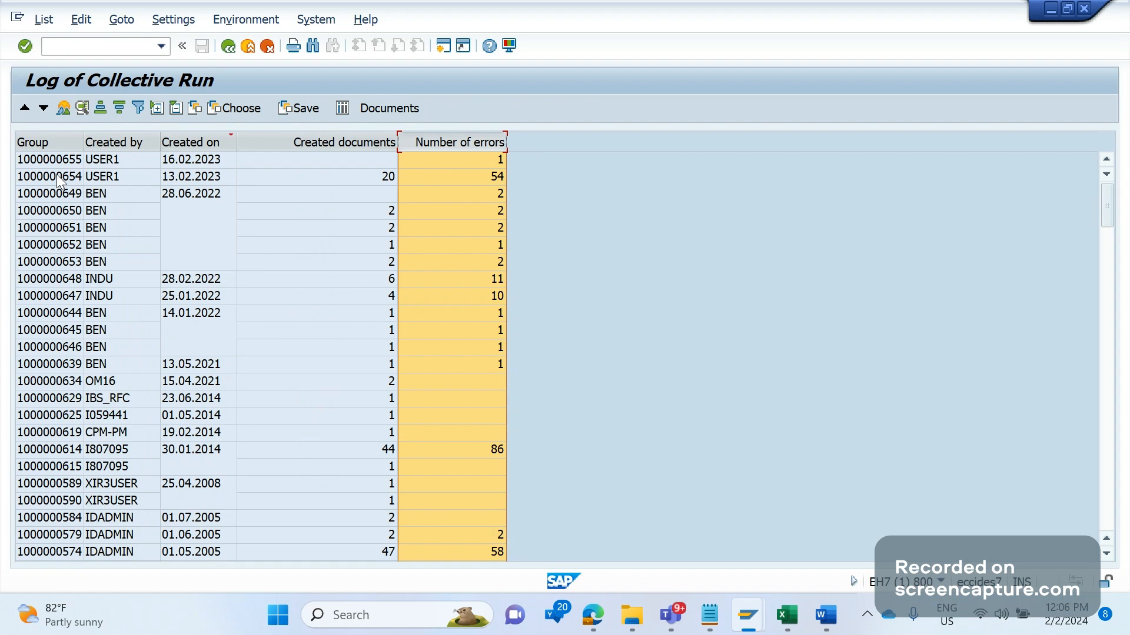
pyautogui.click(49, 177)
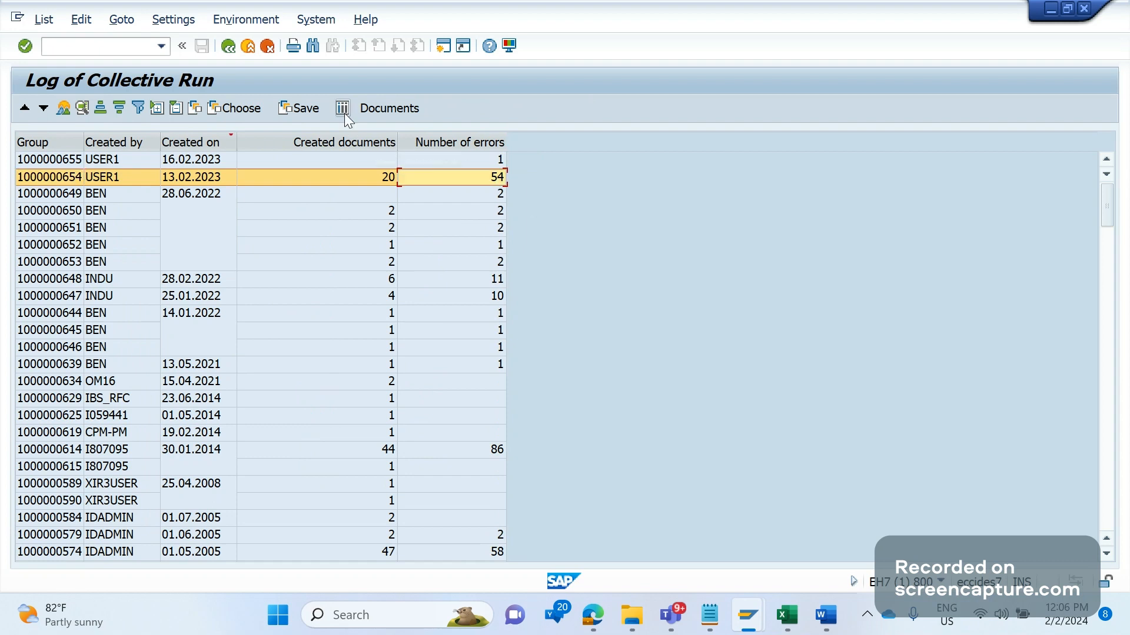
pyautogui.moveTo(341, 109)
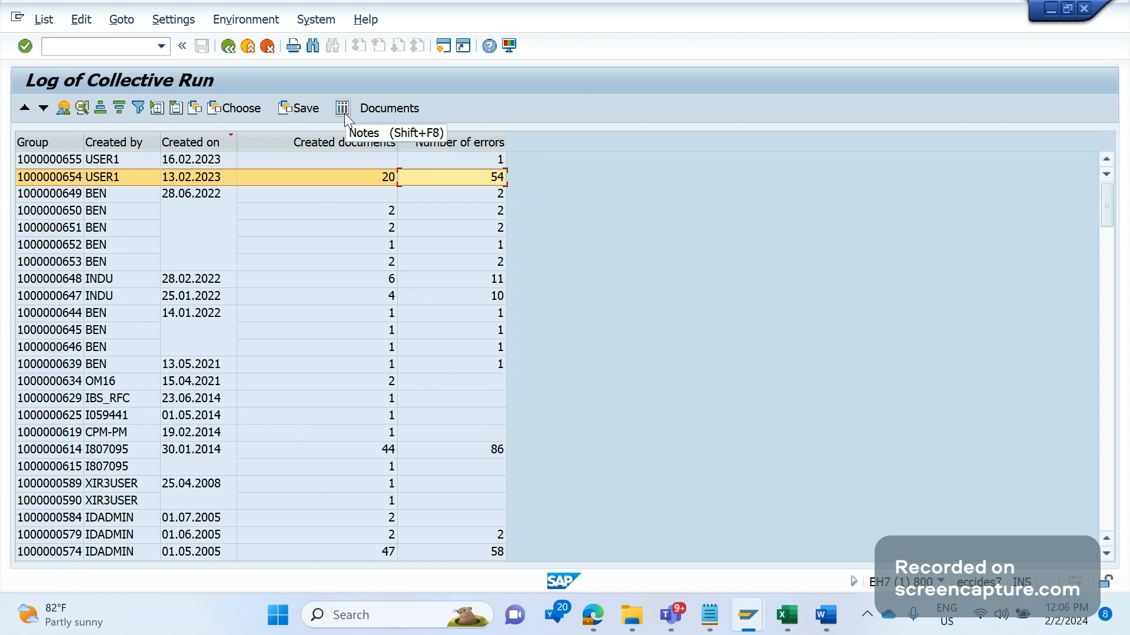
pyautogui.moveTo(389, 108)
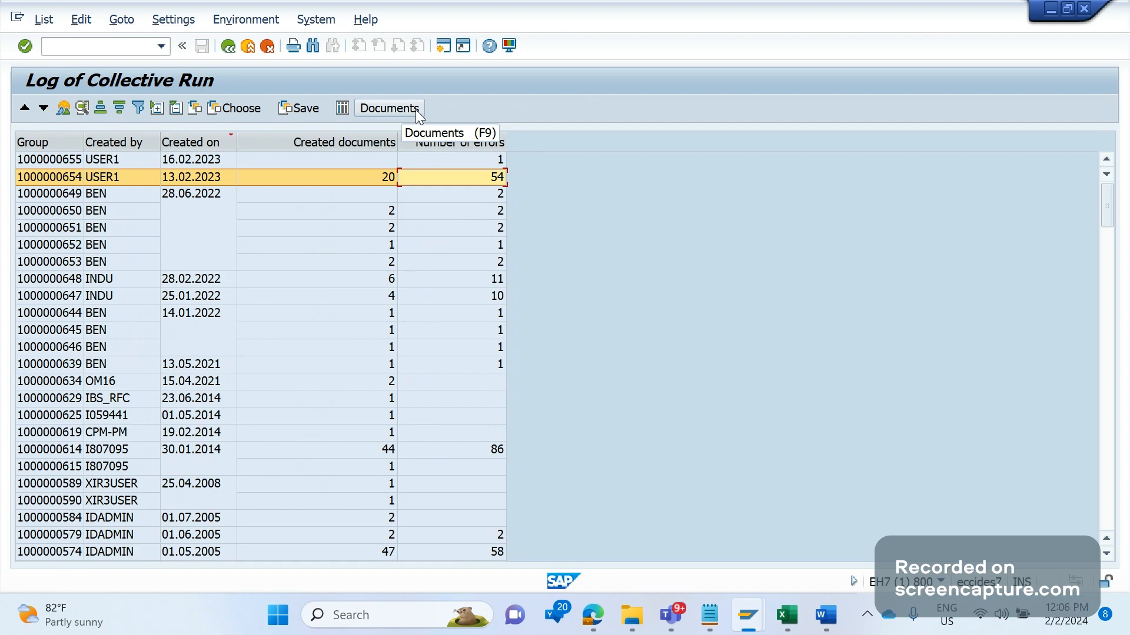
pyautogui.moveTo(343, 113)
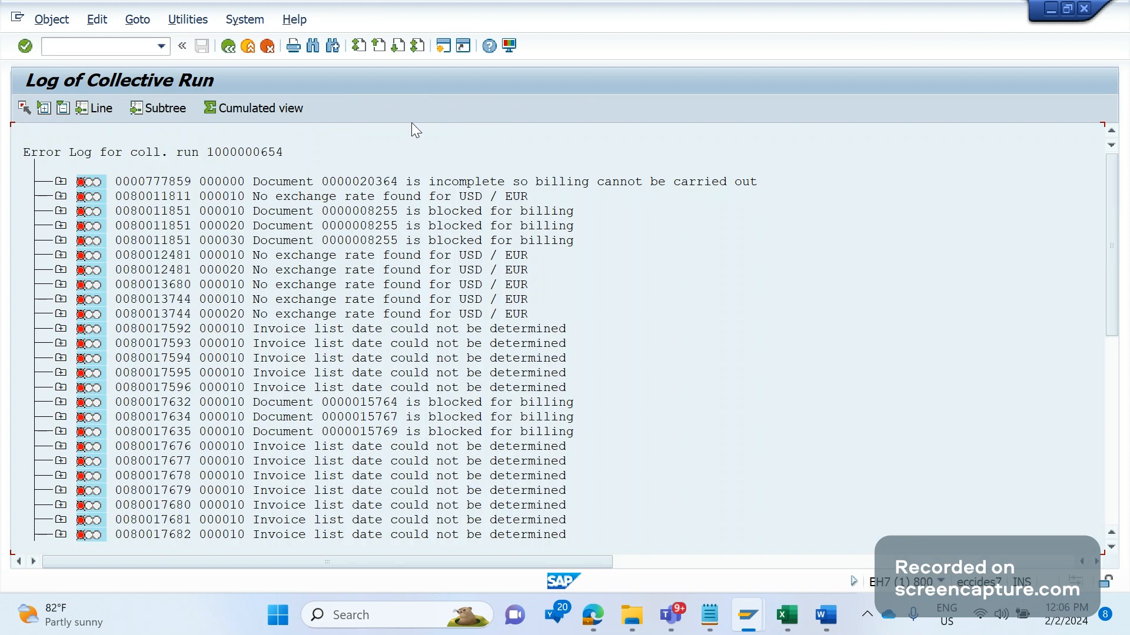
pyautogui.moveTo(363, 193)
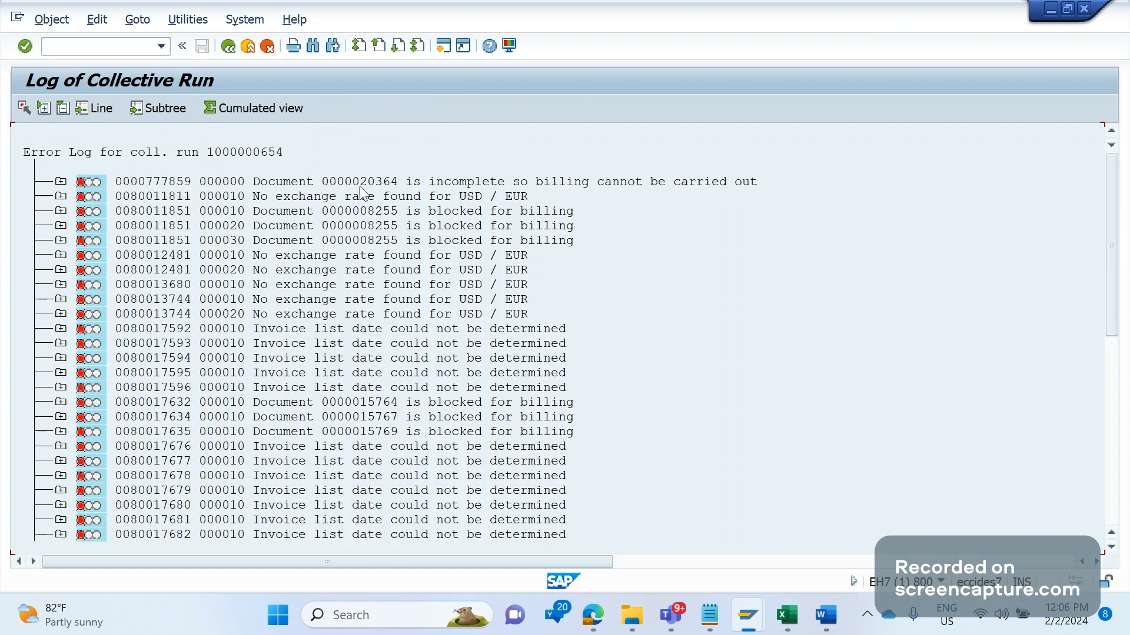
pyautogui.moveTo(161, 247)
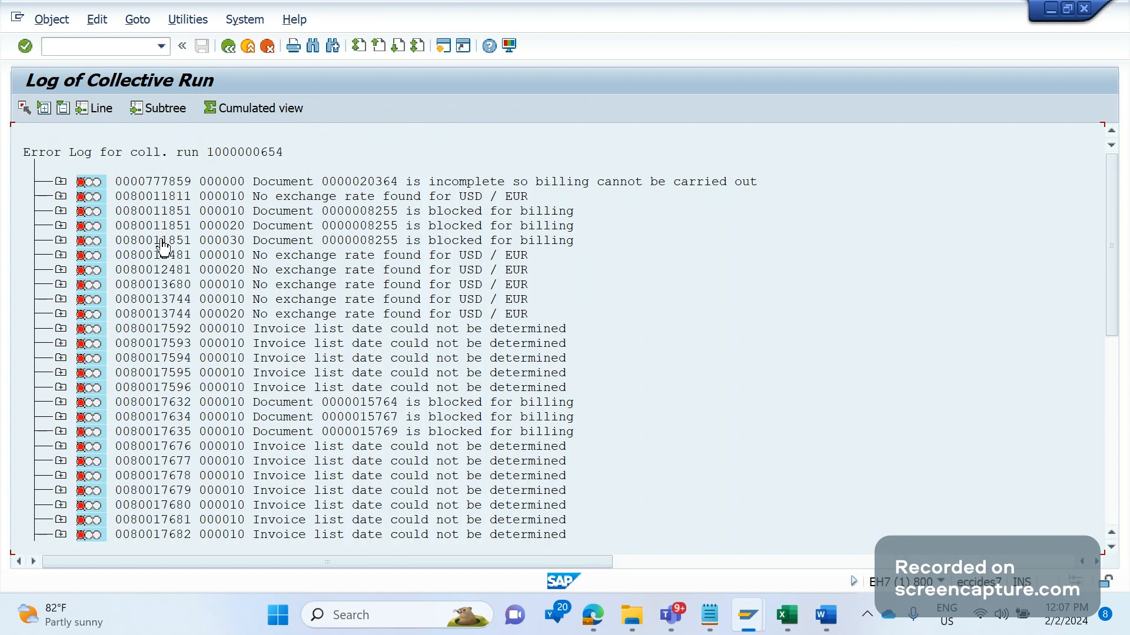
pyautogui.moveTo(166, 189)
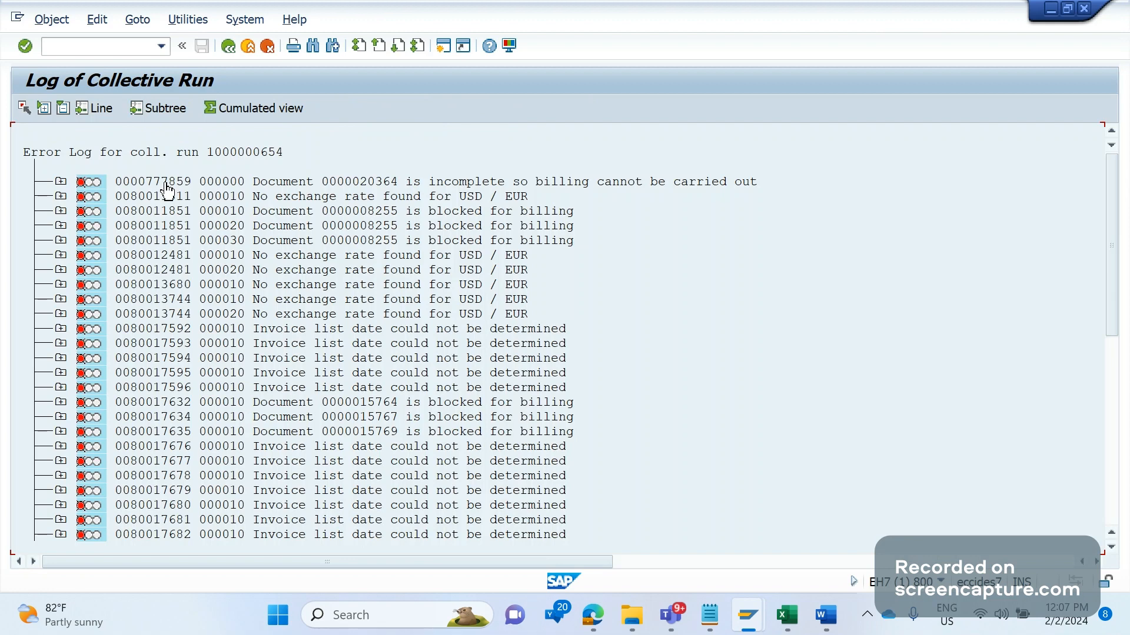
pyautogui.moveTo(439, 160)
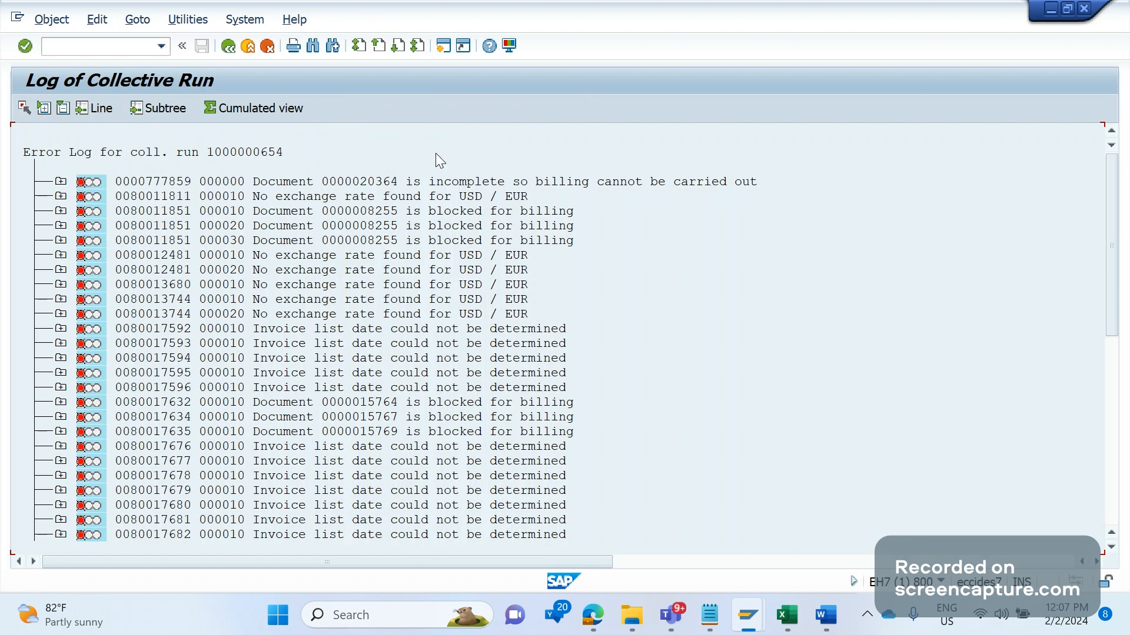
pyautogui.moveTo(416, 351)
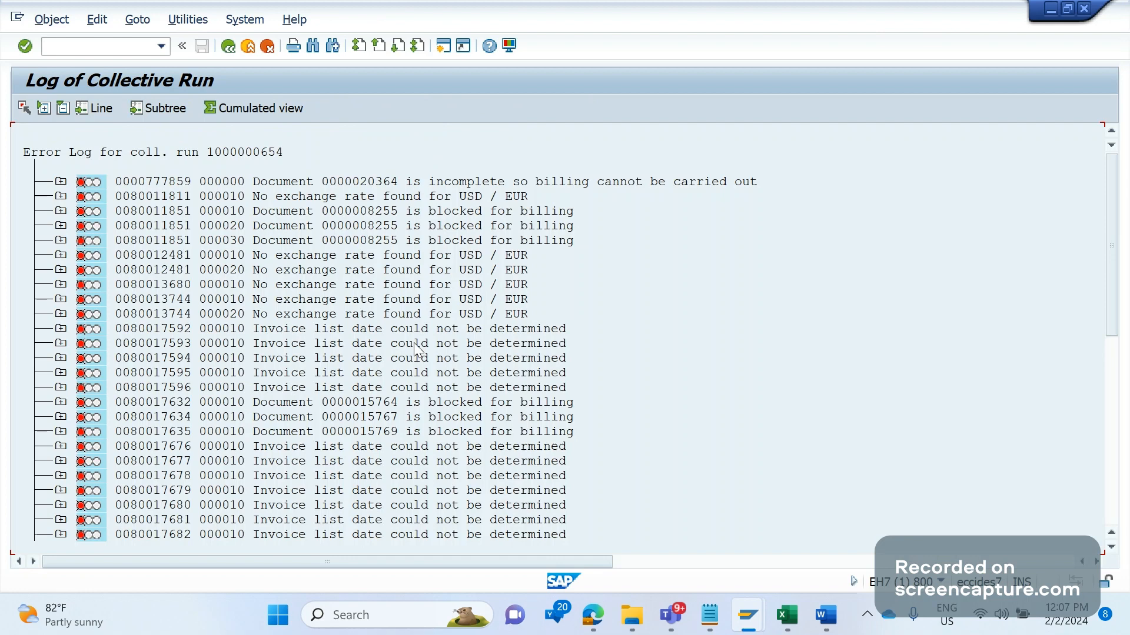
pyautogui.press('alt+tab')
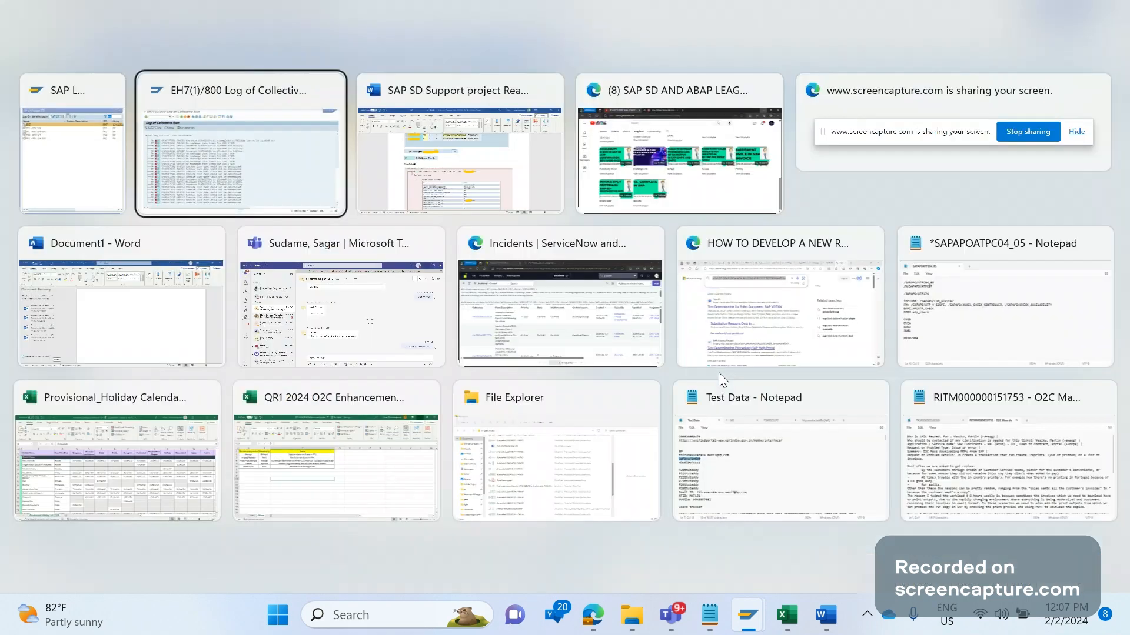
pyautogui.click(458, 145)
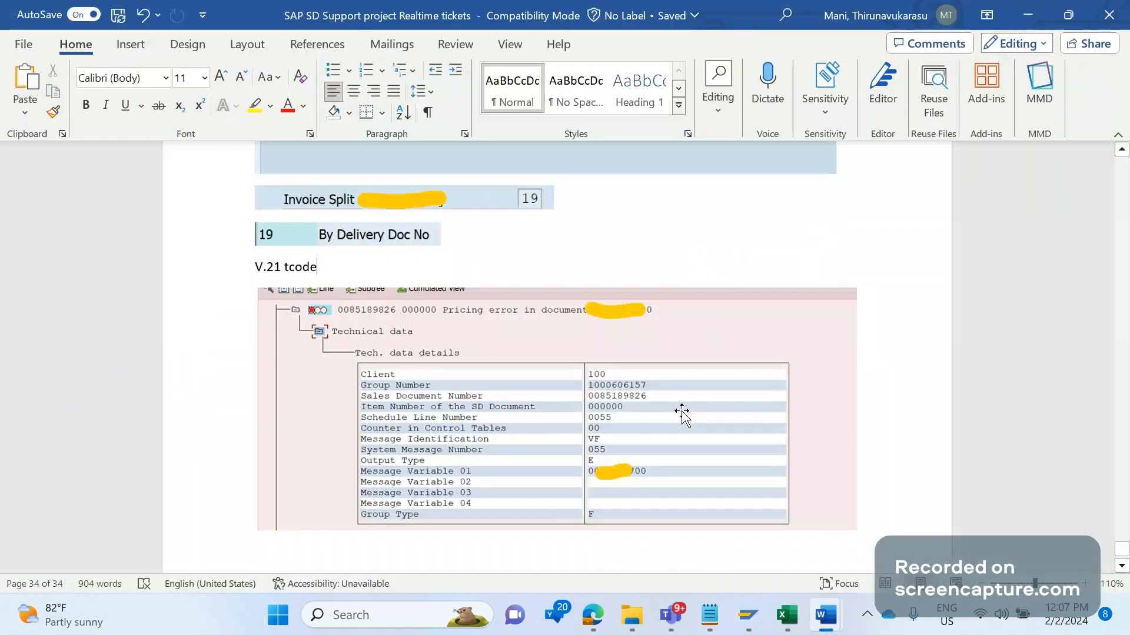
pyautogui.moveTo(369, 339)
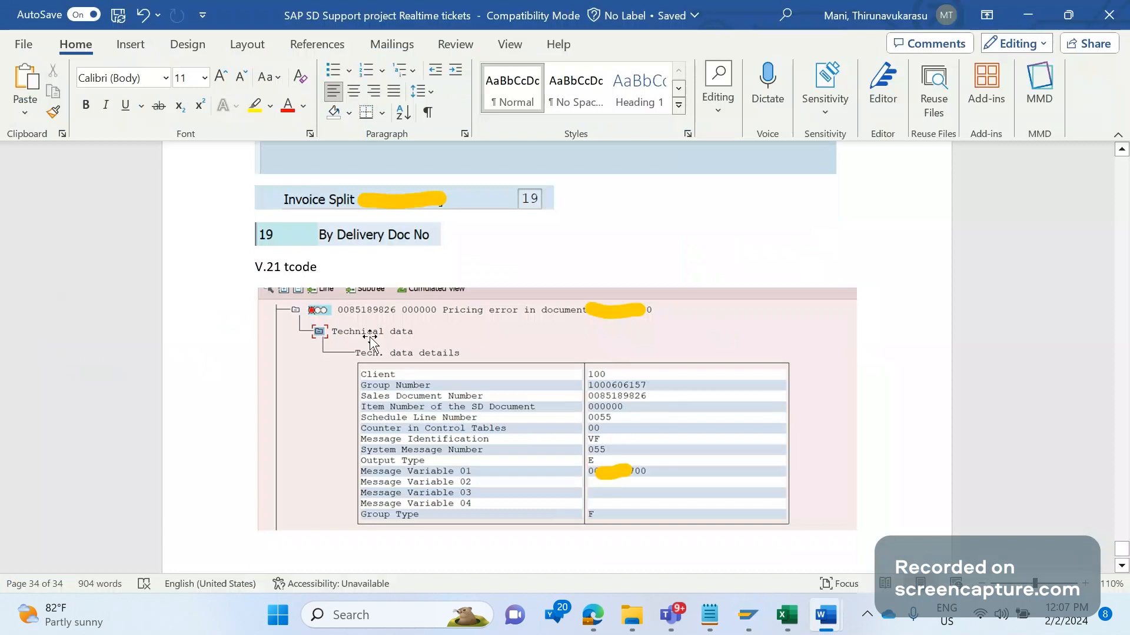
pyautogui.moveTo(453, 339)
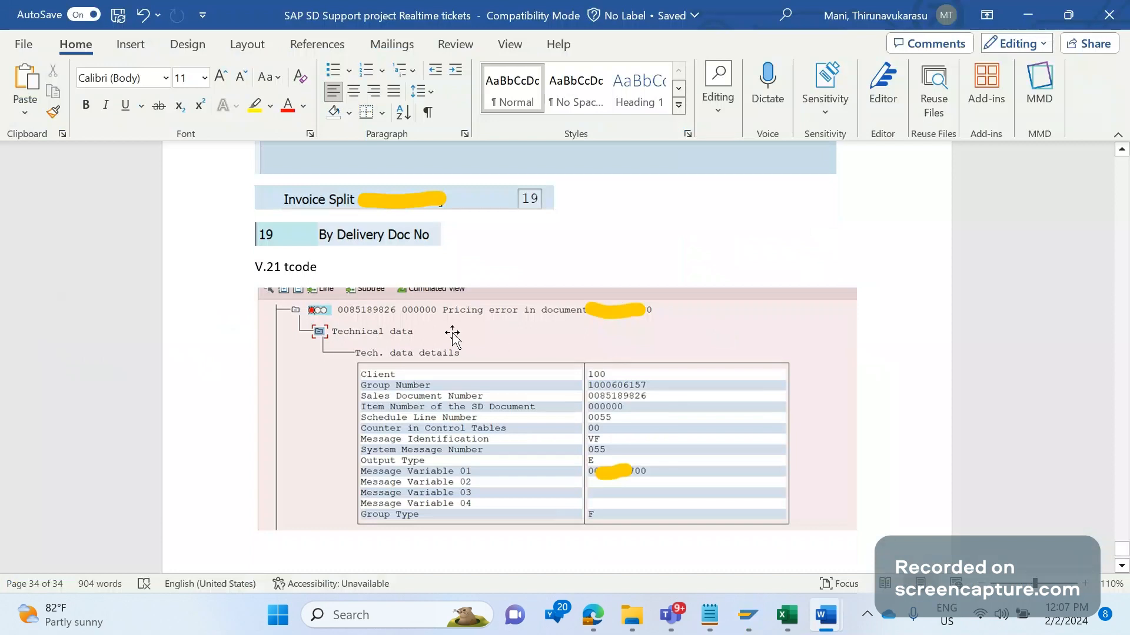
pyautogui.moveTo(520, 320)
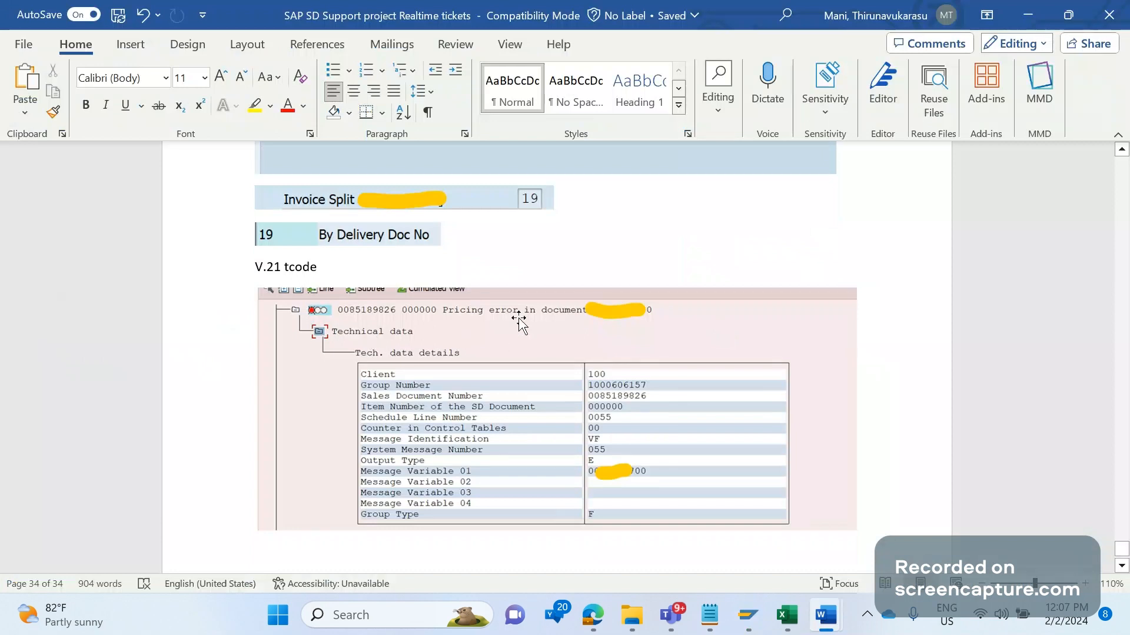
pyautogui.click(315, 267)
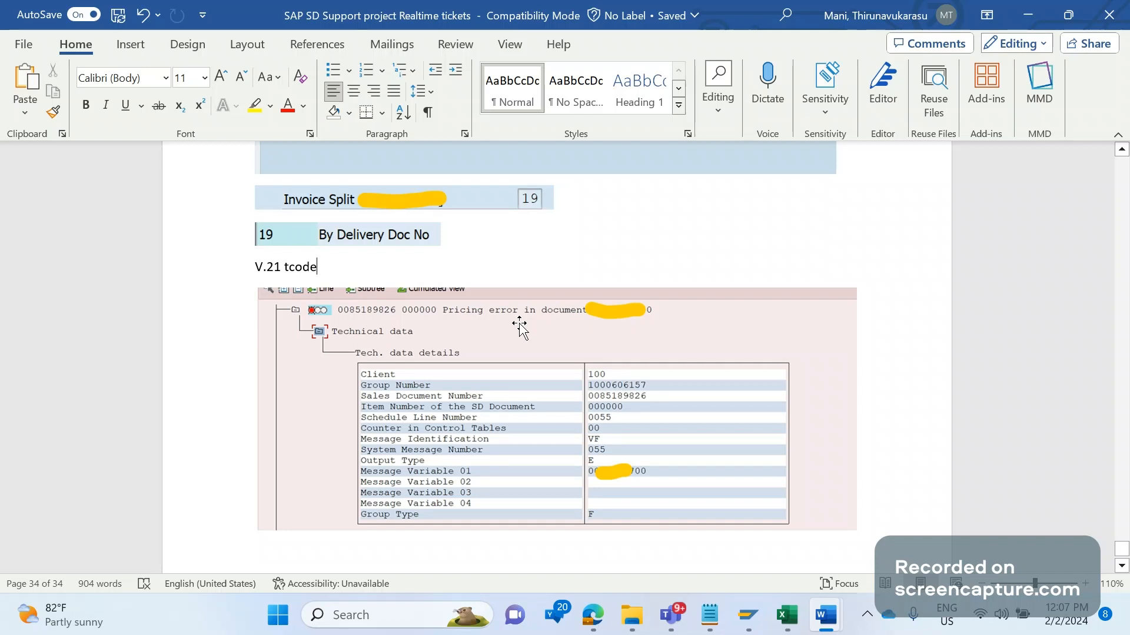
pyautogui.scroll(3)
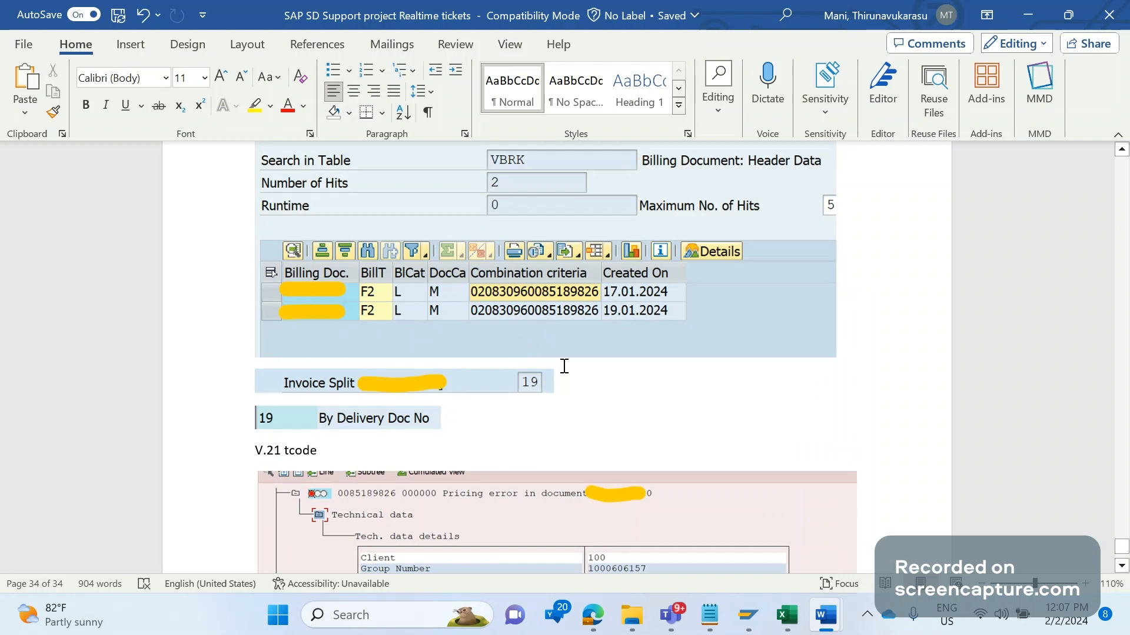
pyautogui.moveTo(619, 317)
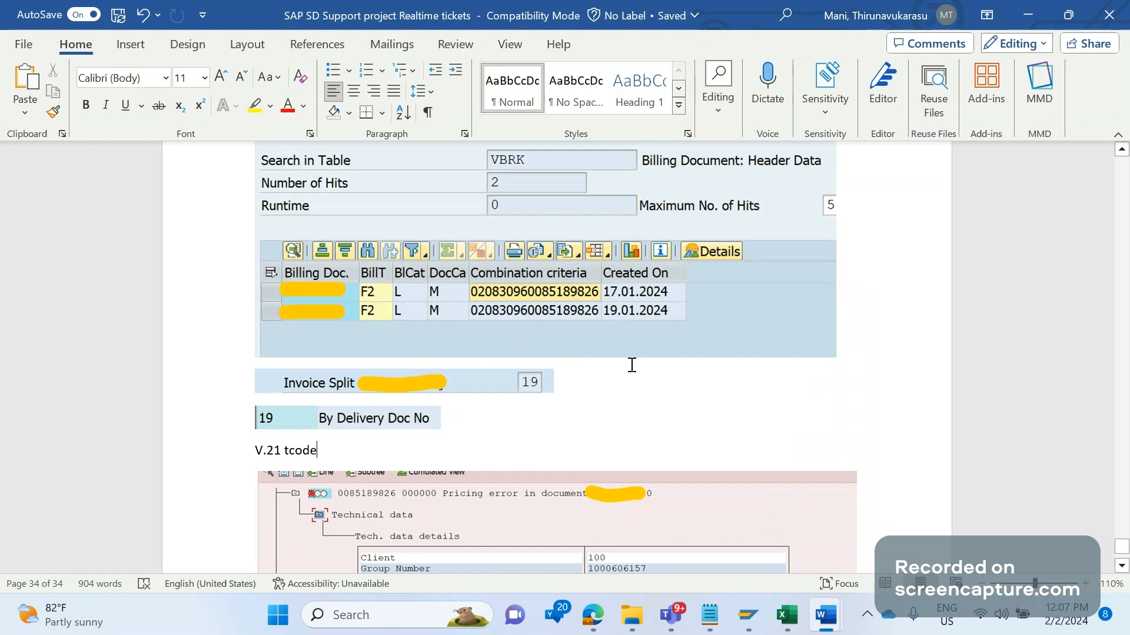
pyautogui.moveTo(621, 353)
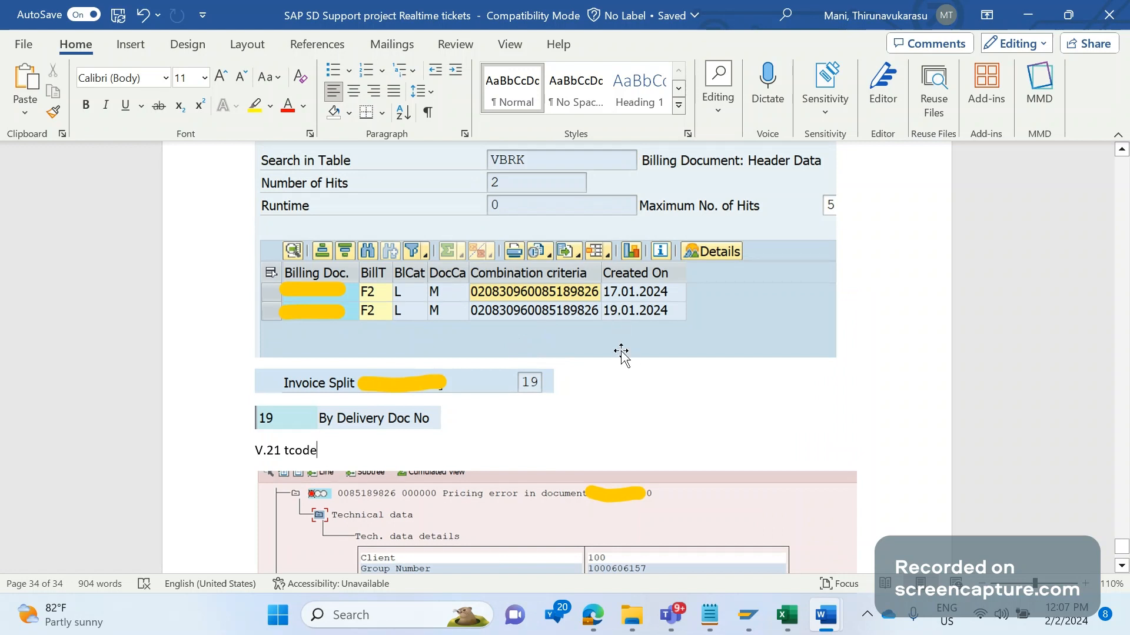
pyautogui.scroll(-3)
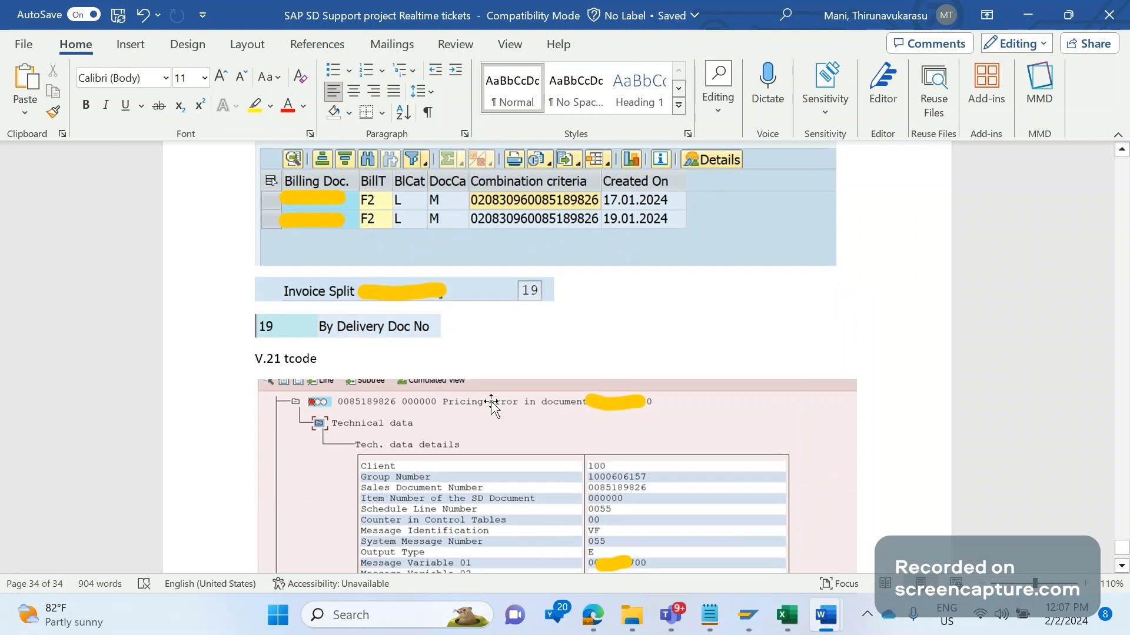
pyautogui.moveTo(542, 408)
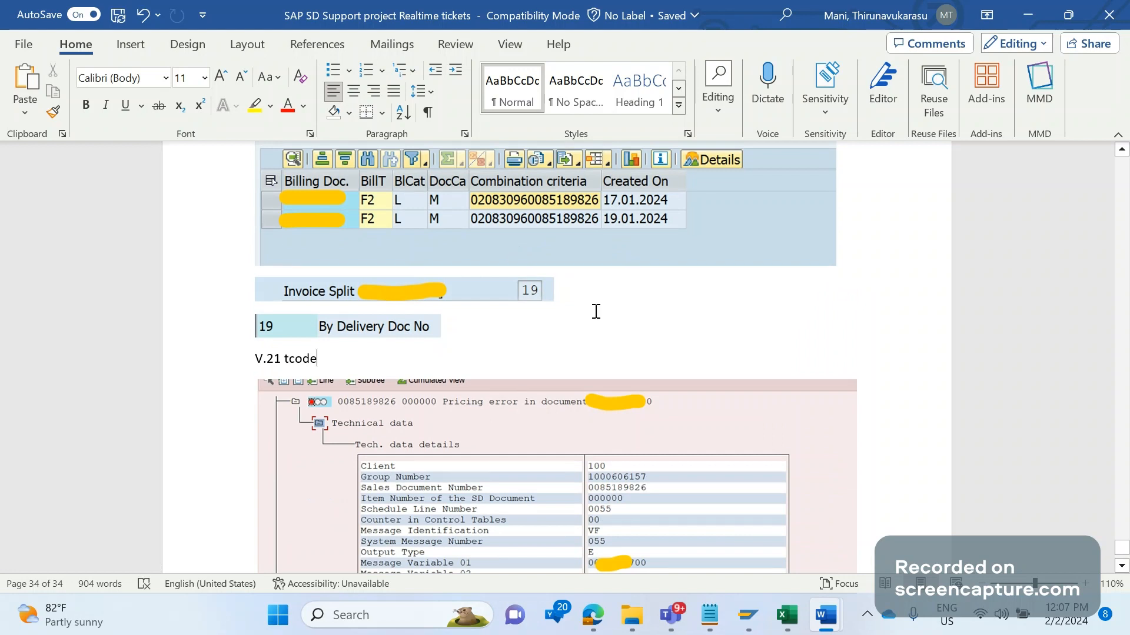
pyautogui.moveTo(559, 431)
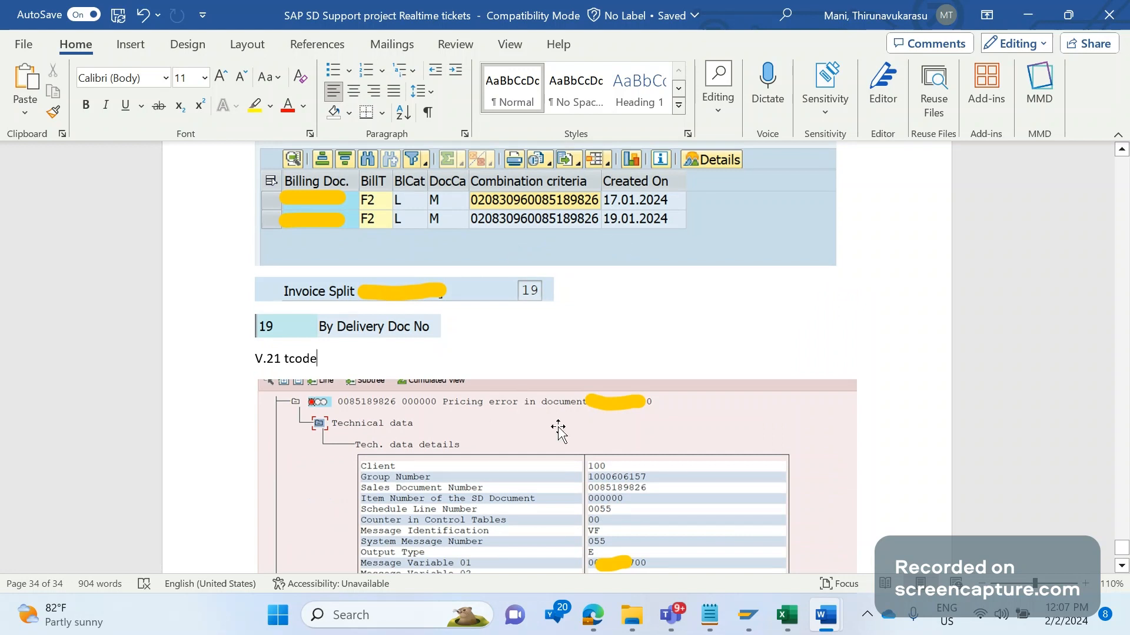
pyautogui.moveTo(520, 247)
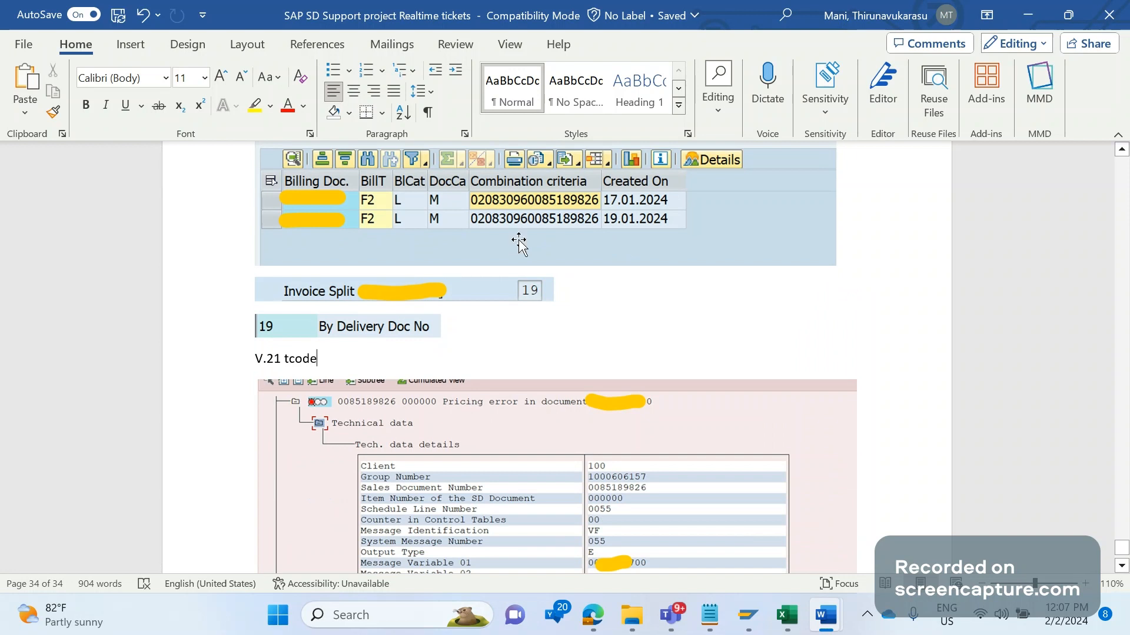
pyautogui.moveTo(462, 235)
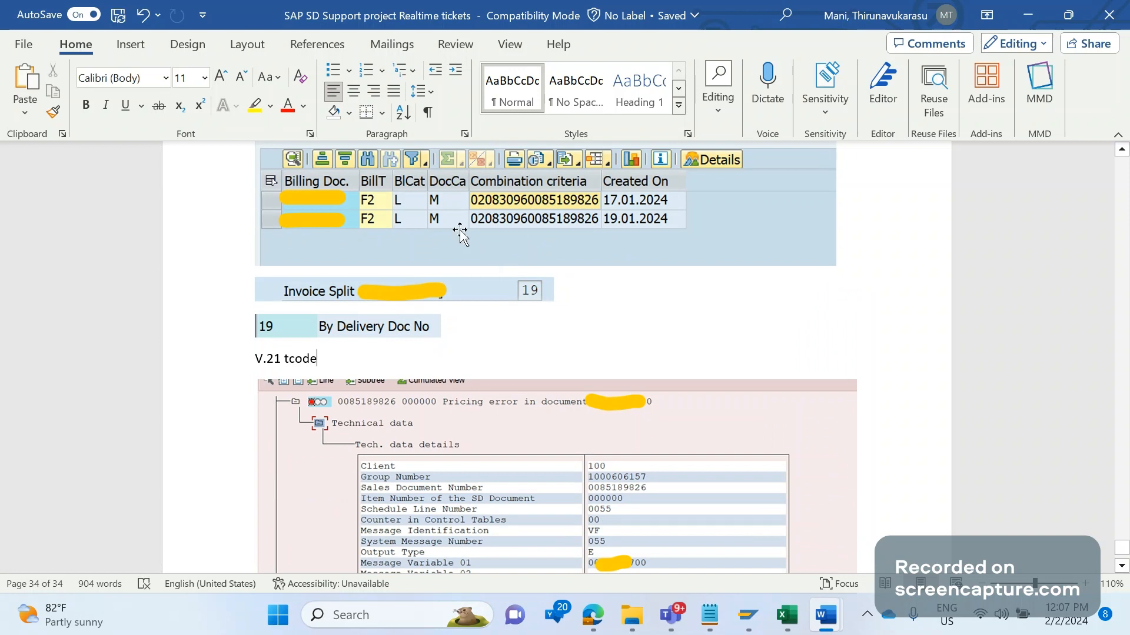
pyautogui.moveTo(520, 235)
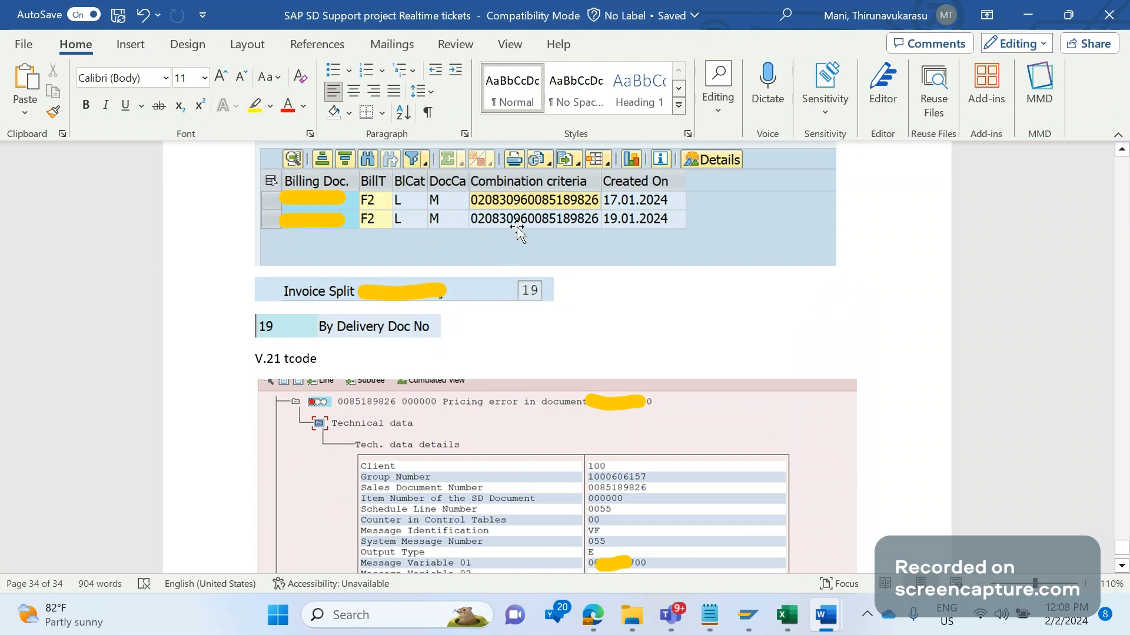
pyautogui.moveTo(631, 320)
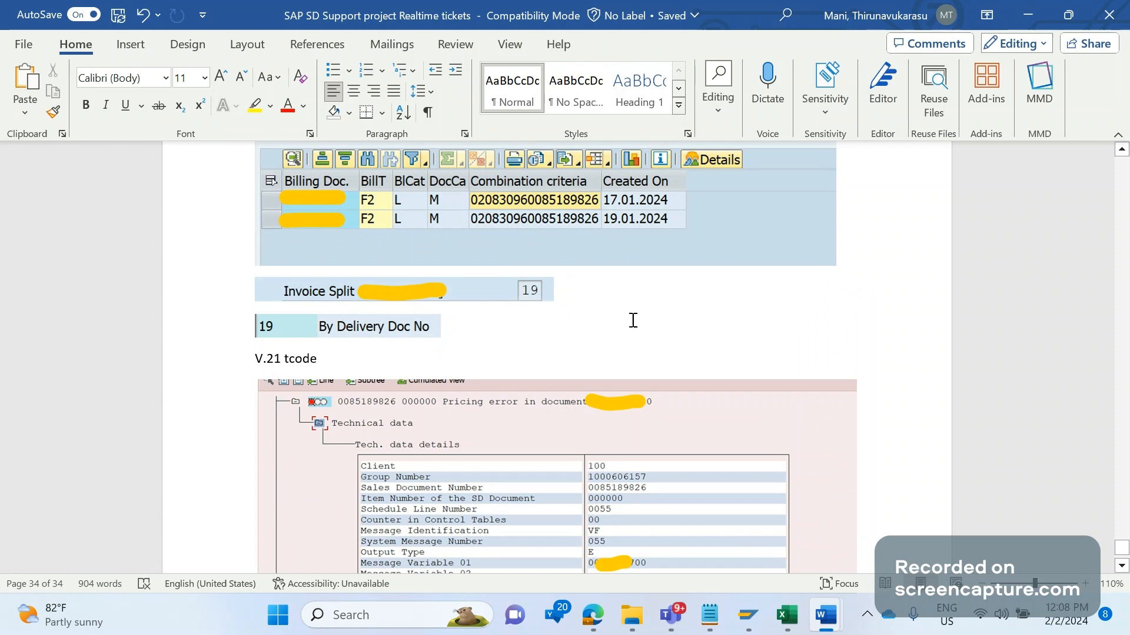
pyautogui.scroll(3)
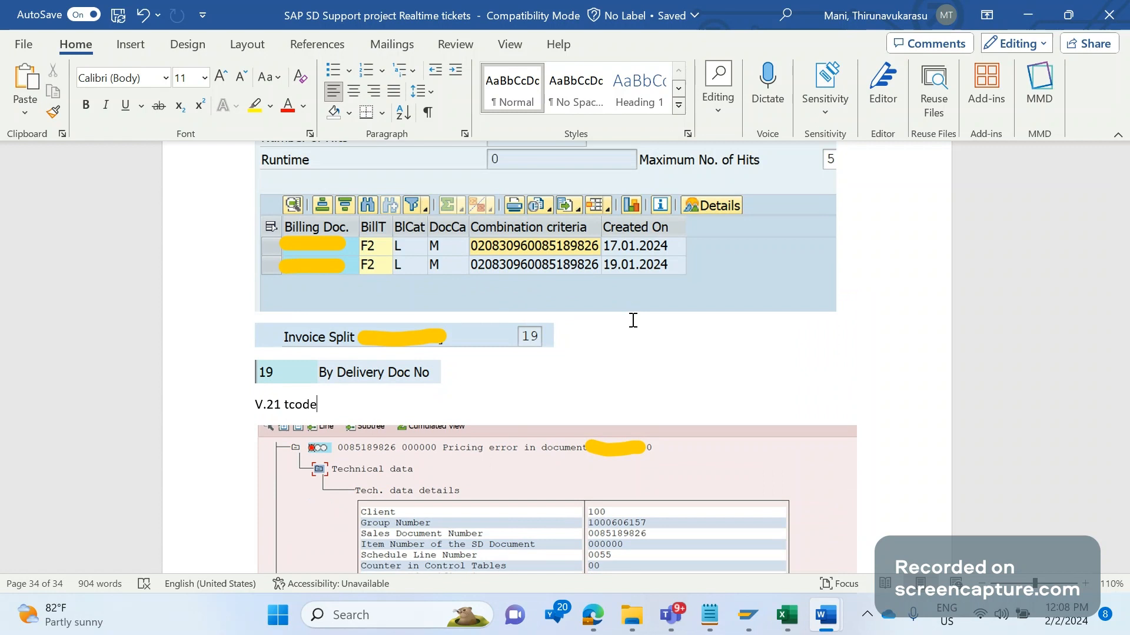
pyautogui.moveTo(616, 387)
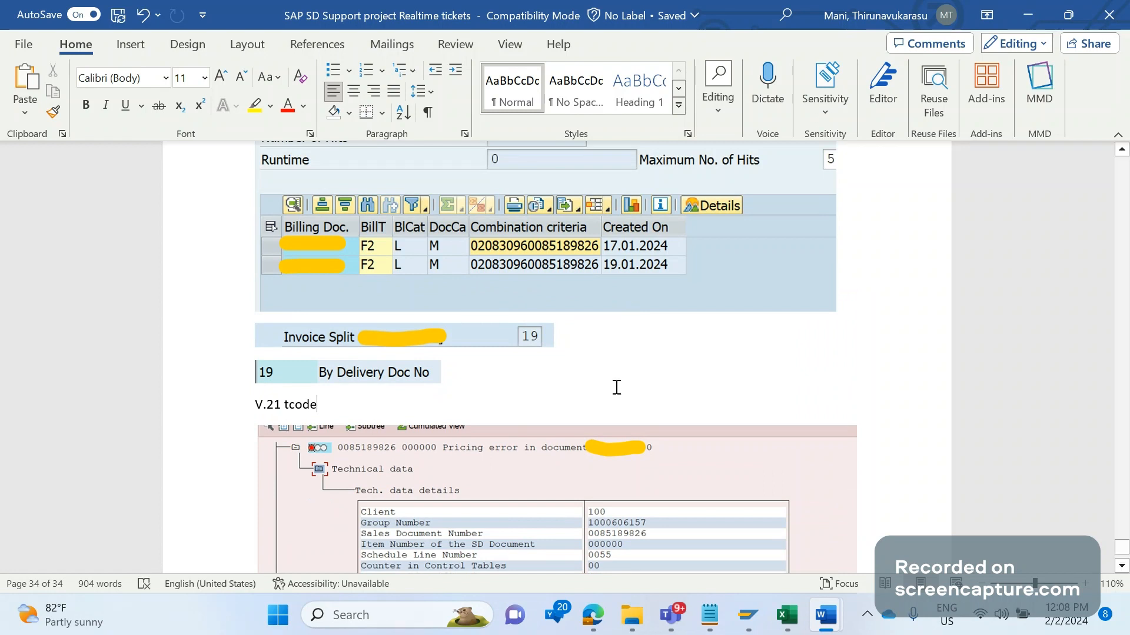
pyautogui.scroll(-3)
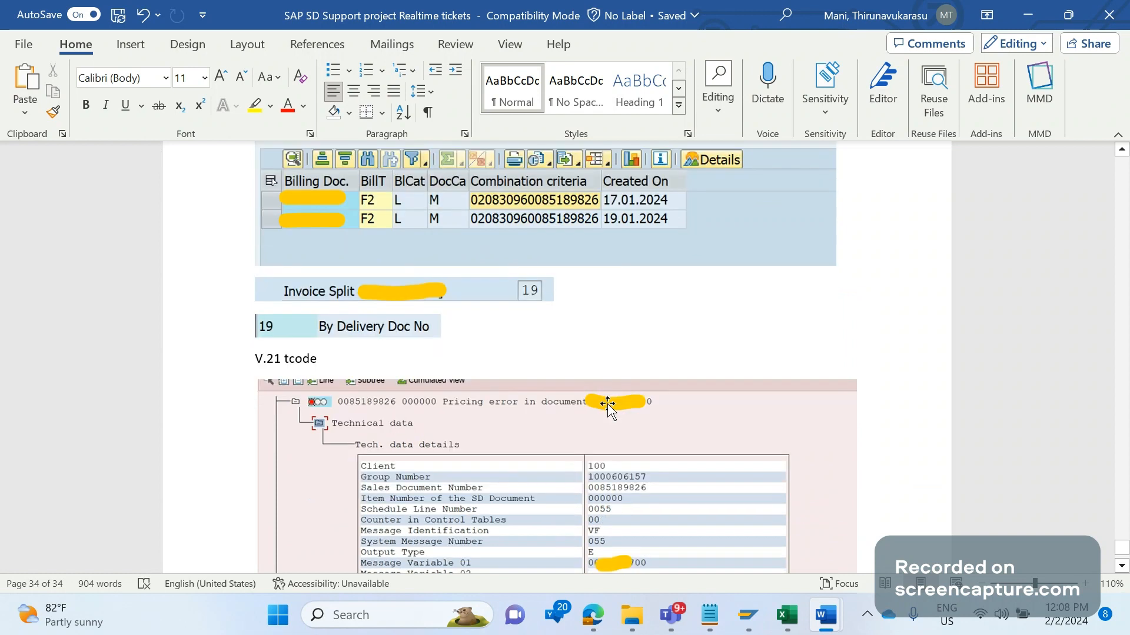
pyautogui.moveTo(522, 428)
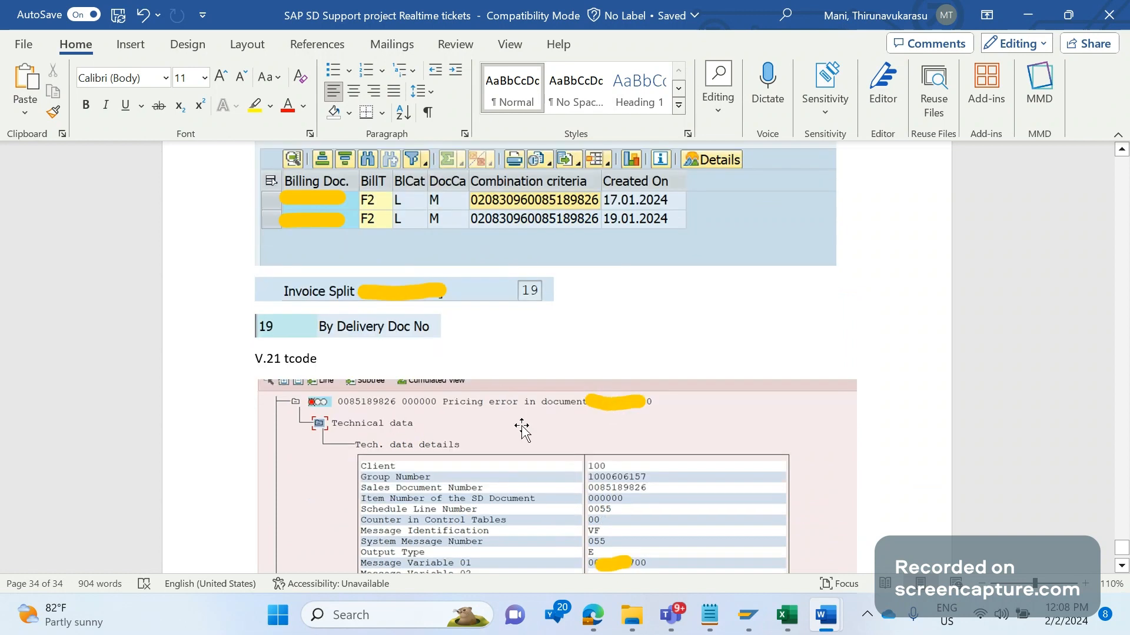
pyautogui.moveTo(536, 455)
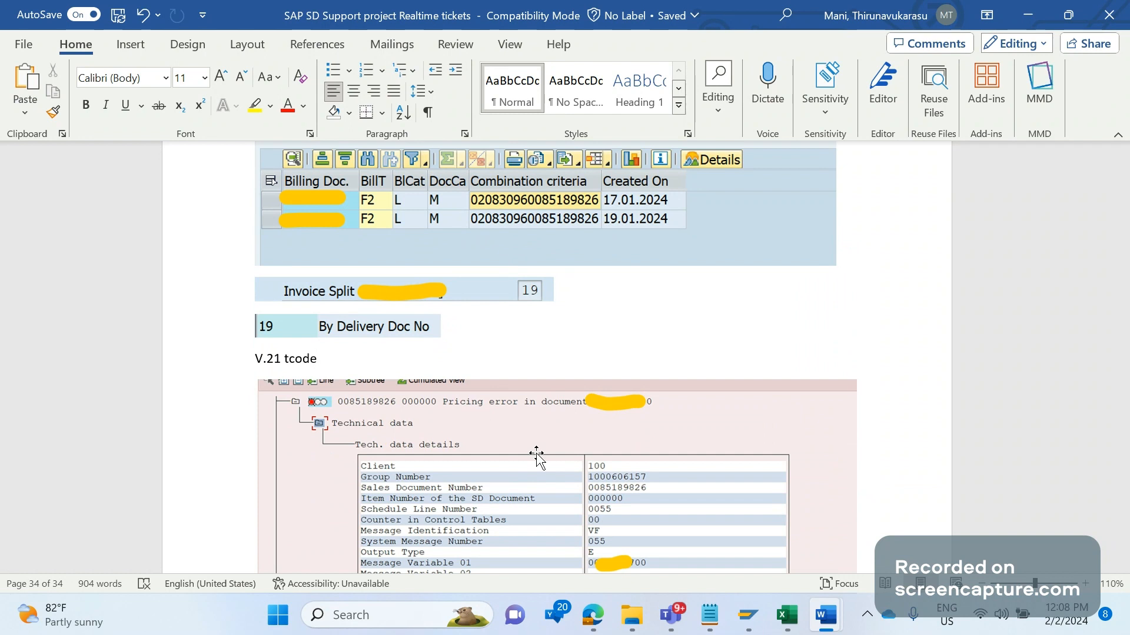
pyautogui.click(315, 359)
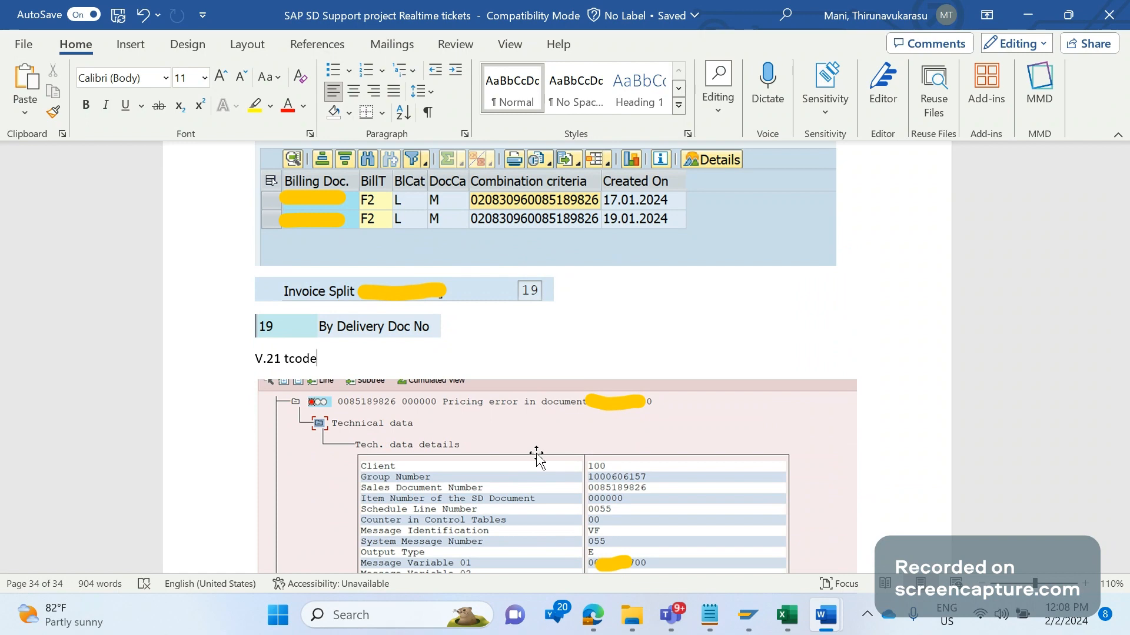
pyautogui.scroll(3)
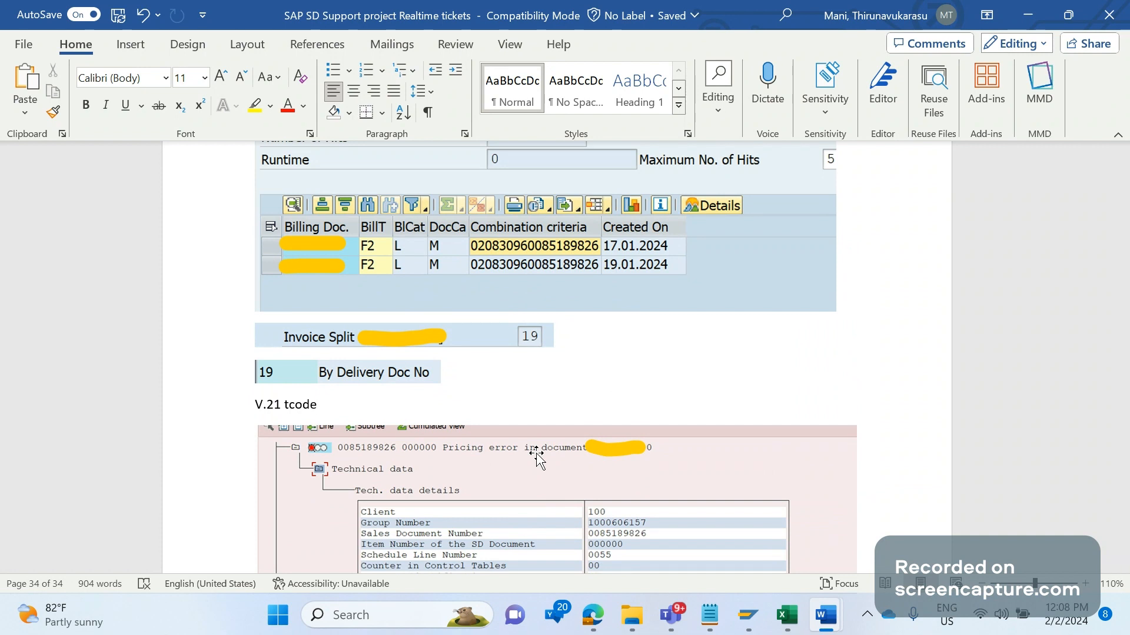
pyautogui.click(316, 404)
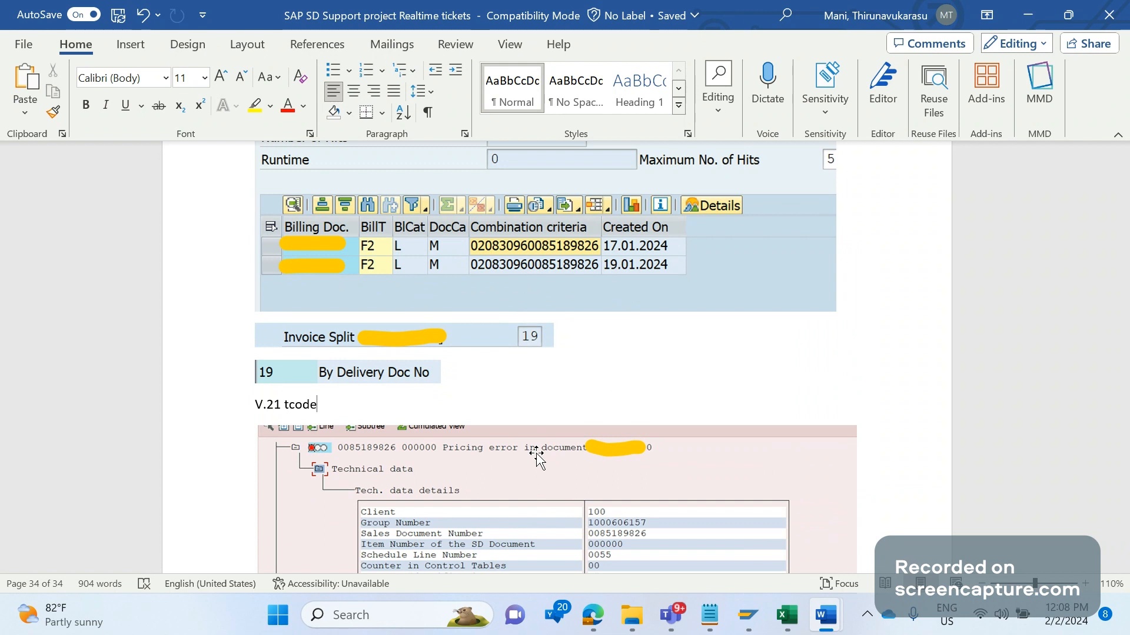
pyautogui.moveTo(524, 269)
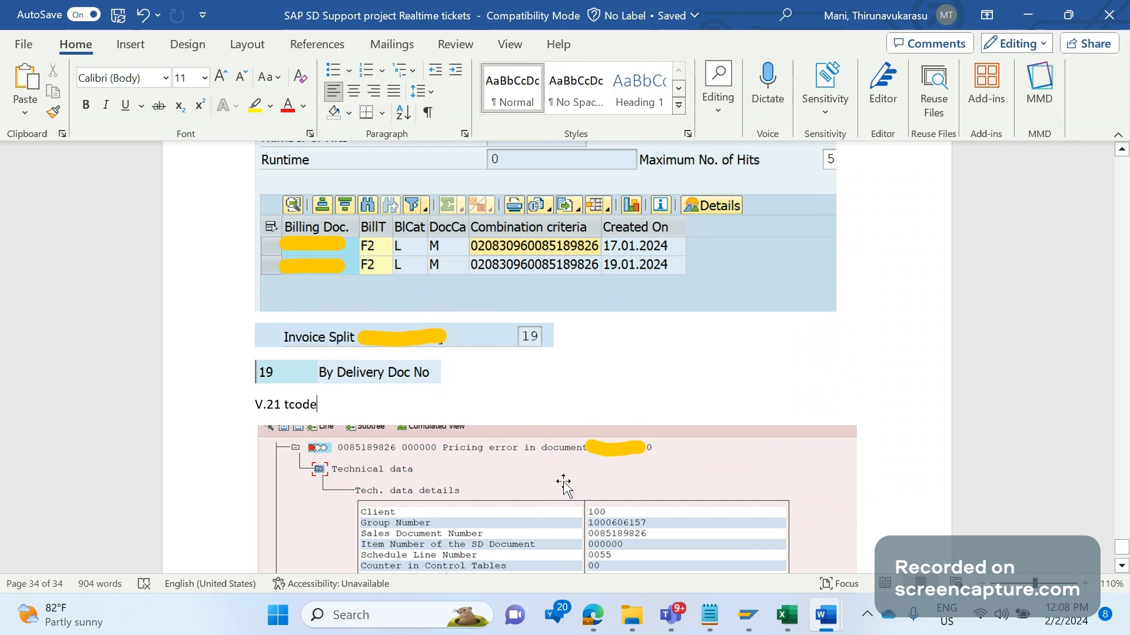
pyautogui.moveTo(469, 458)
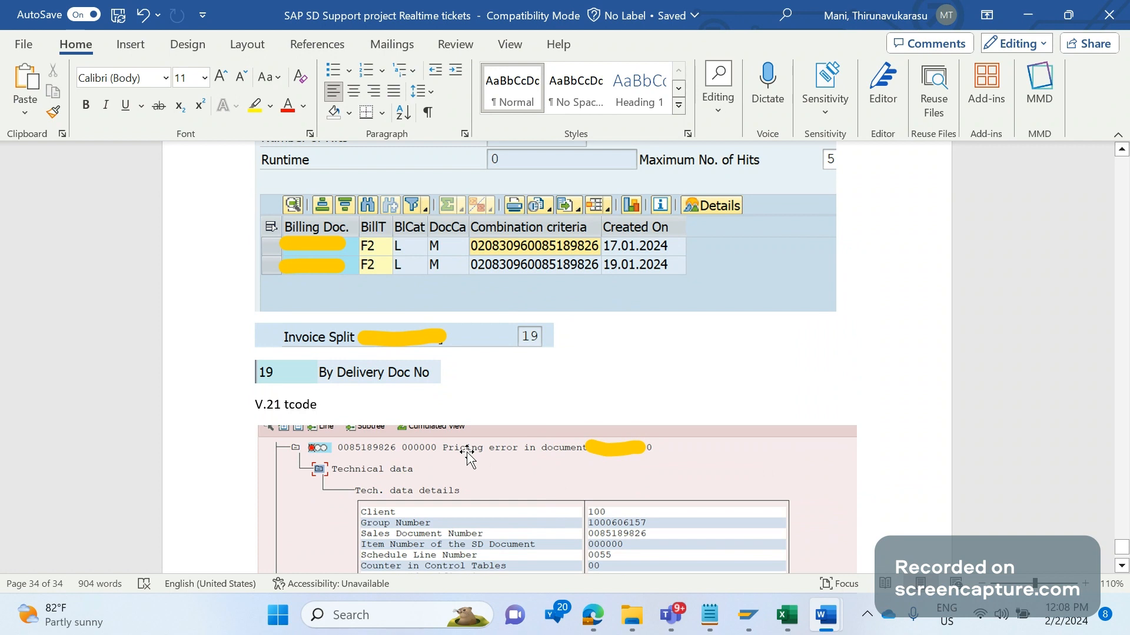
pyautogui.moveTo(427, 460)
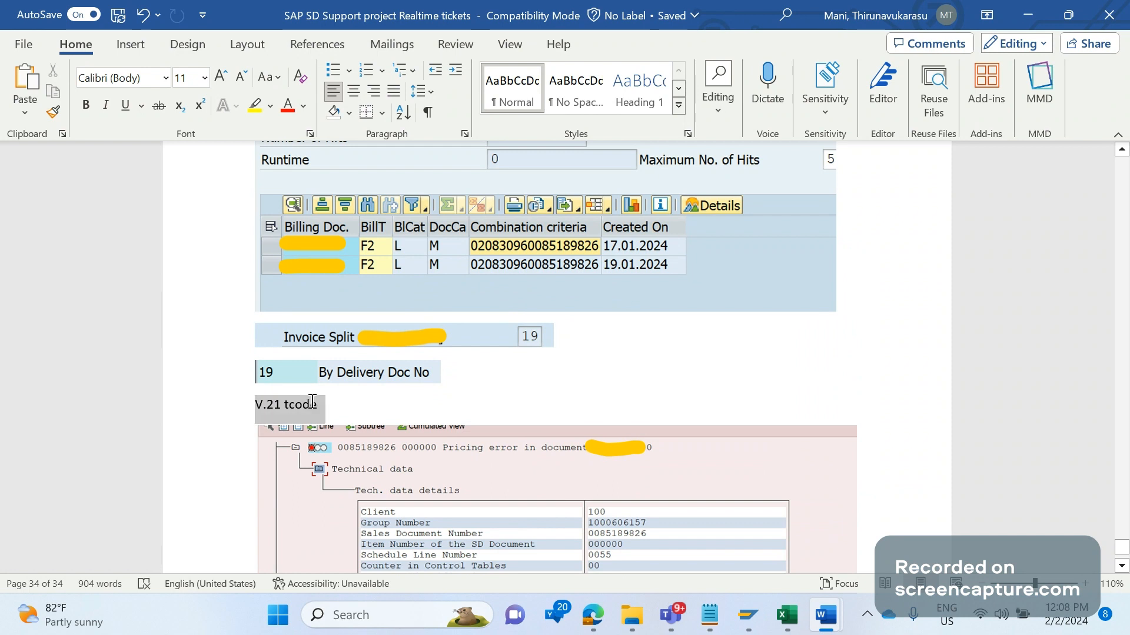
pyautogui.doubleClick(373, 371)
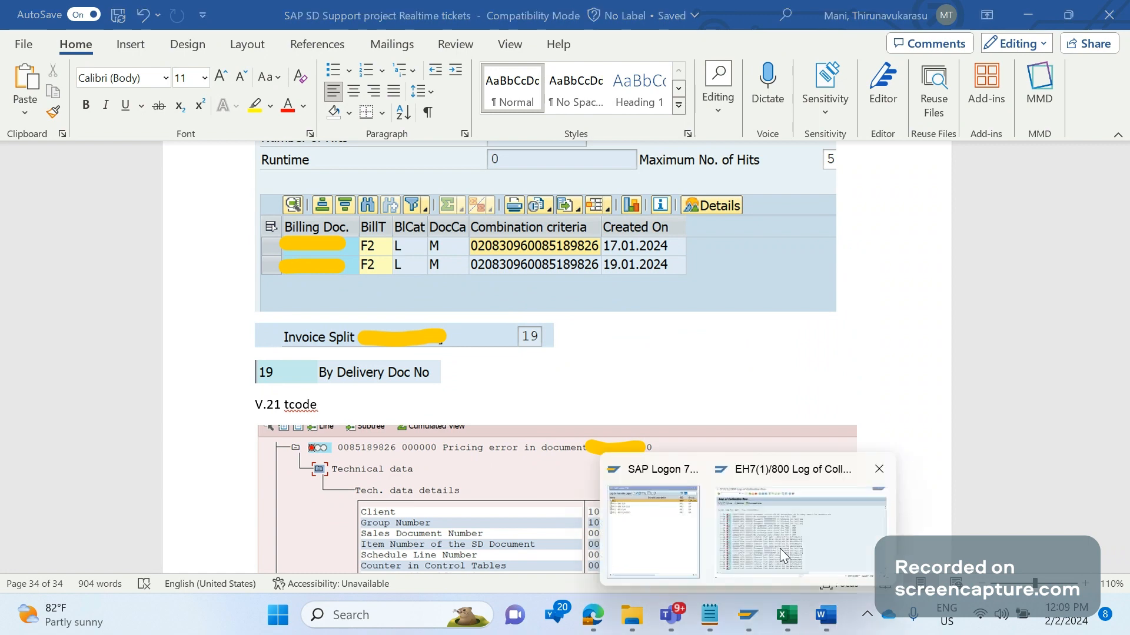
pyautogui.click(795, 533)
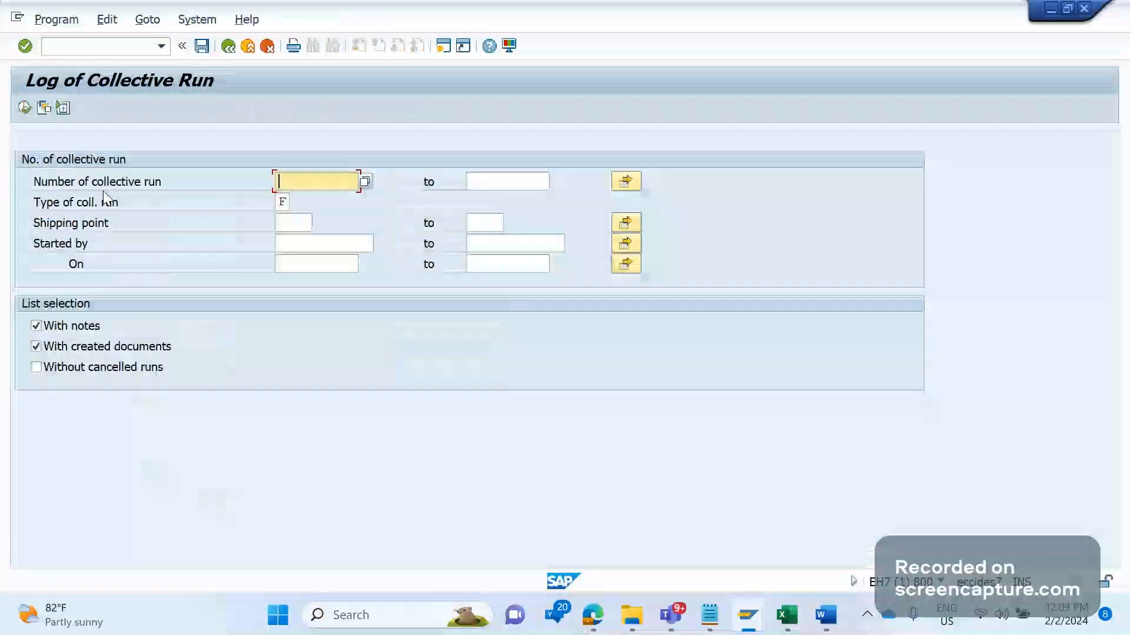
pyautogui.click(24, 107)
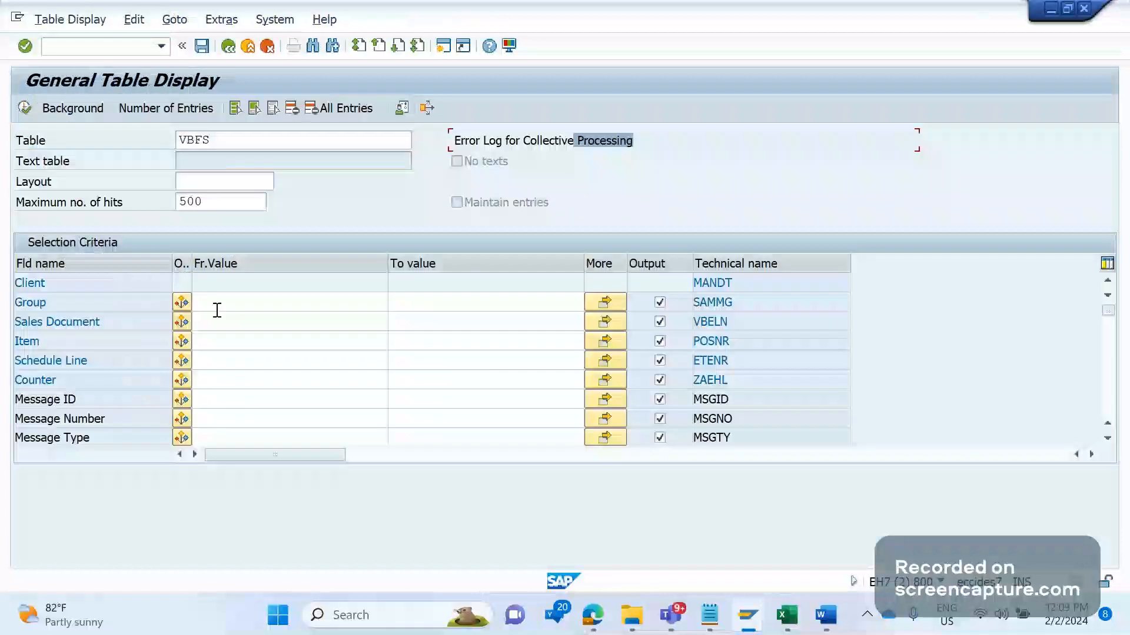
pyautogui.write('1000000654')
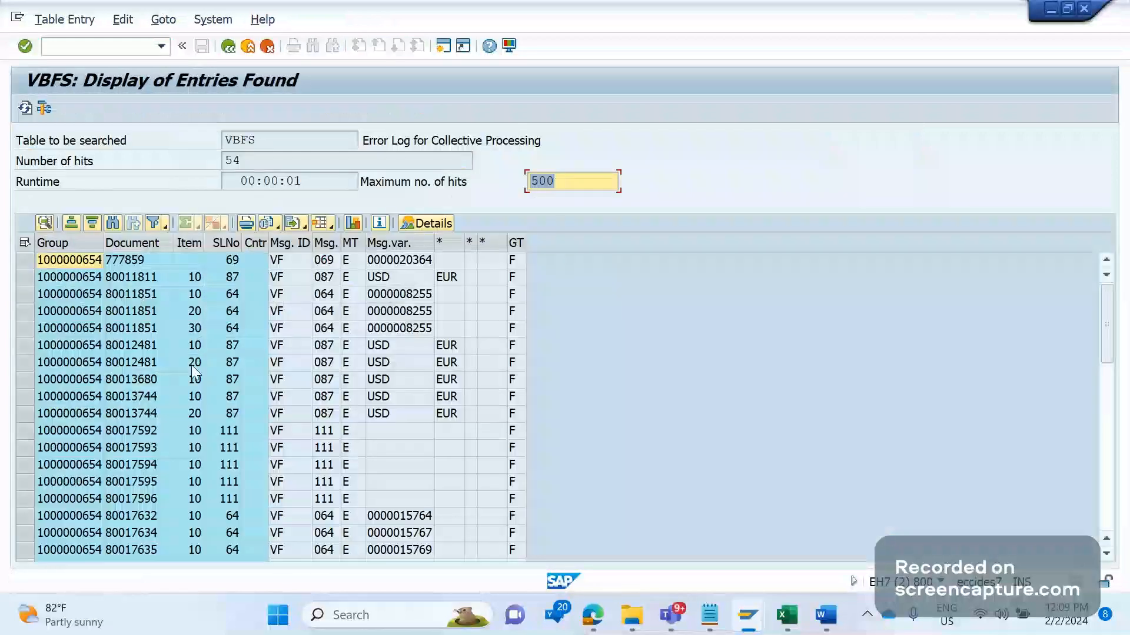
pyautogui.moveTo(171, 369)
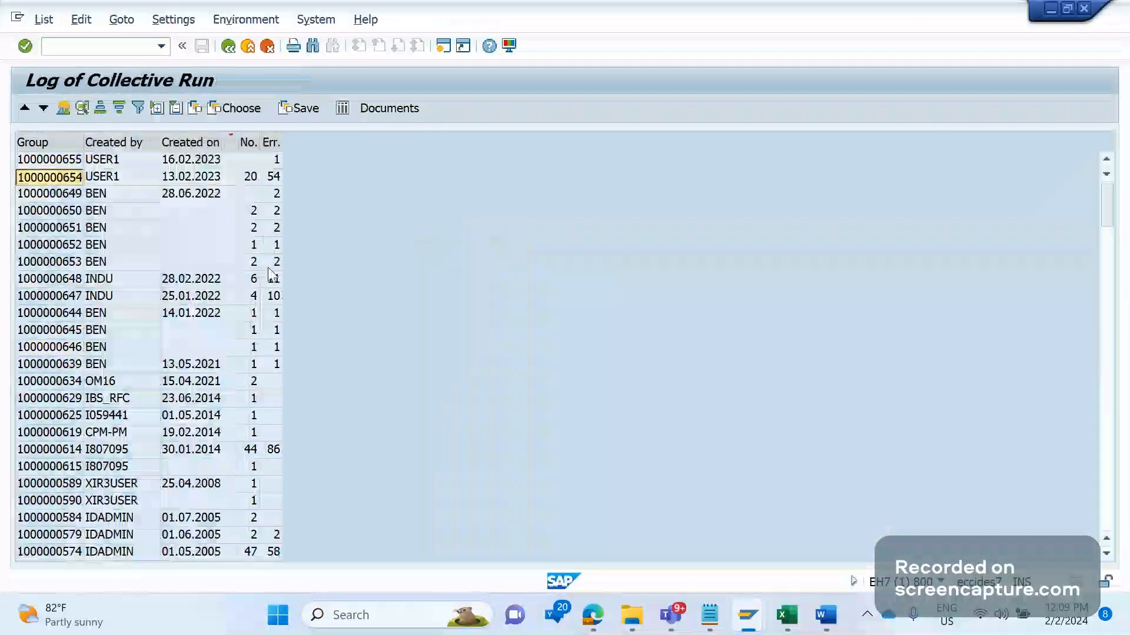
pyautogui.doubleClick(49, 177)
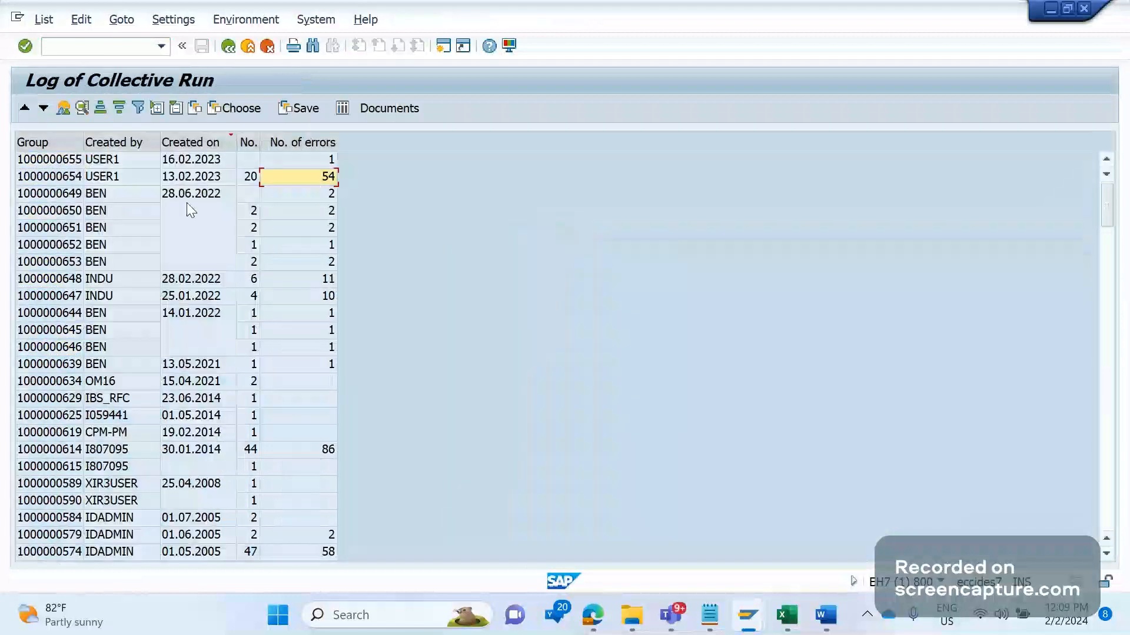
pyautogui.doubleClick(327, 176)
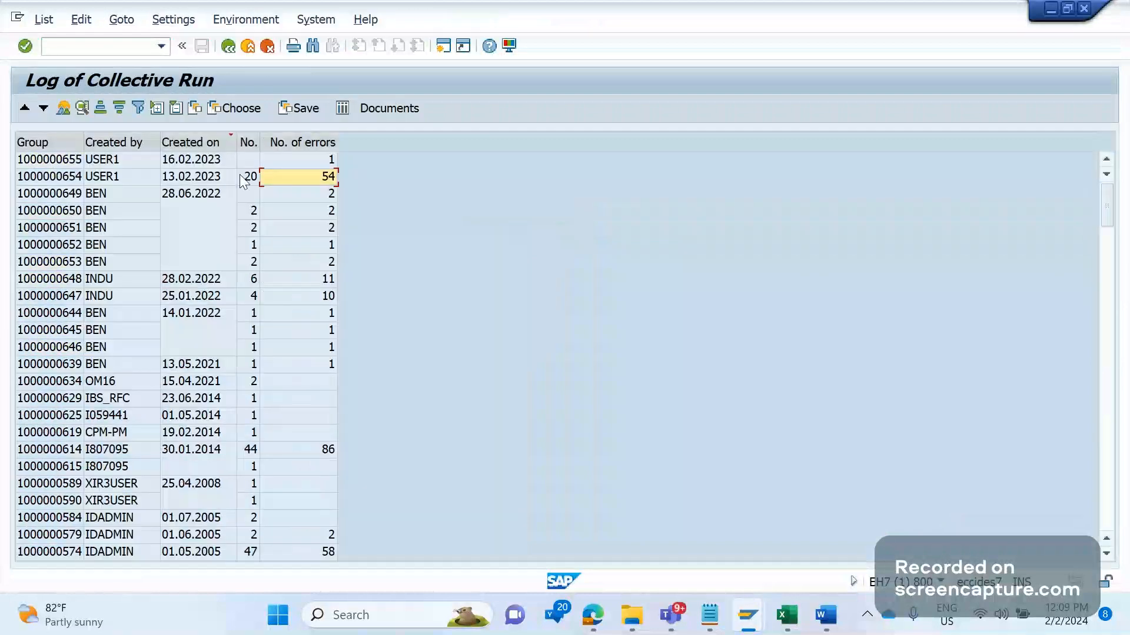
pyautogui.moveTo(321, 190)
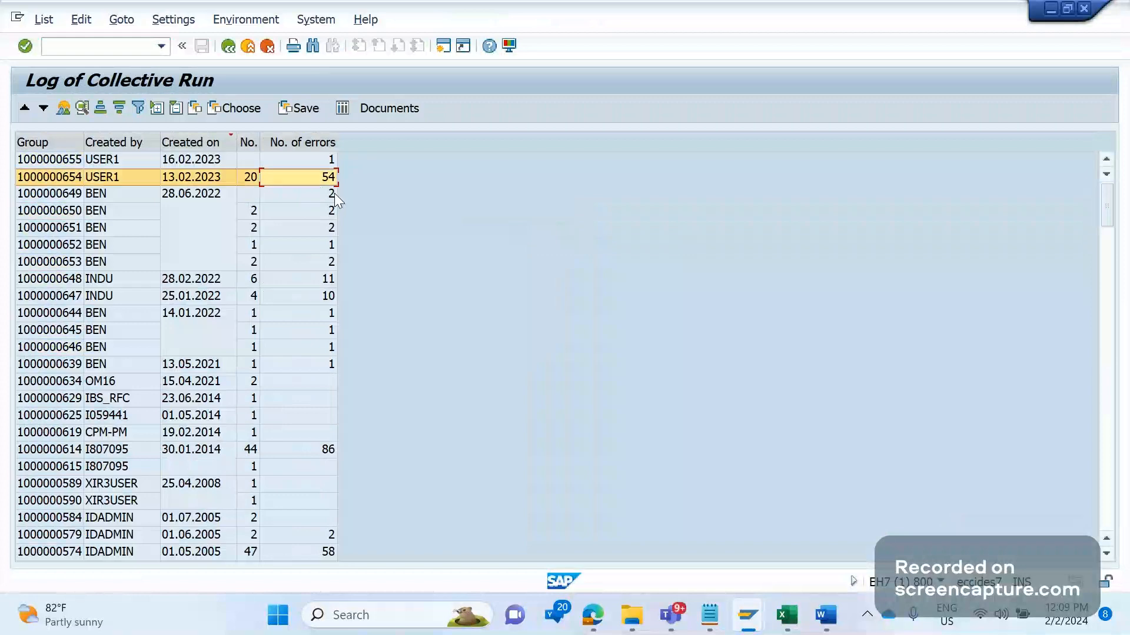
pyautogui.moveTo(331, 189)
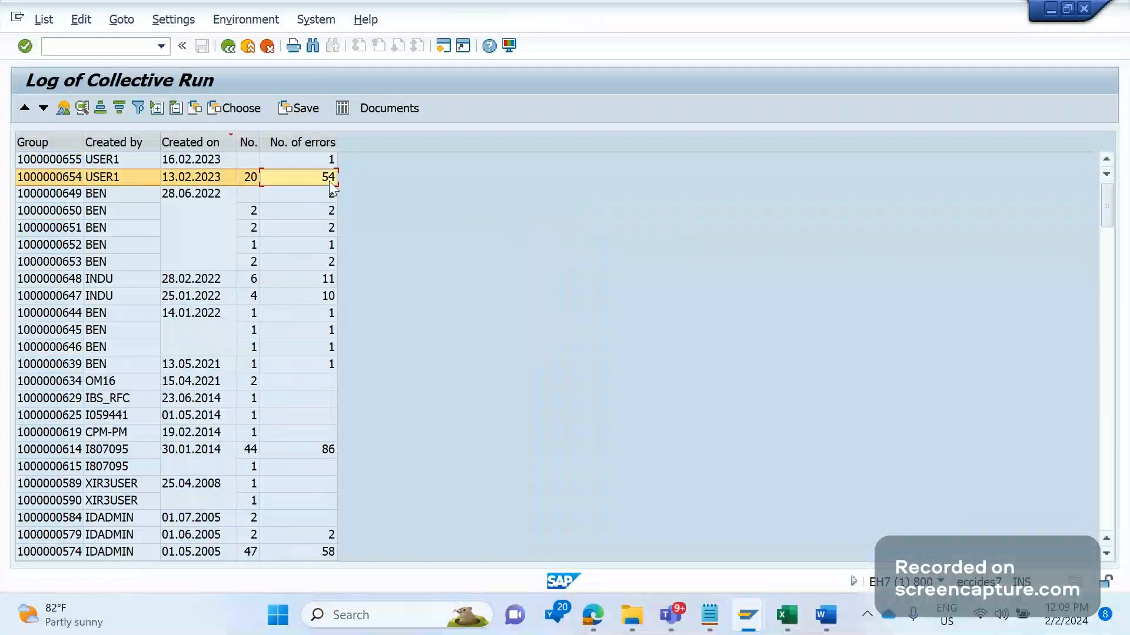
pyautogui.doubleClick(329, 177)
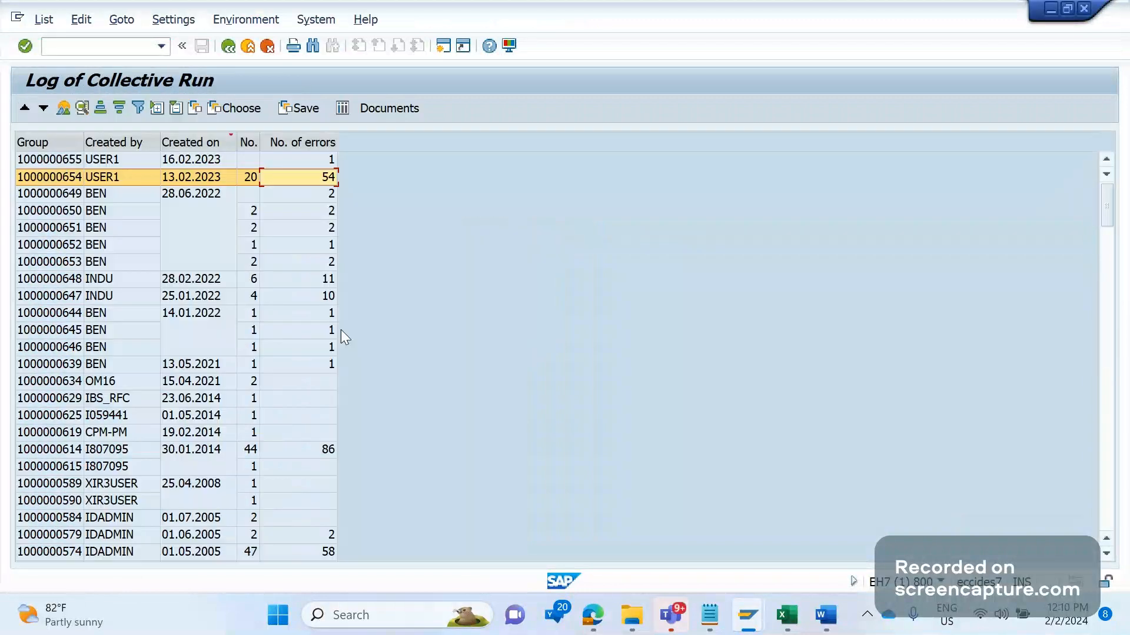
pyautogui.click(824, 614)
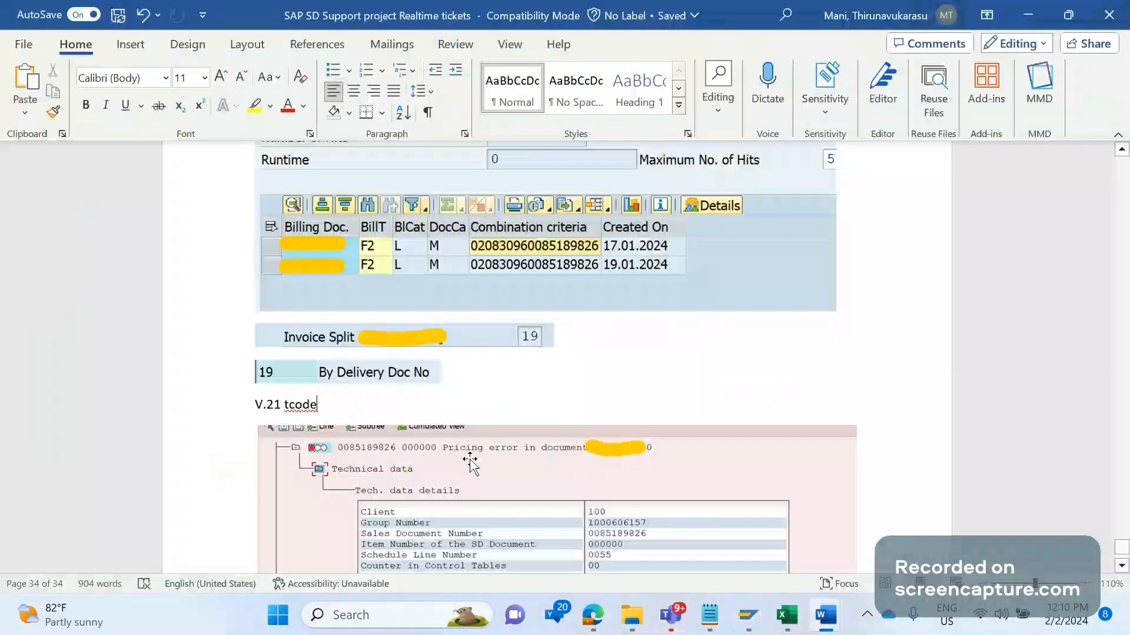
# - Look up table VBFS, Error Log for Collective Processing, and return to Word
pyautogui.write('vbf')
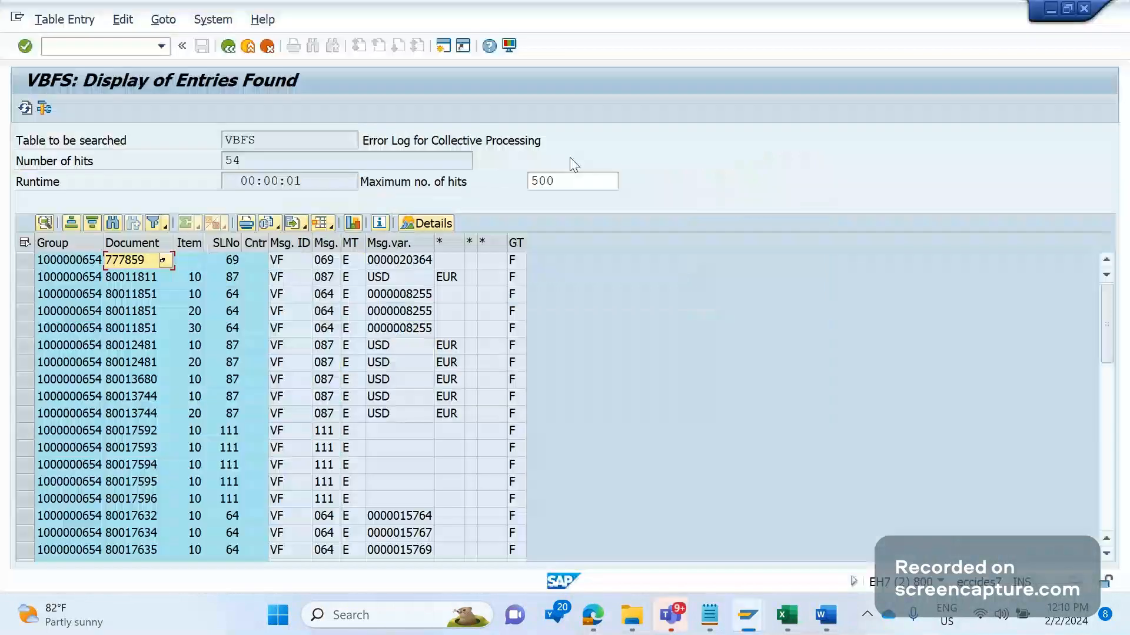
pyautogui.moveTo(707, 364)
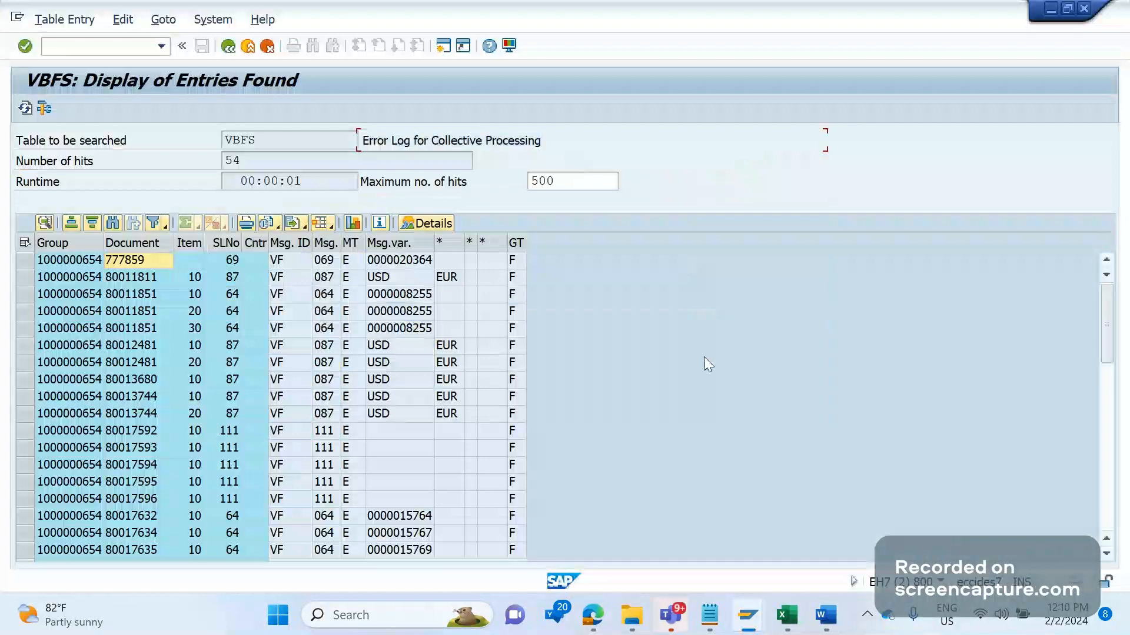
pyautogui.click(824, 616)
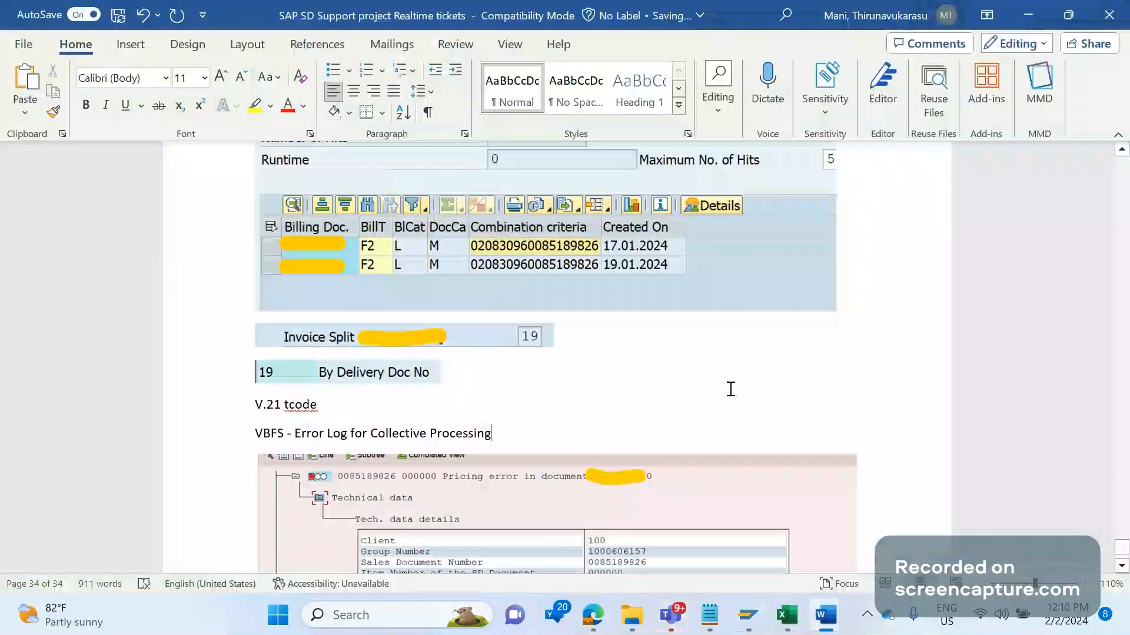
pyautogui.moveTo(661, 404)
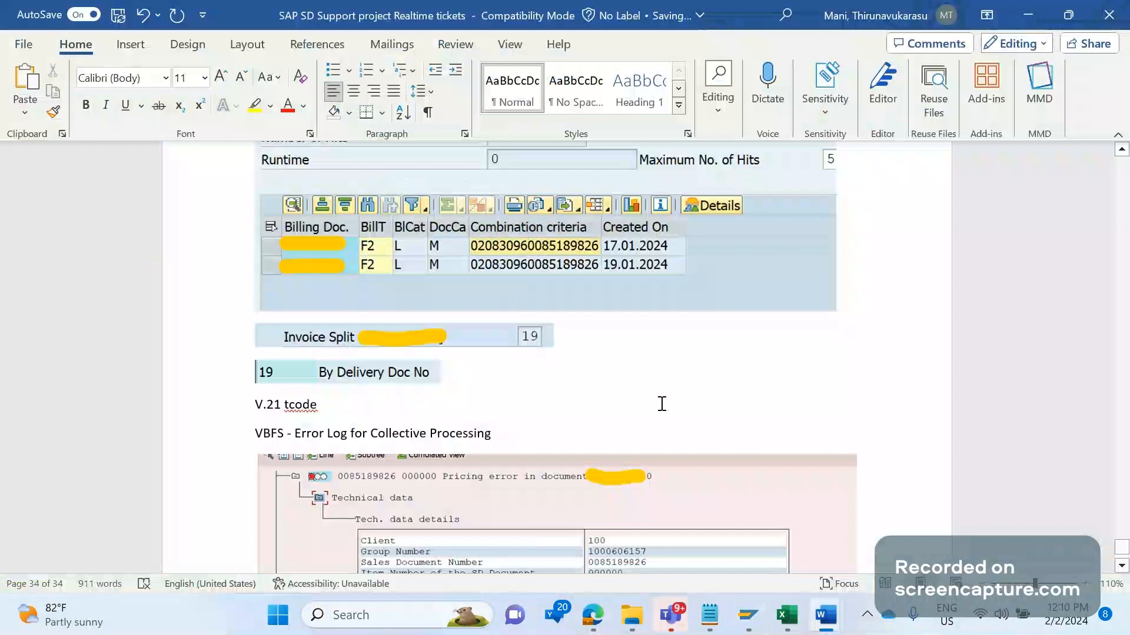
pyautogui.scroll(-3)
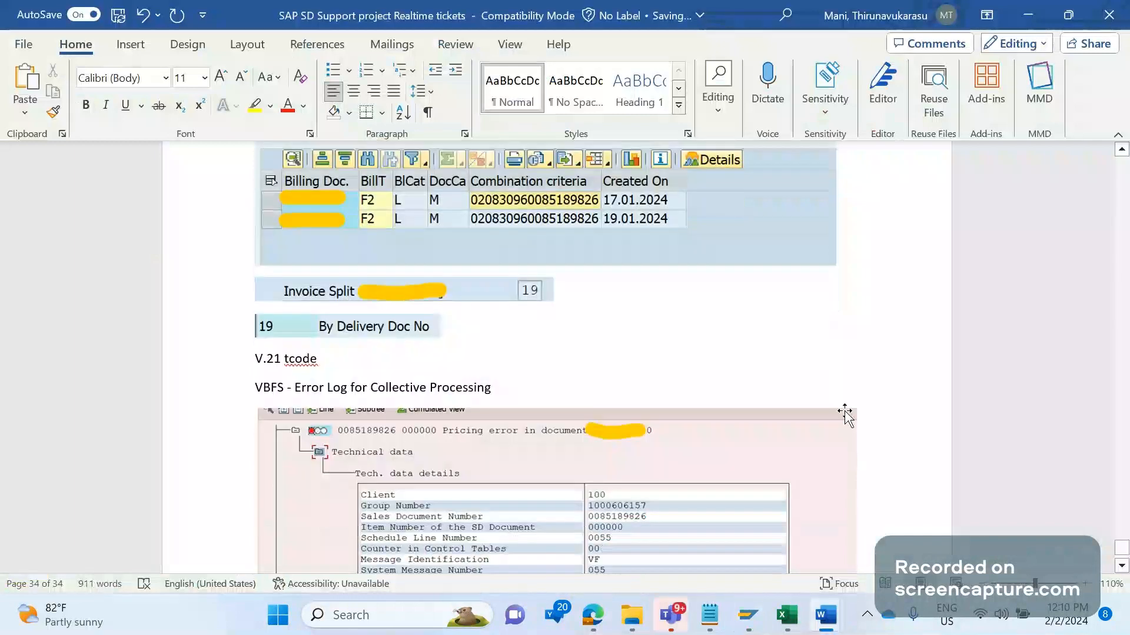
pyautogui.scroll(-3)
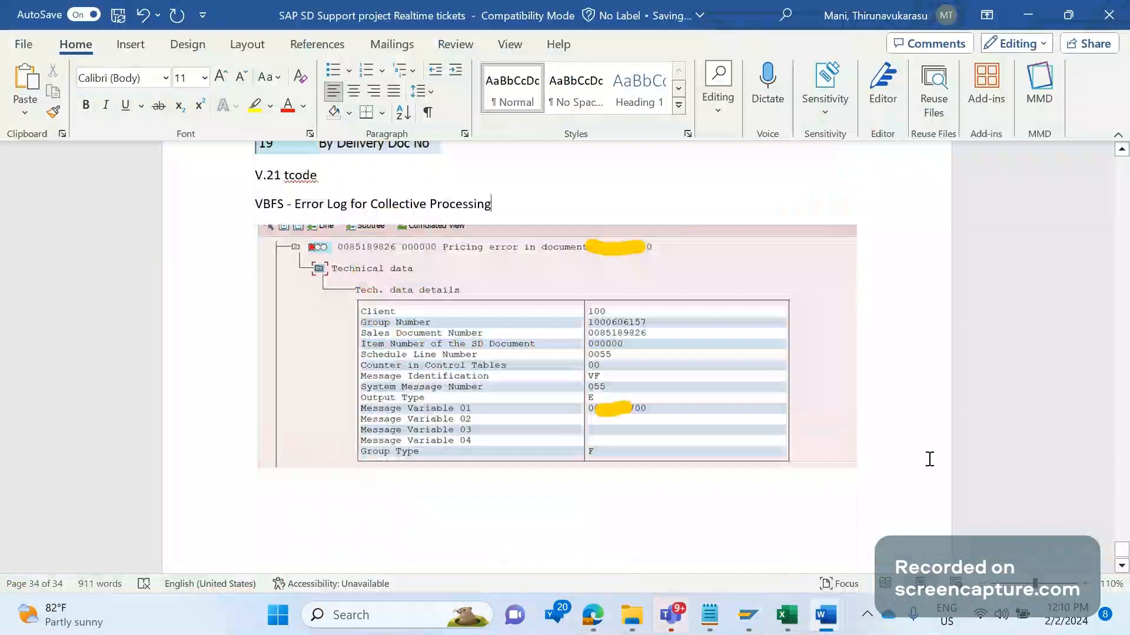